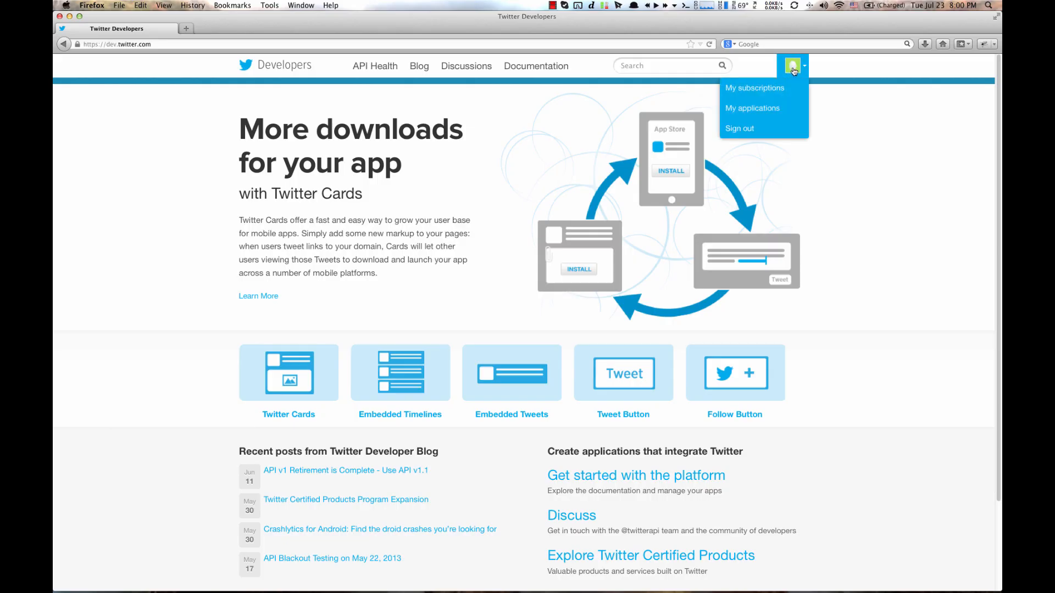
# - Create the 'MuleConnector example' Twitter application from My applications, agreeing to the rules and CAPTCHA
pyautogui.click(751, 109)
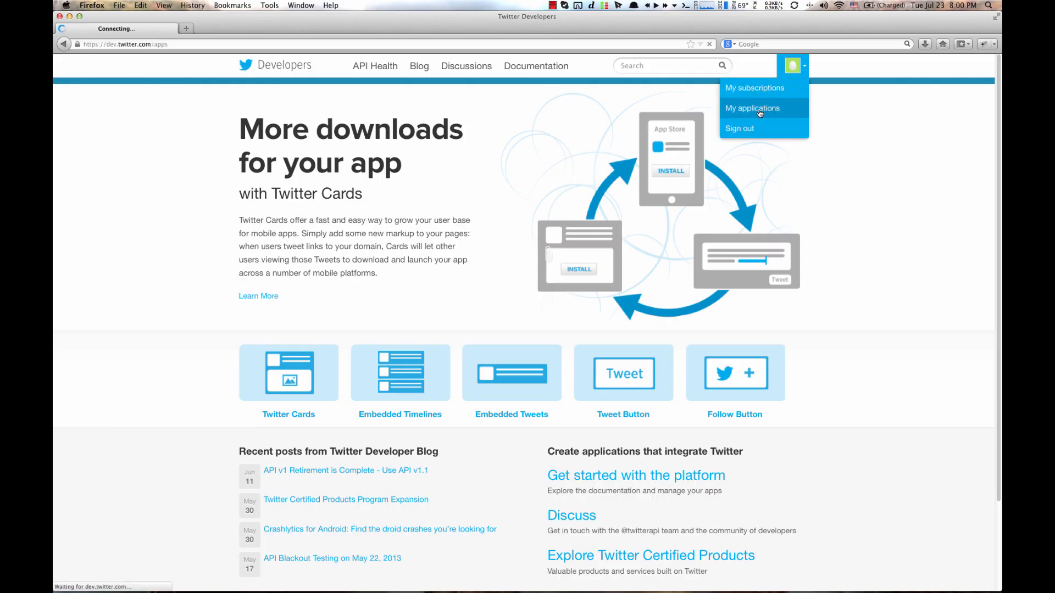
pyautogui.click(751, 108)
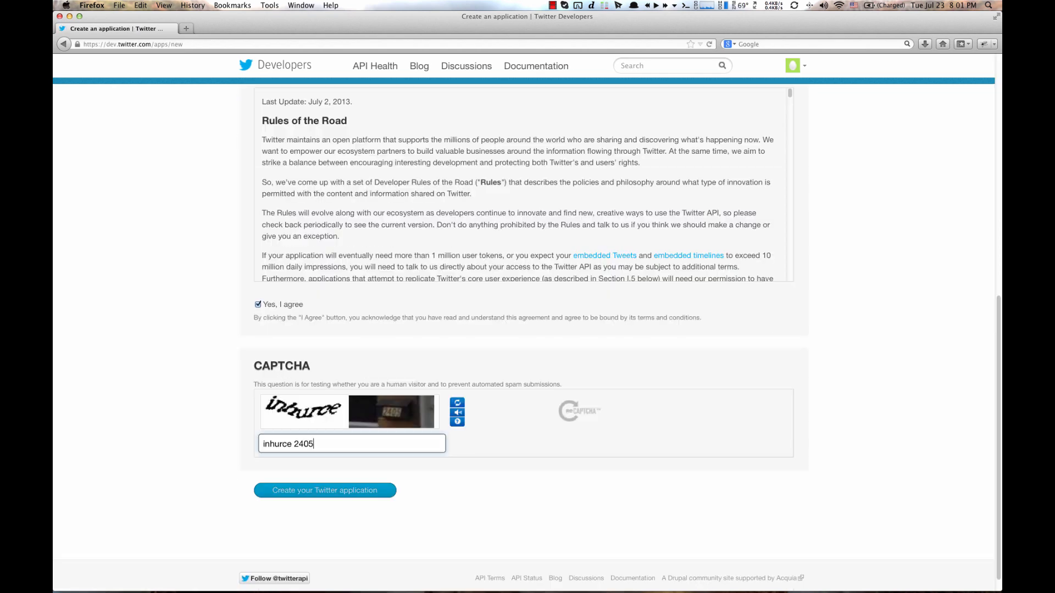
pyautogui.click(324, 490)
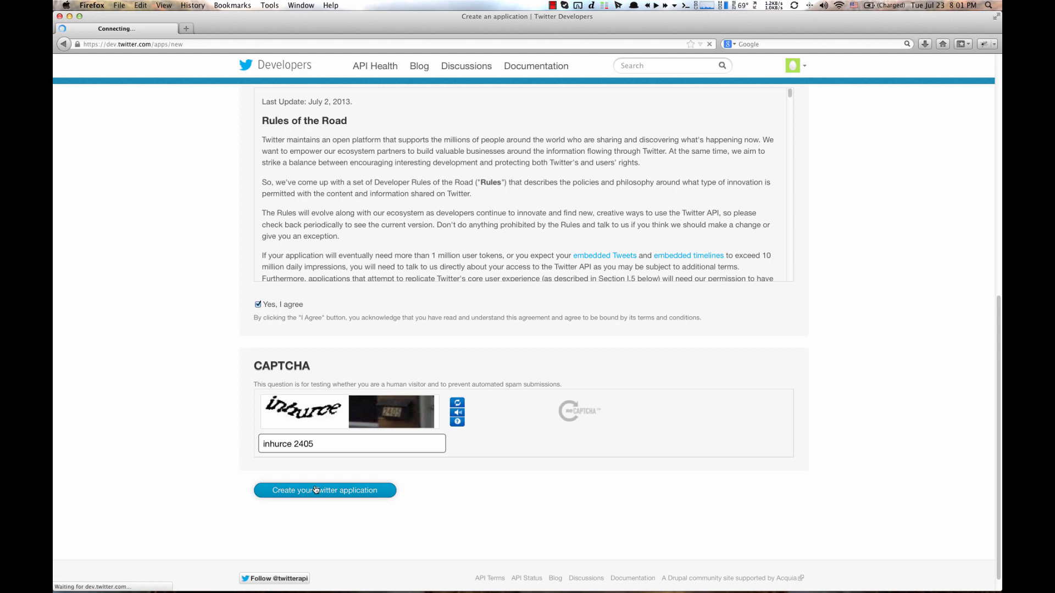
pyautogui.click(326, 490)
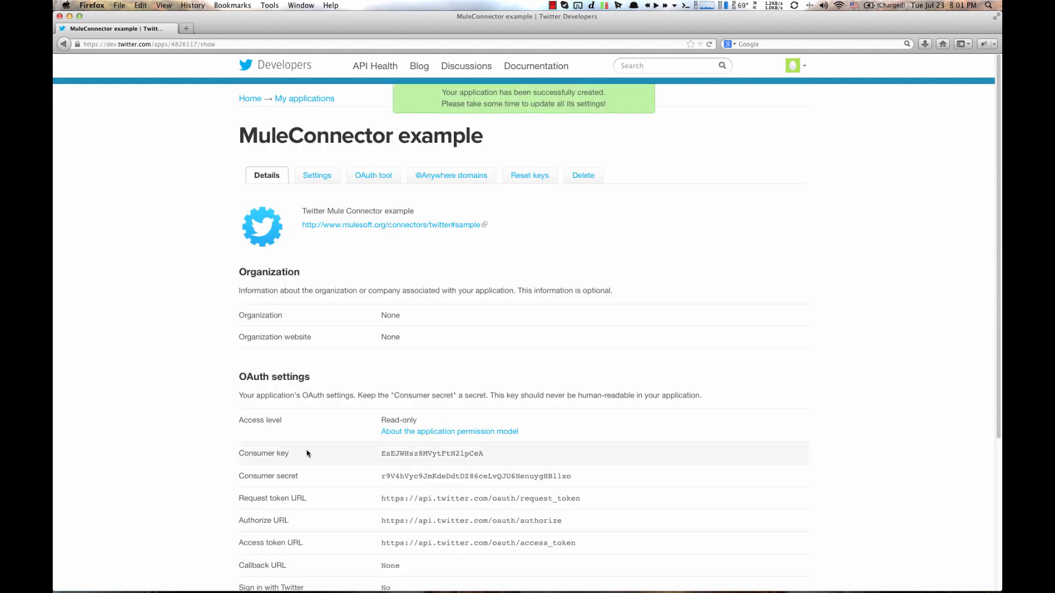
# - Set the app's access level to 'Read, Write and Access direct messages' and save the settings
pyautogui.click(317, 175)
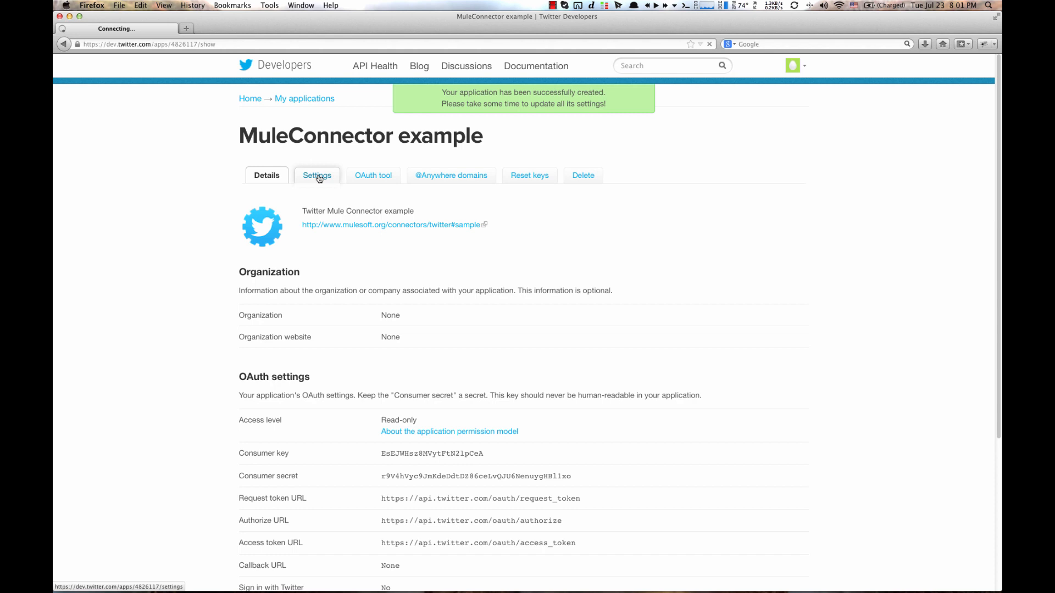
pyautogui.click(317, 175)
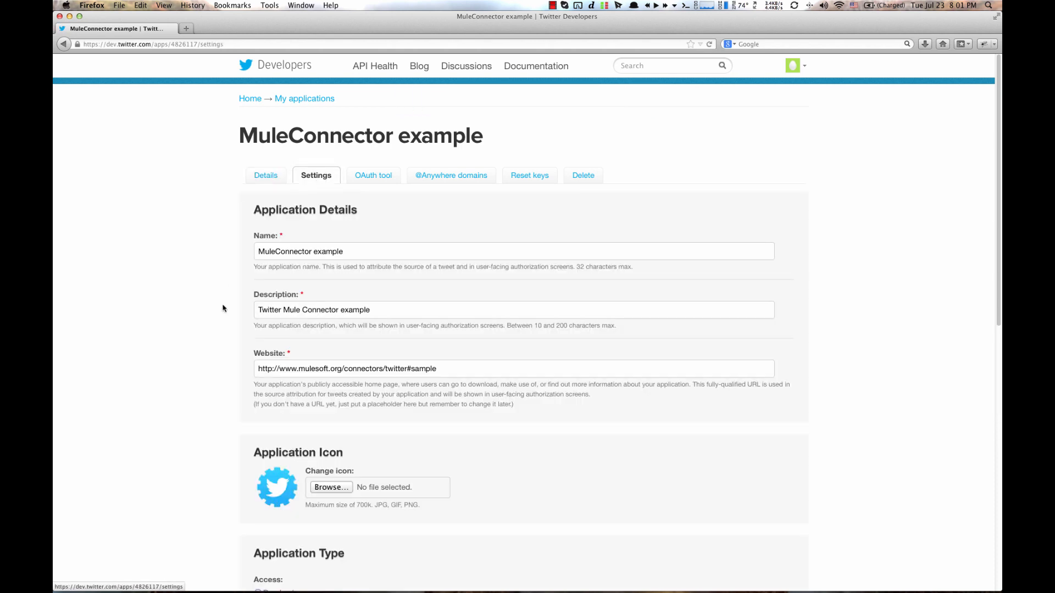
pyautogui.scroll(-3)
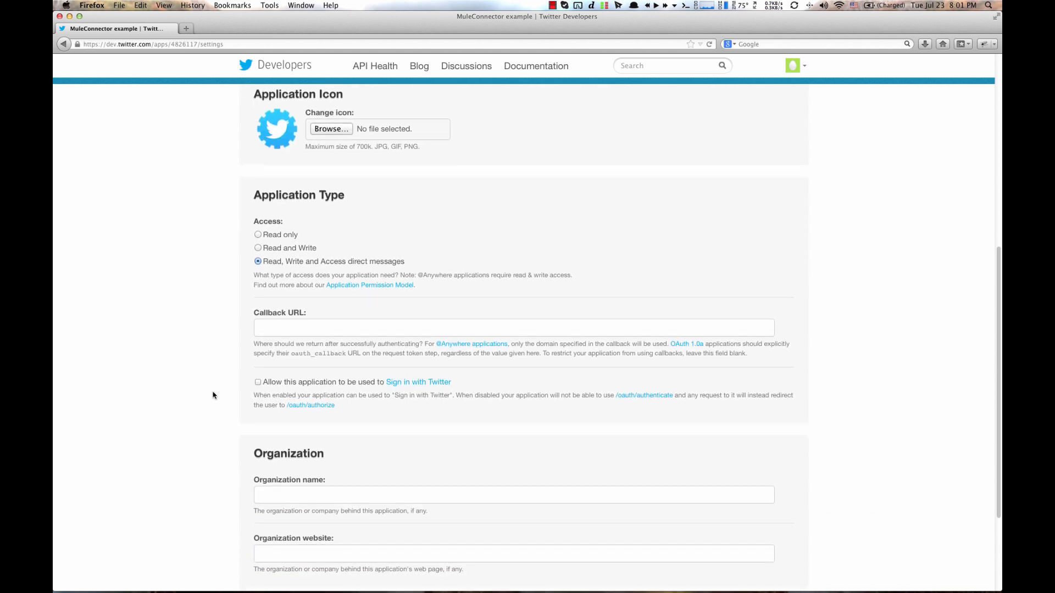
pyautogui.scroll(-3)
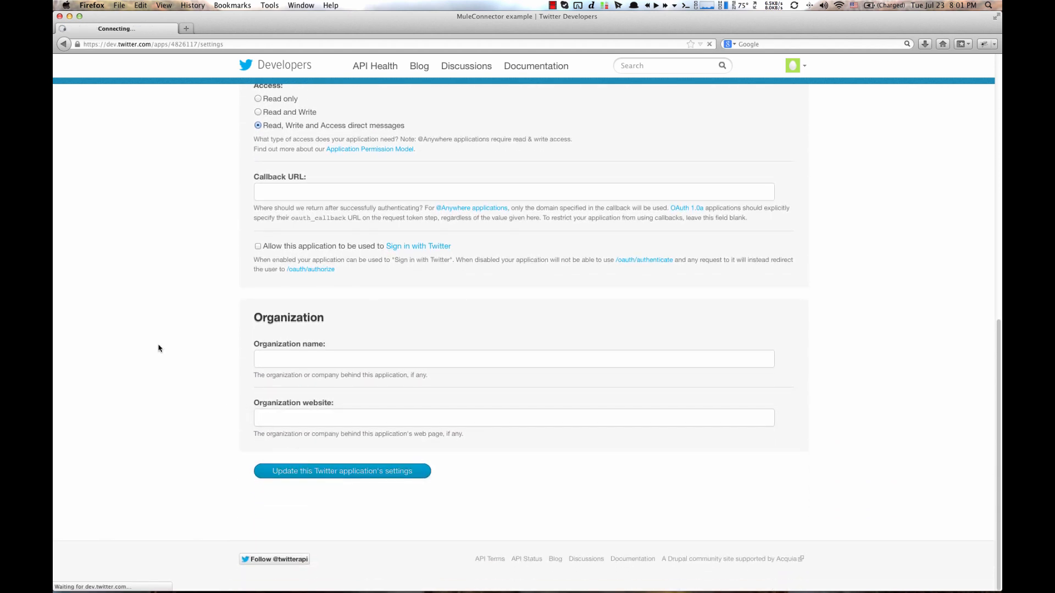
pyautogui.click(341, 470)
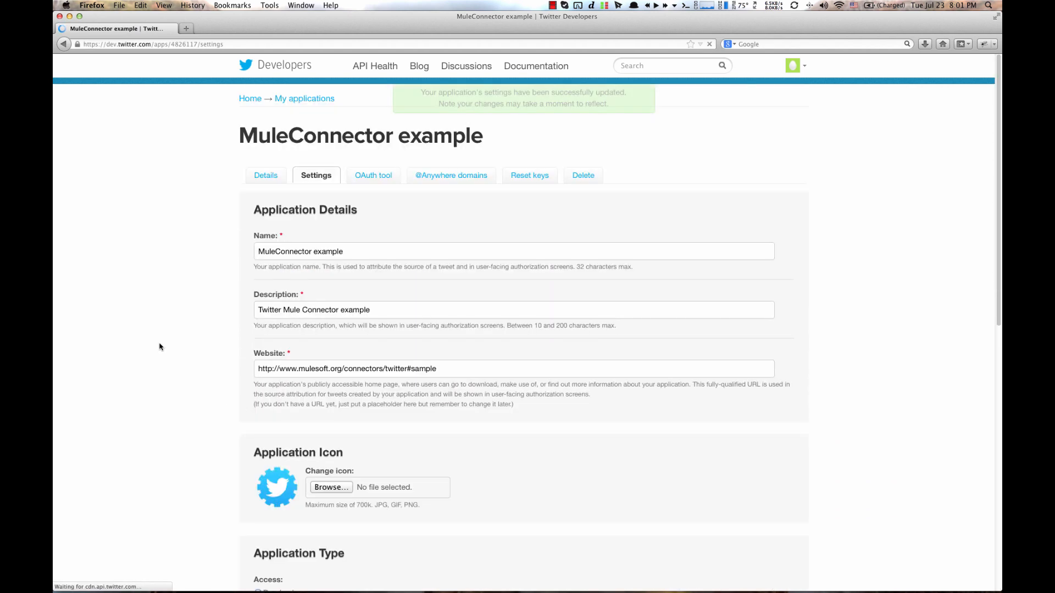
pyautogui.click(264, 175)
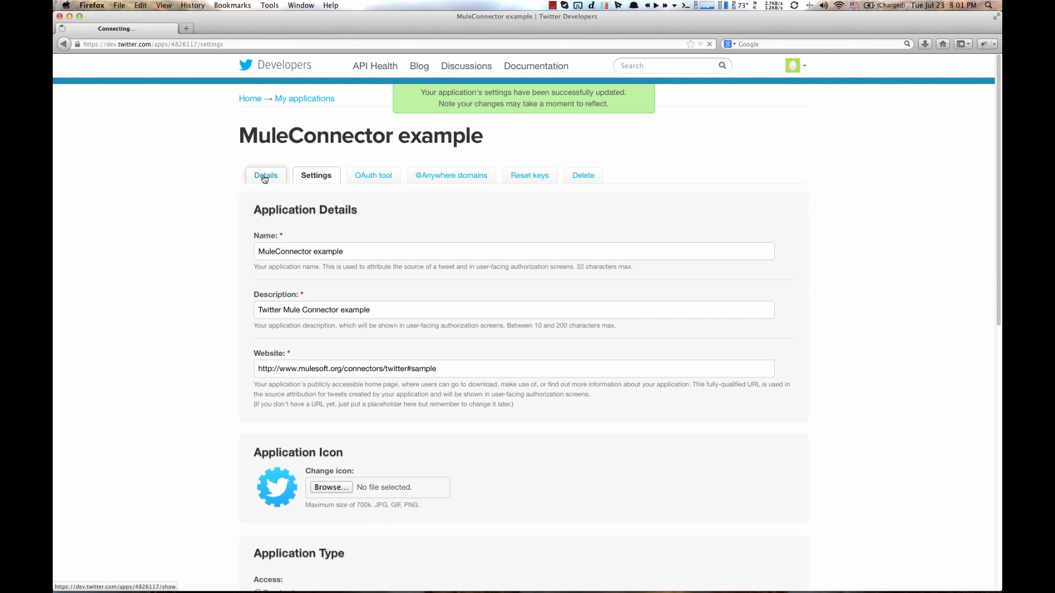
# - From the Details page, create my access token and select the token and secret values
pyautogui.click(265, 174)
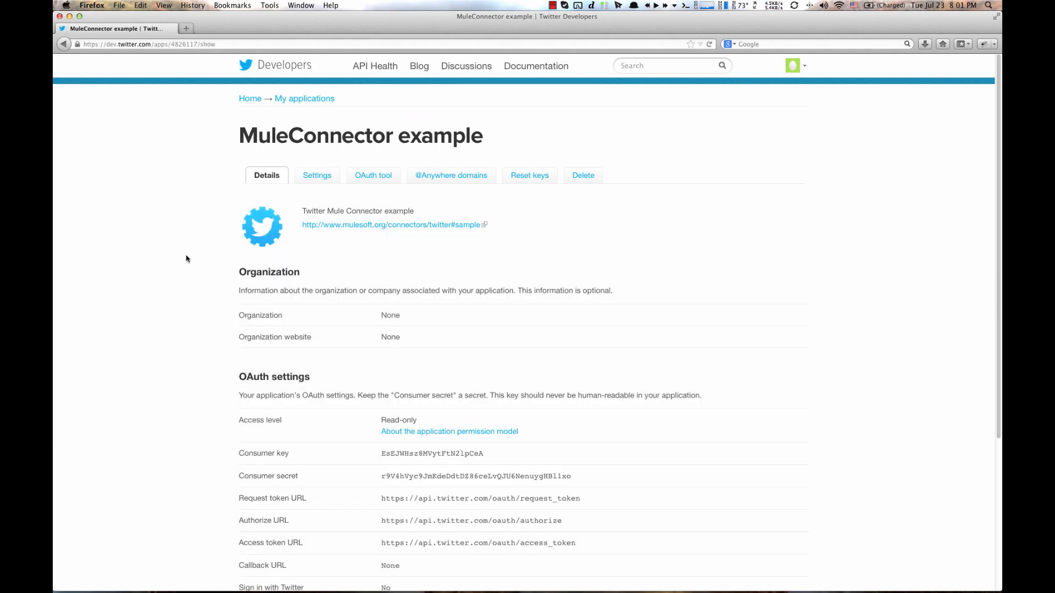
pyautogui.scroll(-3)
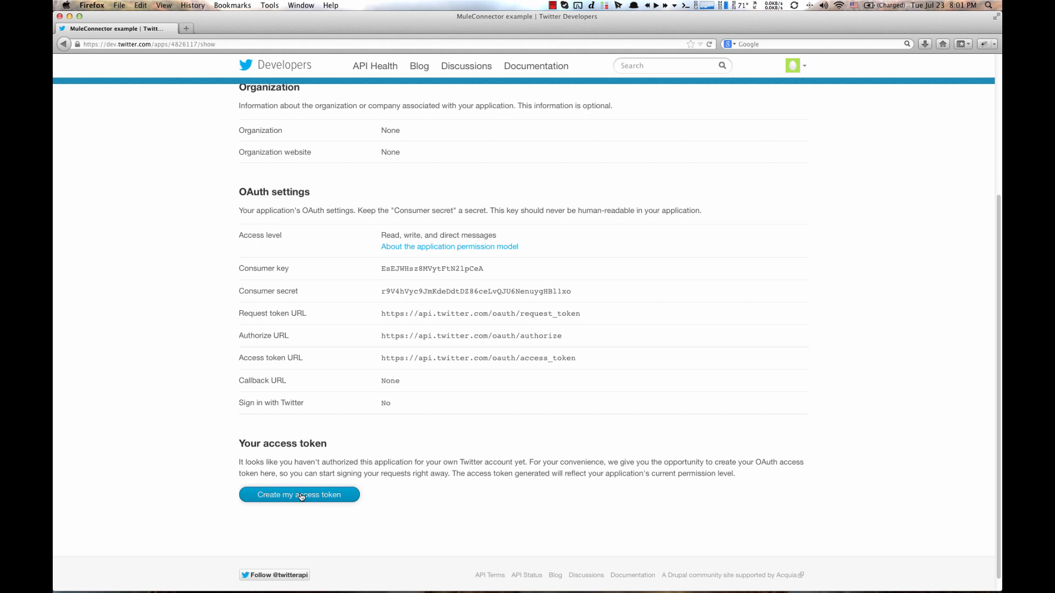
pyautogui.click(299, 495)
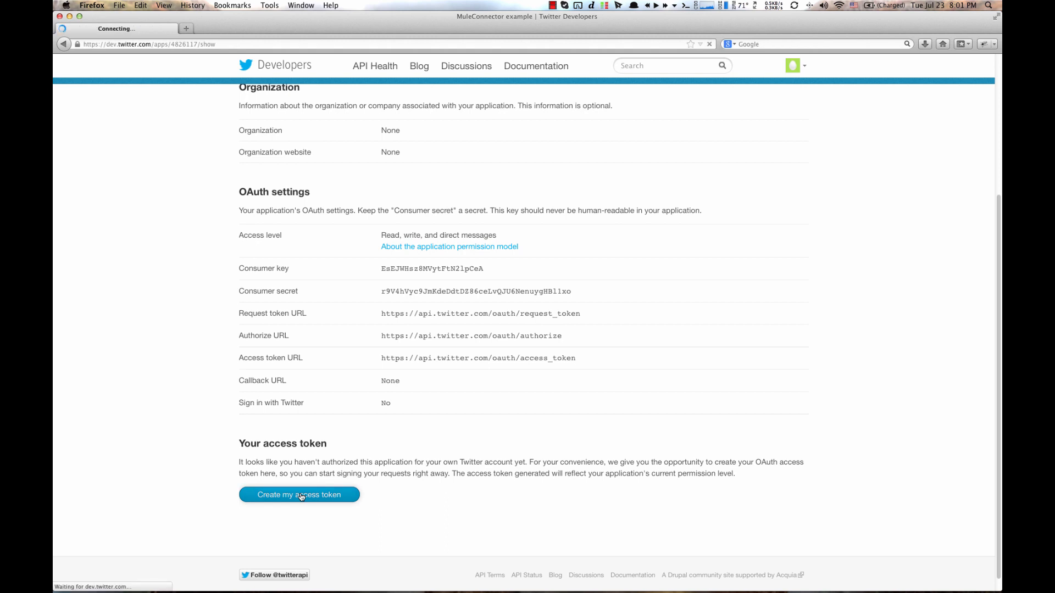
pyautogui.click(299, 494)
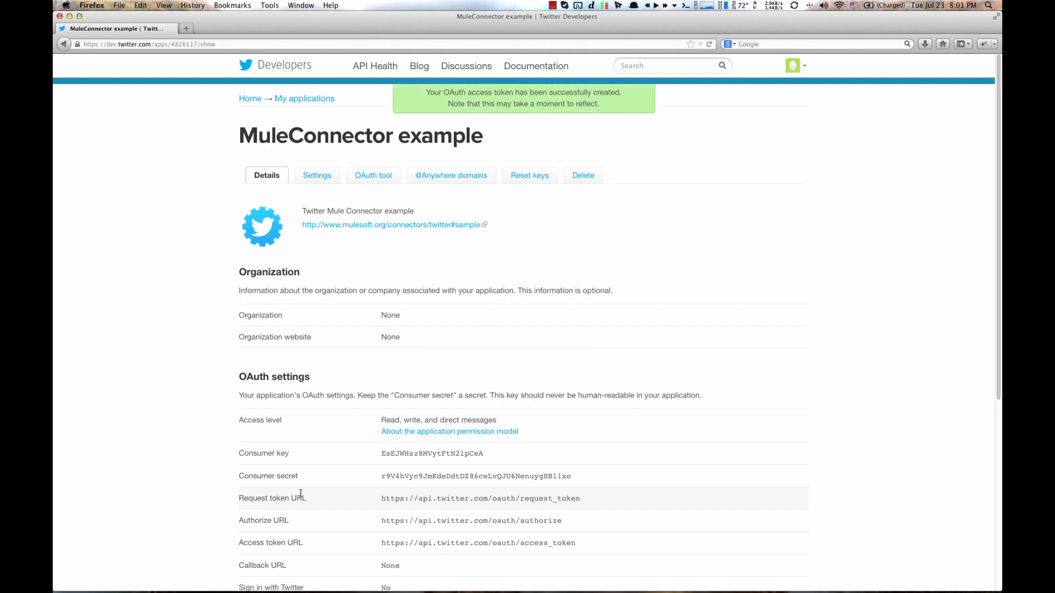
pyautogui.scroll(-3)
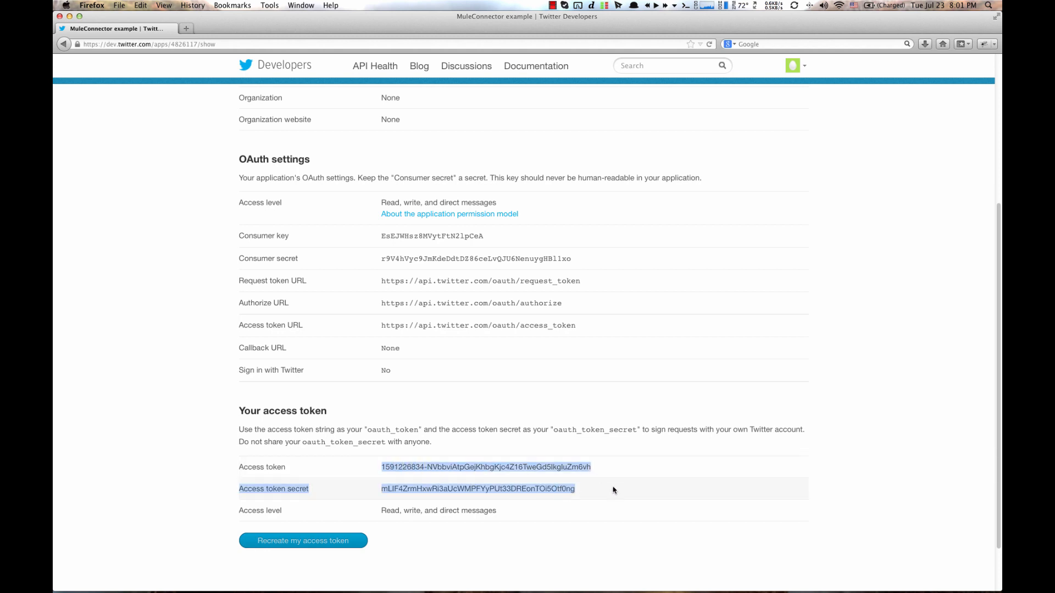
pyautogui.doubleClick(431, 235)
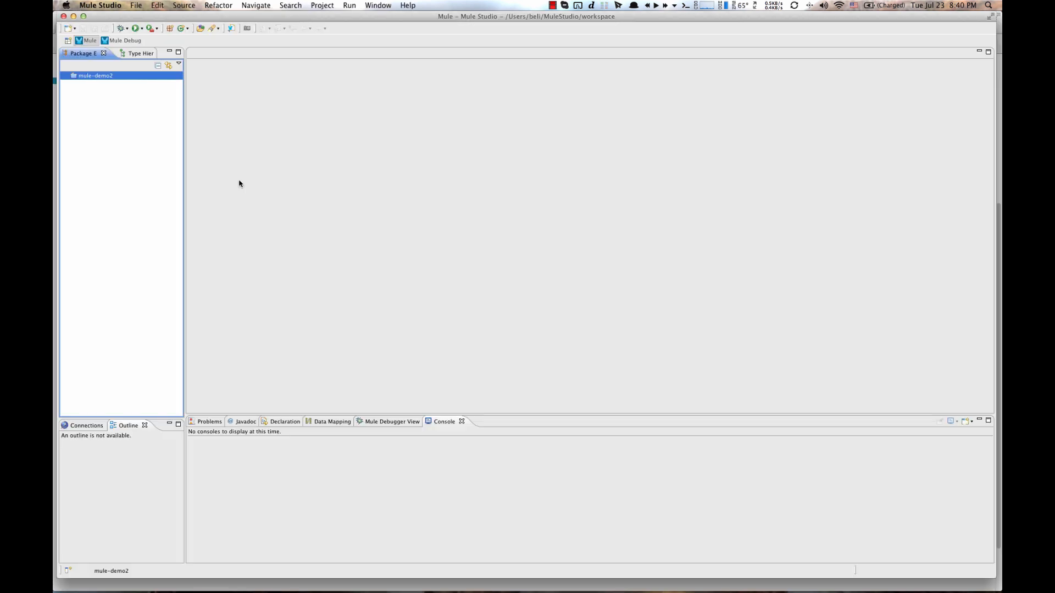
# - Create a new Mule project named twitter-demo, accepting the default flow and Maven settings
pyautogui.click(136, 5)
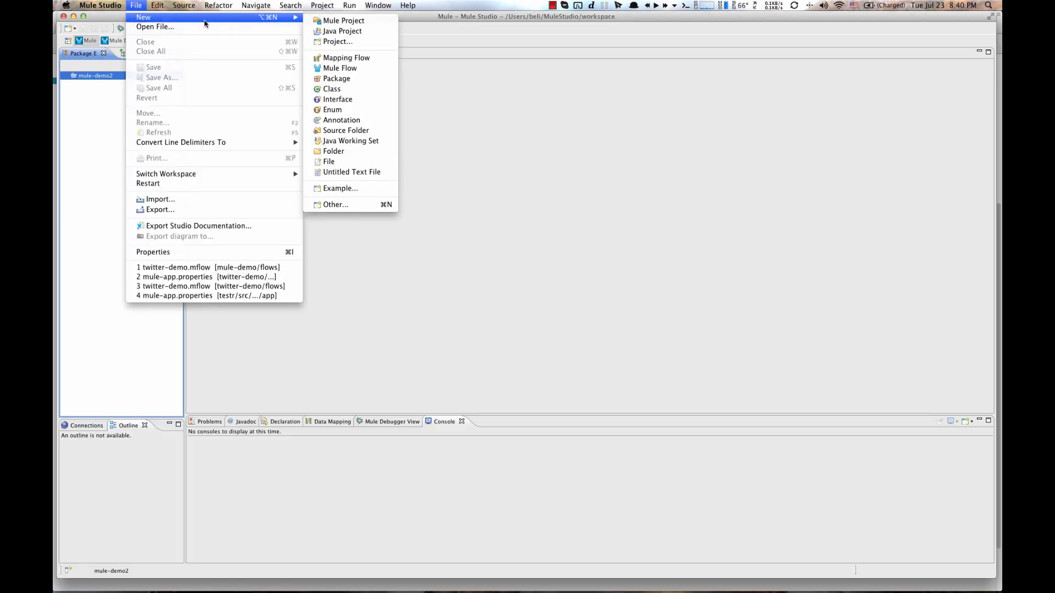
pyautogui.click(343, 20)
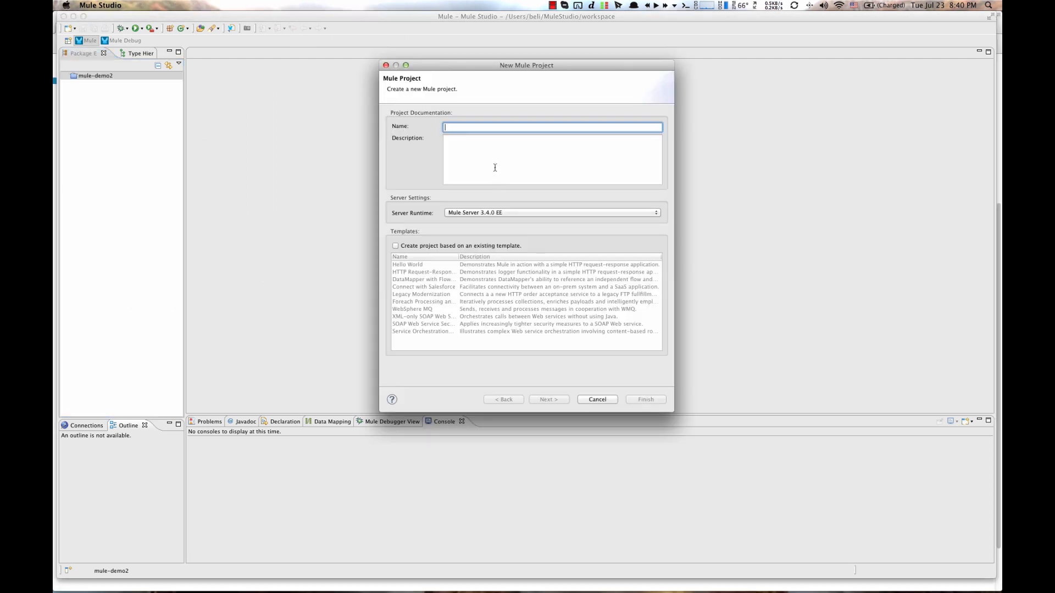
pyautogui.write('twitter-demo')
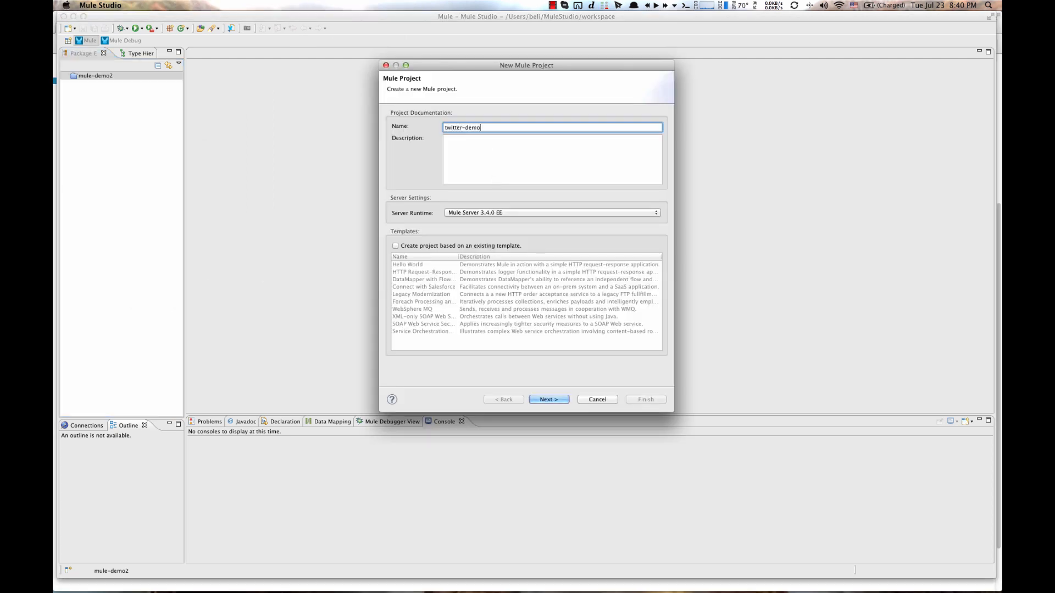
pyautogui.click(548, 399)
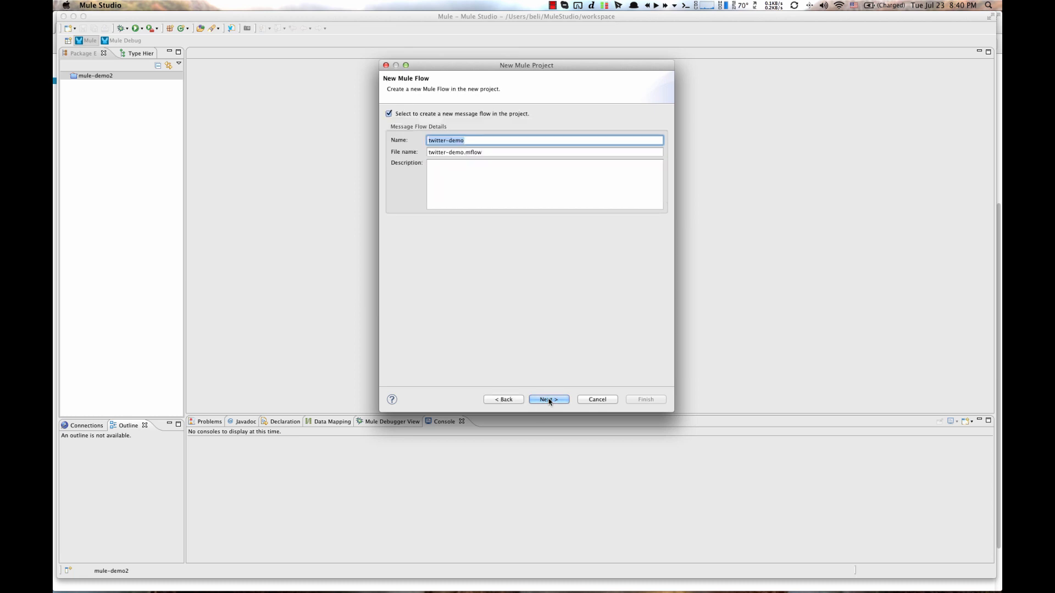
pyautogui.click(547, 399)
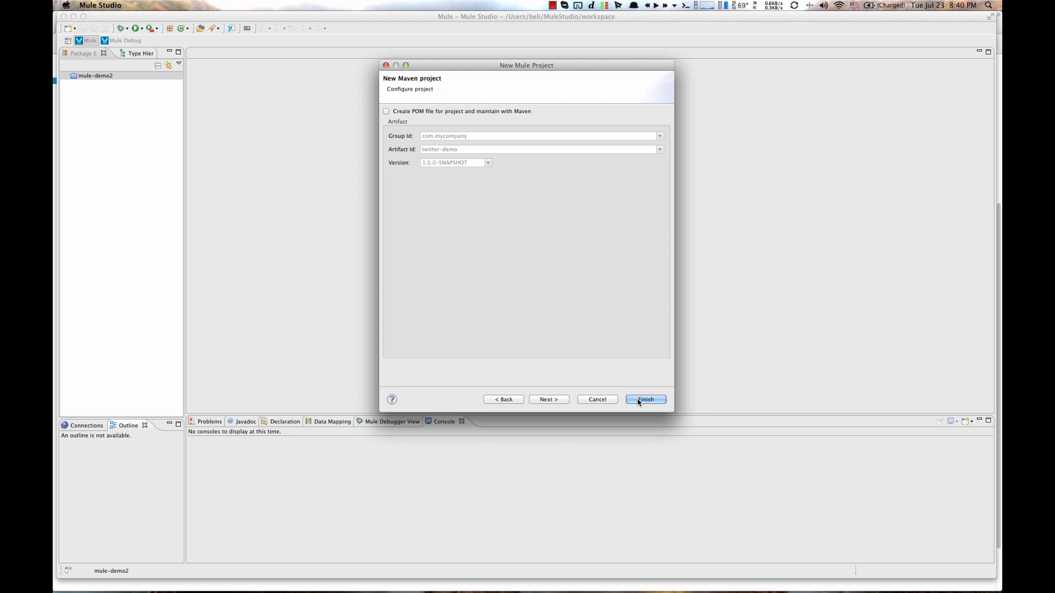
pyautogui.click(644, 399)
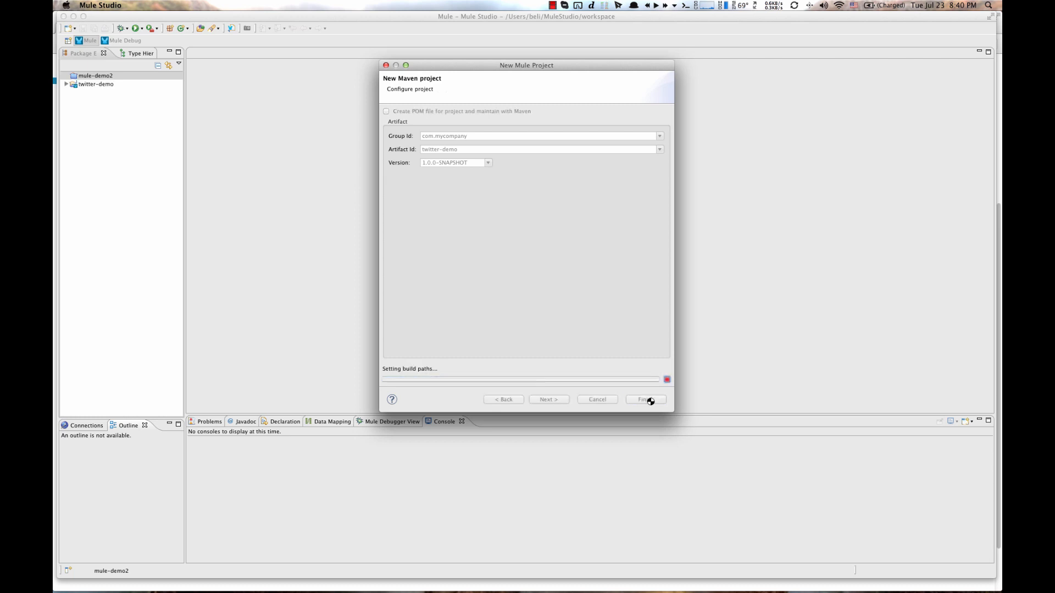
pyautogui.click(644, 399)
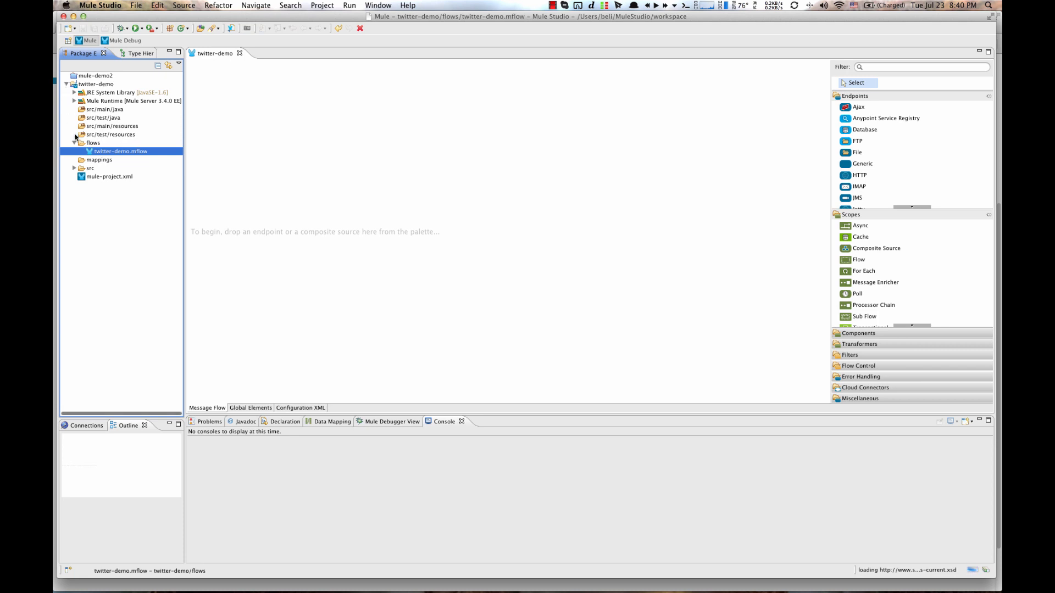
# - Add twitter.accessKey, accessSecret, consumerKey and consumerSecret placeholders to src/main/app/mule-app.properties
pyautogui.click(73, 168)
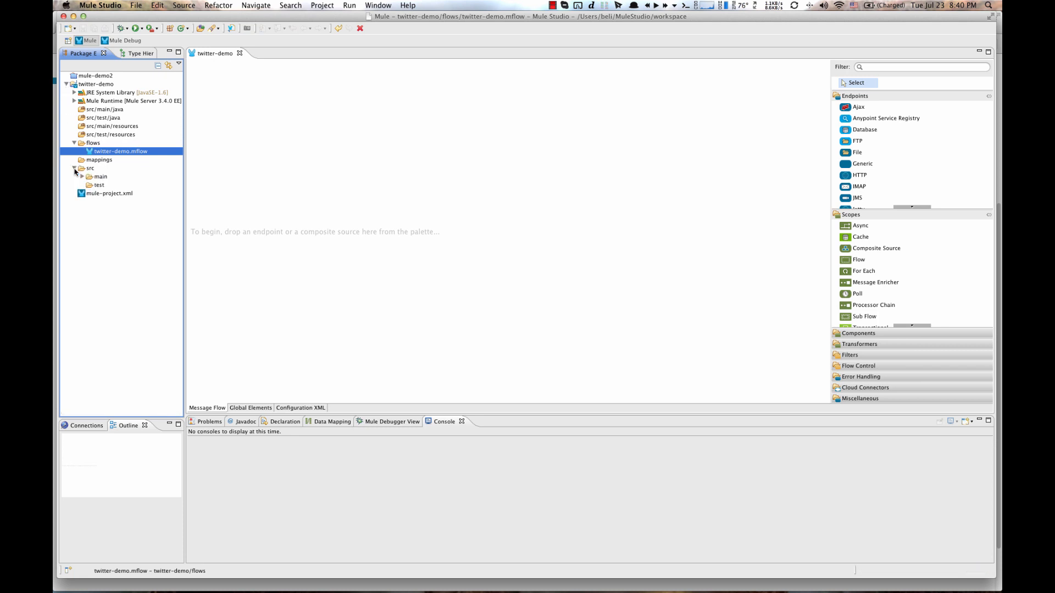
pyautogui.click(82, 176)
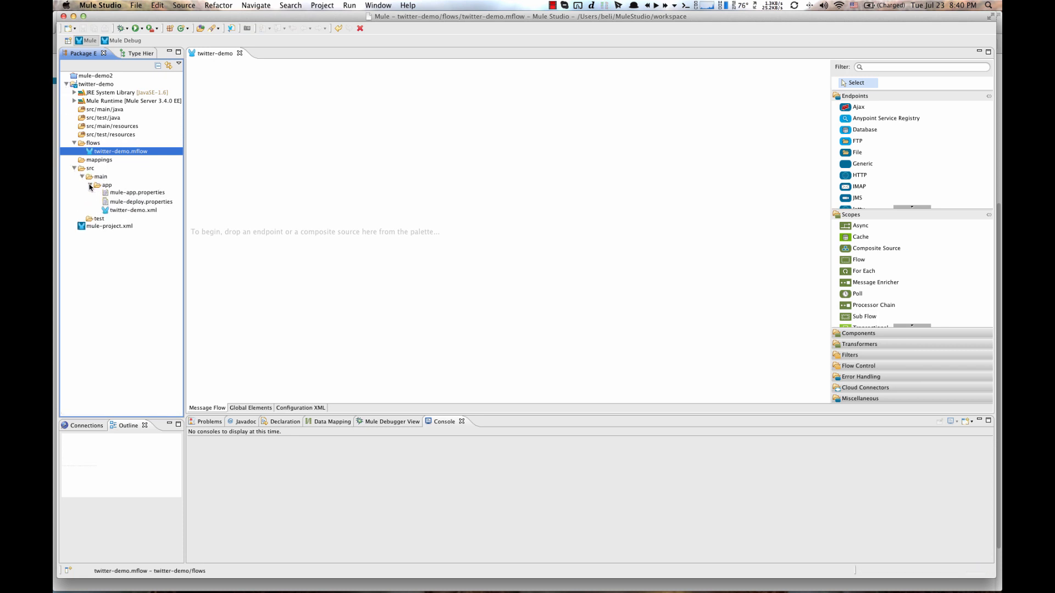
pyautogui.doubleClick(136, 191)
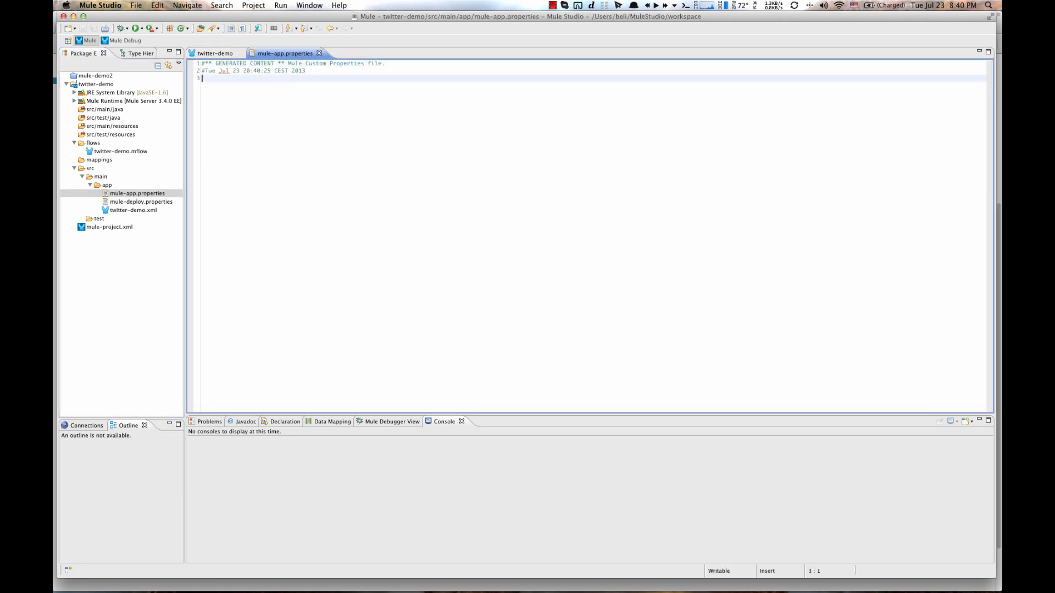
pyautogui.write('twitter.accessKey=<accessKeyFromTwitterDeveloperSite>')
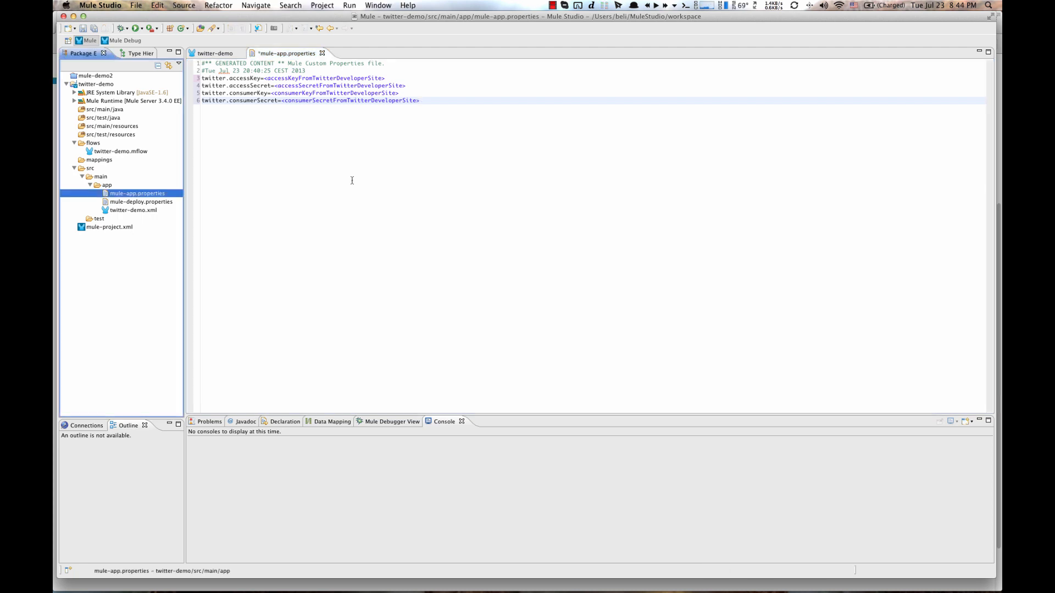
pyautogui.click(120, 151)
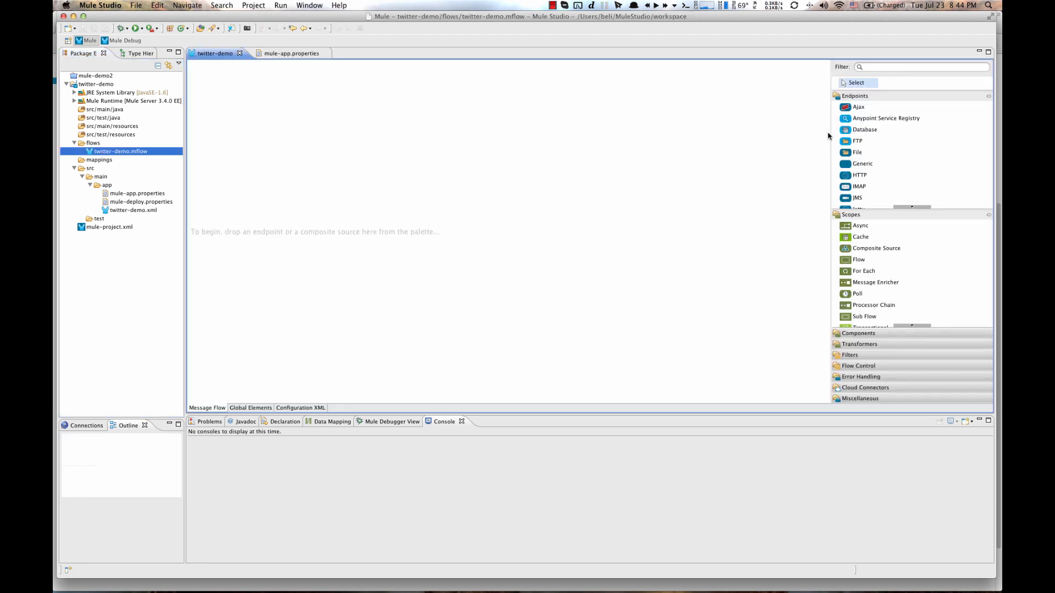
# - Add a global Twitter connector using ${twitter.accessKey}, ${twitter.accessSecret}, ${twitter.consumerKey}, ${twitter.consumerSecret}
pyautogui.click(250, 408)
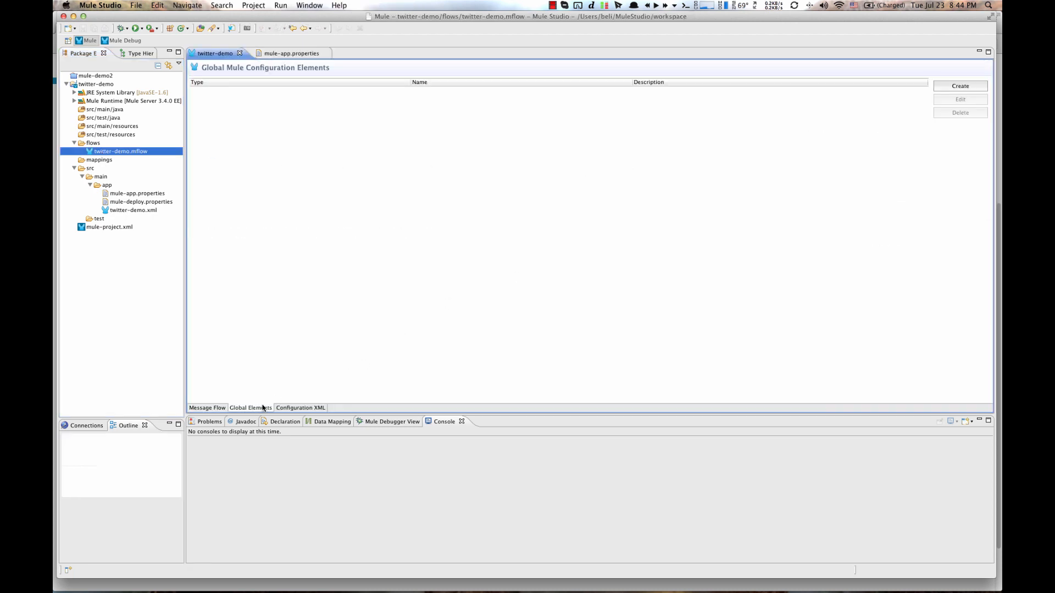
pyautogui.click(959, 86)
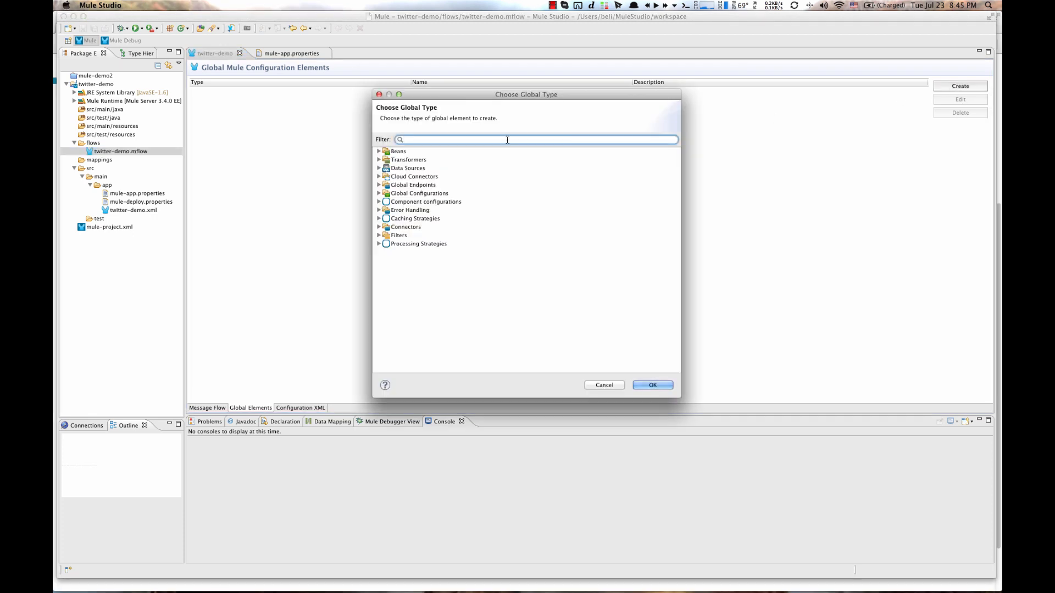
pyautogui.write('tw')
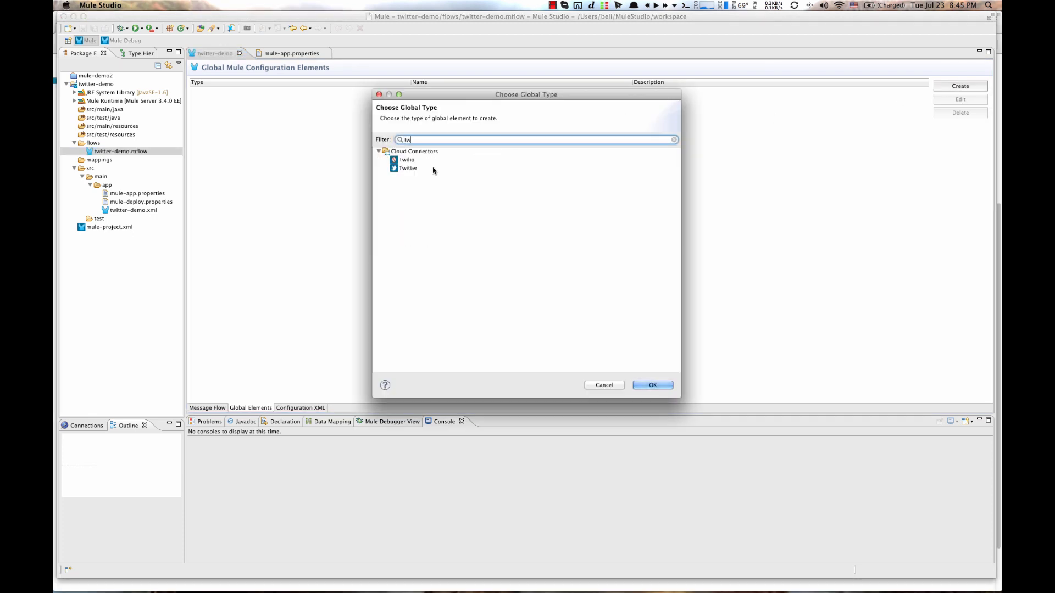
pyautogui.click(407, 168)
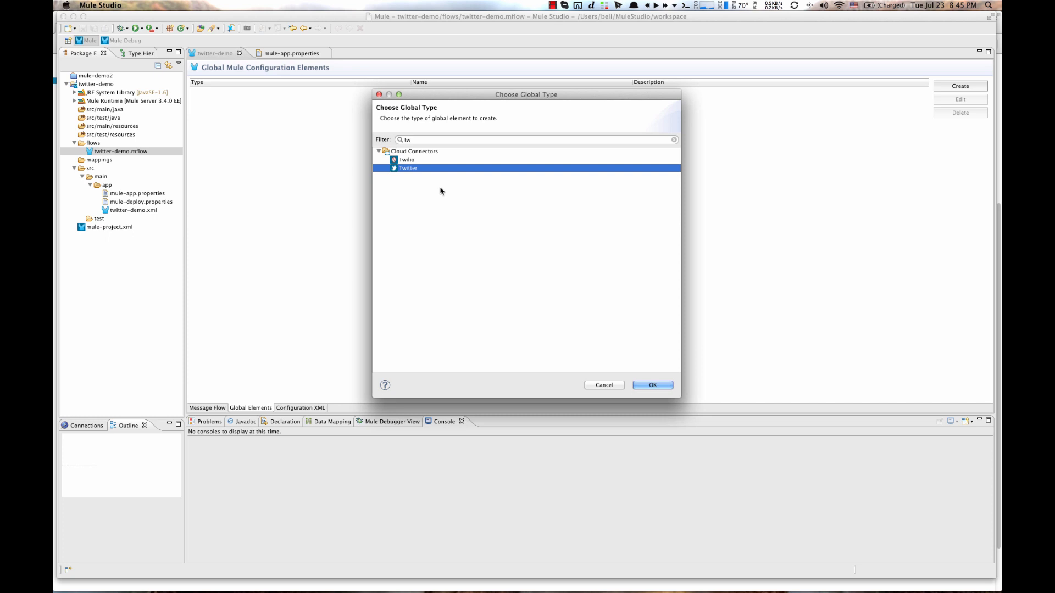
pyautogui.click(652, 384)
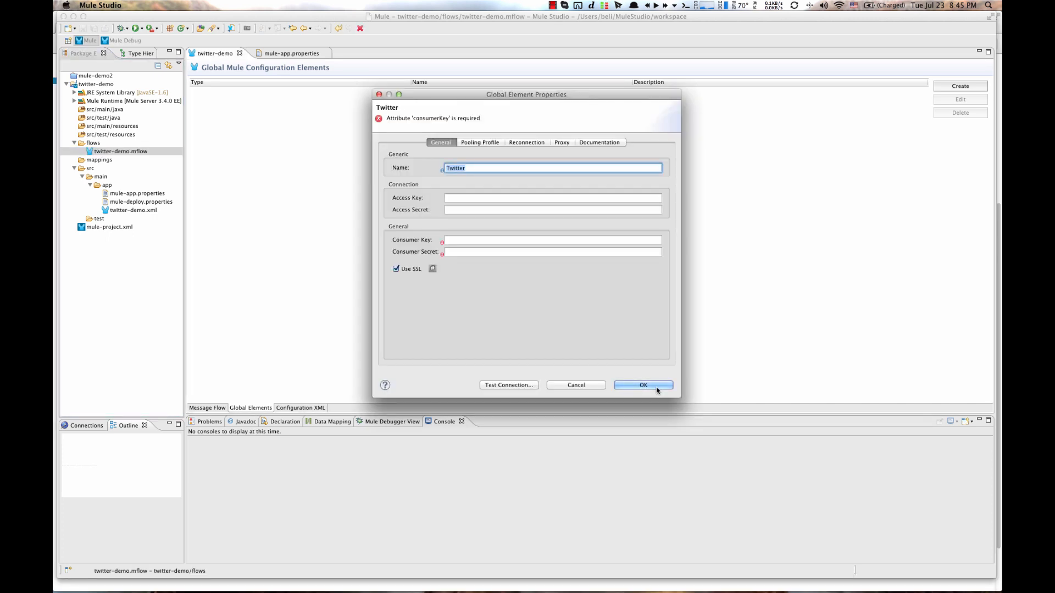
pyautogui.write('${twitter.consumerSecret}')
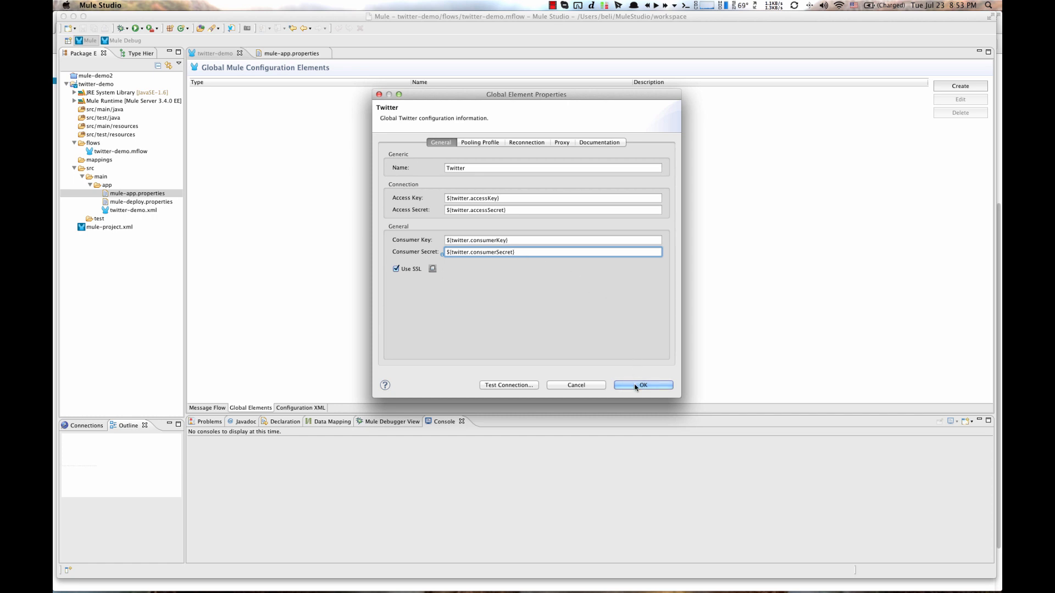
pyautogui.click(642, 384)
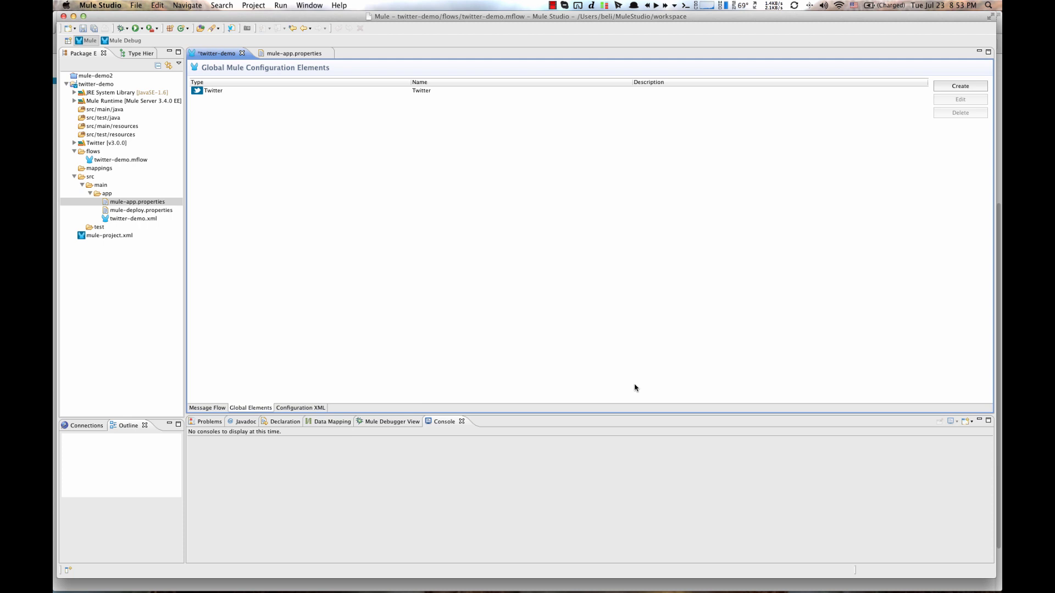
pyautogui.moveTo(222, 421)
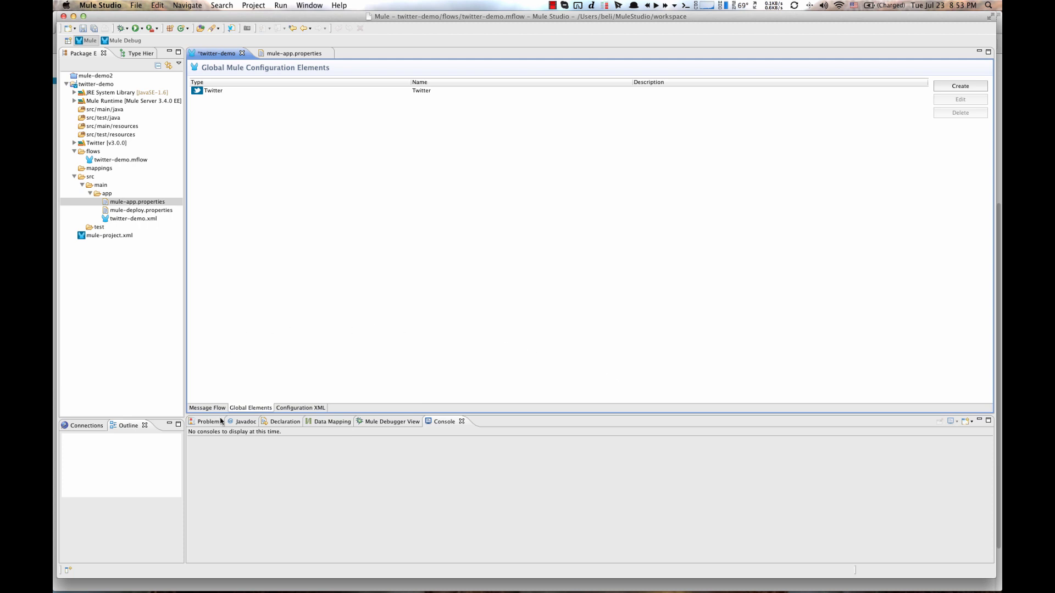
# - Place an HTTP endpoint on the canvas in a flow named show-user, with path showUser on localhost:8081
pyautogui.click(208, 407)
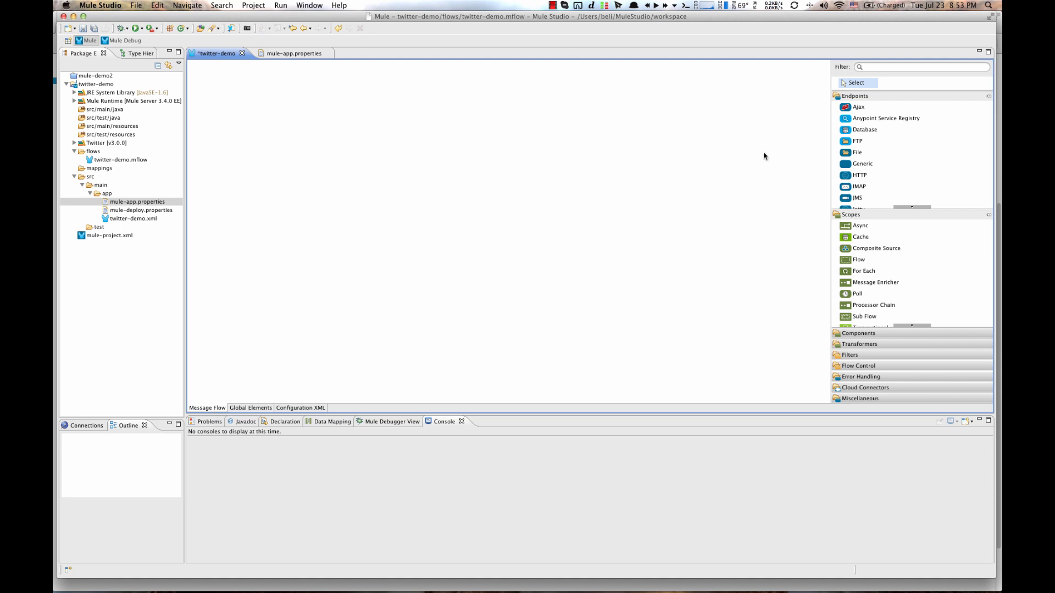
pyautogui.click(921, 67)
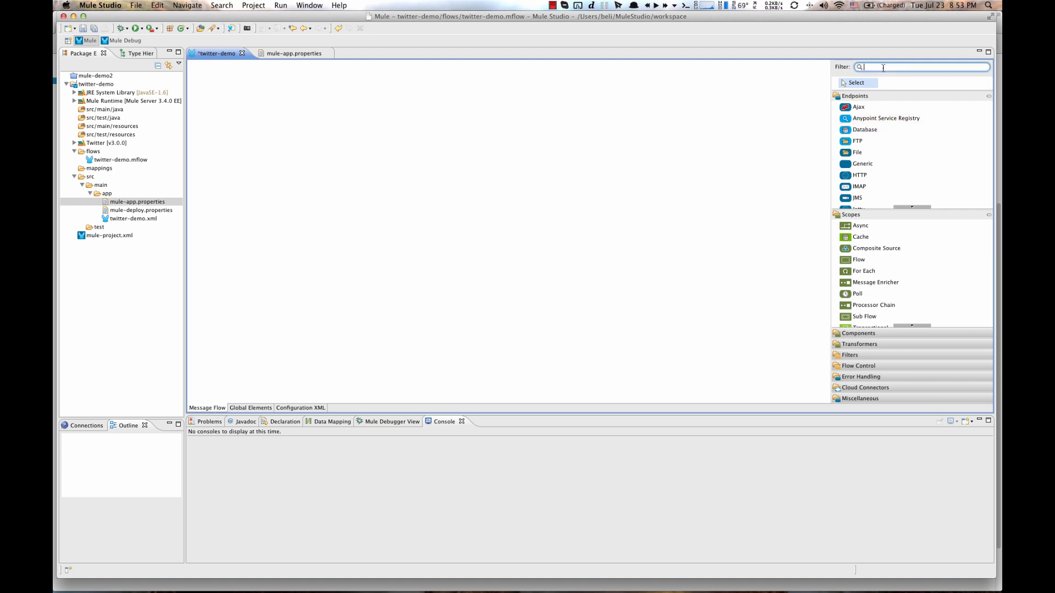
pyautogui.write('http')
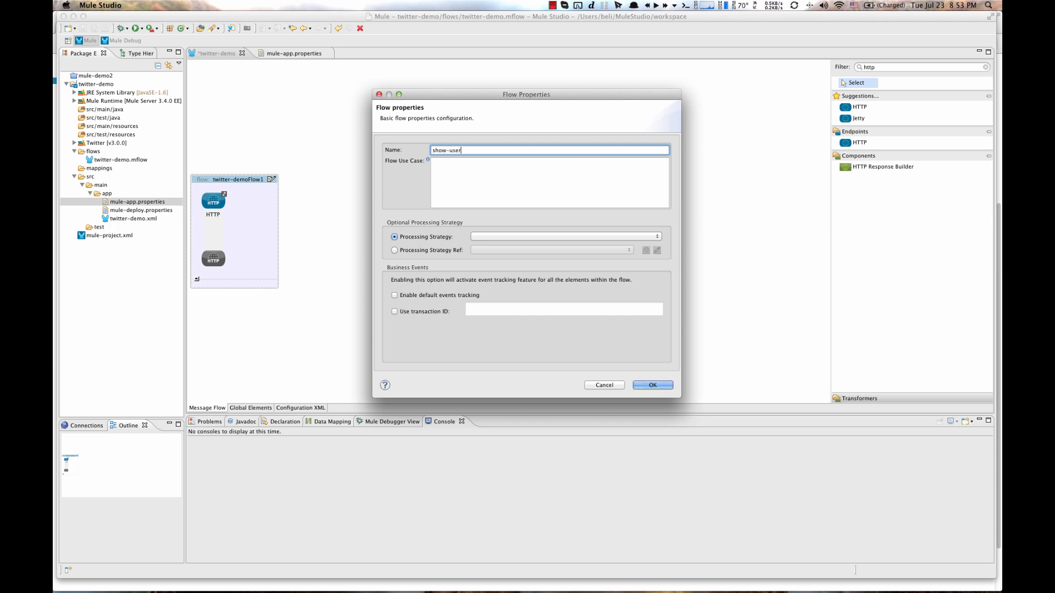
pyautogui.click(651, 385)
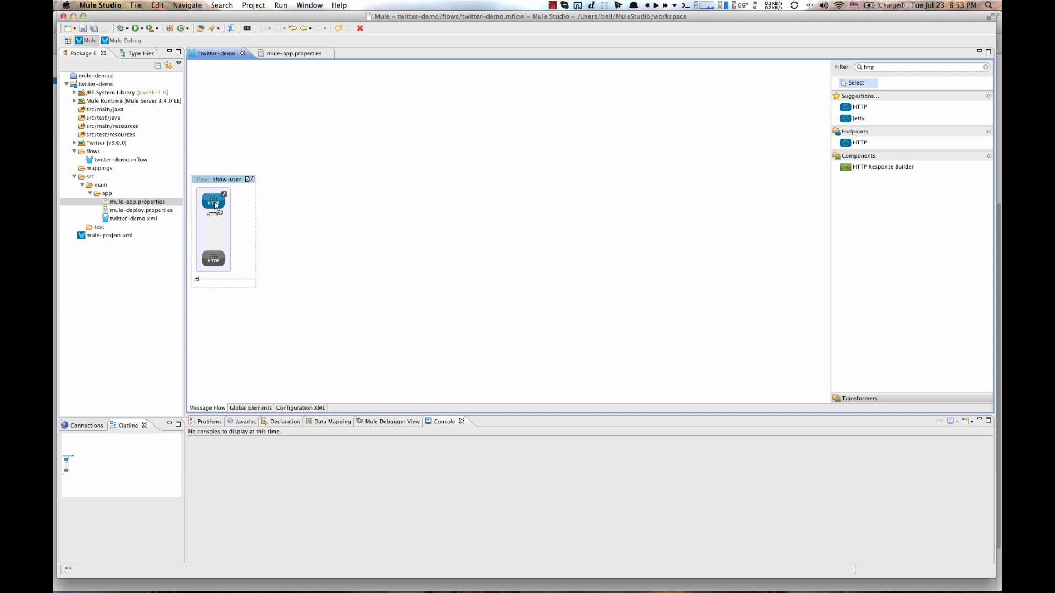
pyautogui.doubleClick(212, 201)
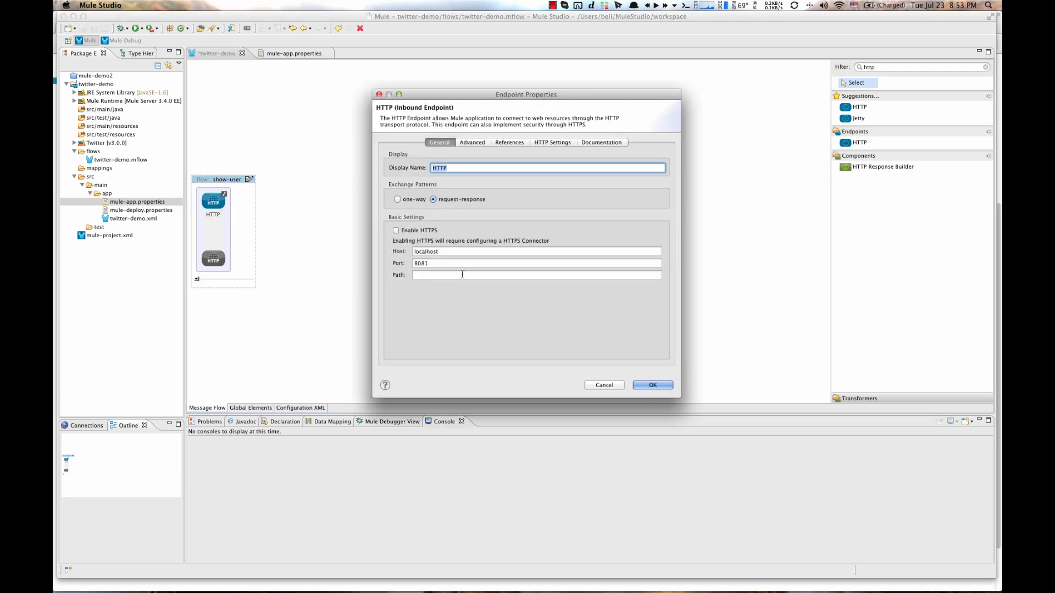
pyautogui.write('showUser')
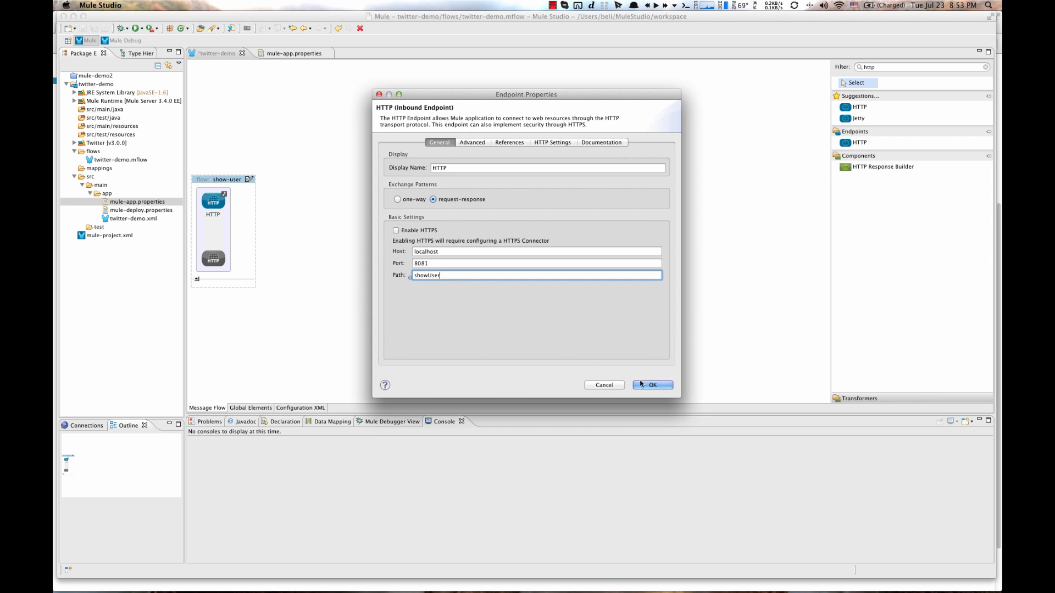
pyautogui.click(651, 384)
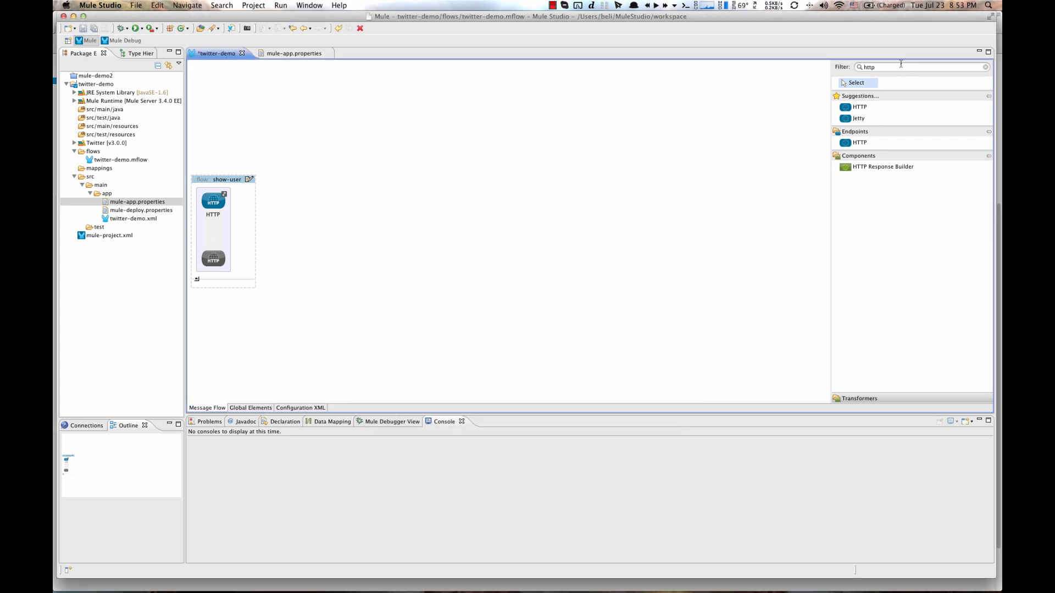
# - Add a Twitter connector named 'Show user' with Config Reference Twitter and operation Show user
pyautogui.write('twi')
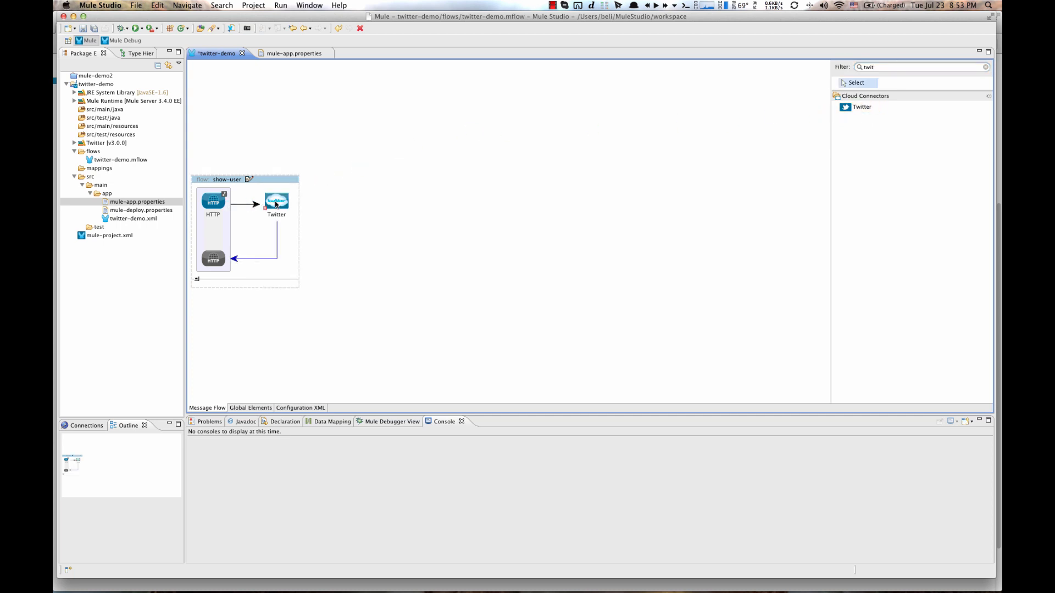
pyautogui.doubleClick(275, 203)
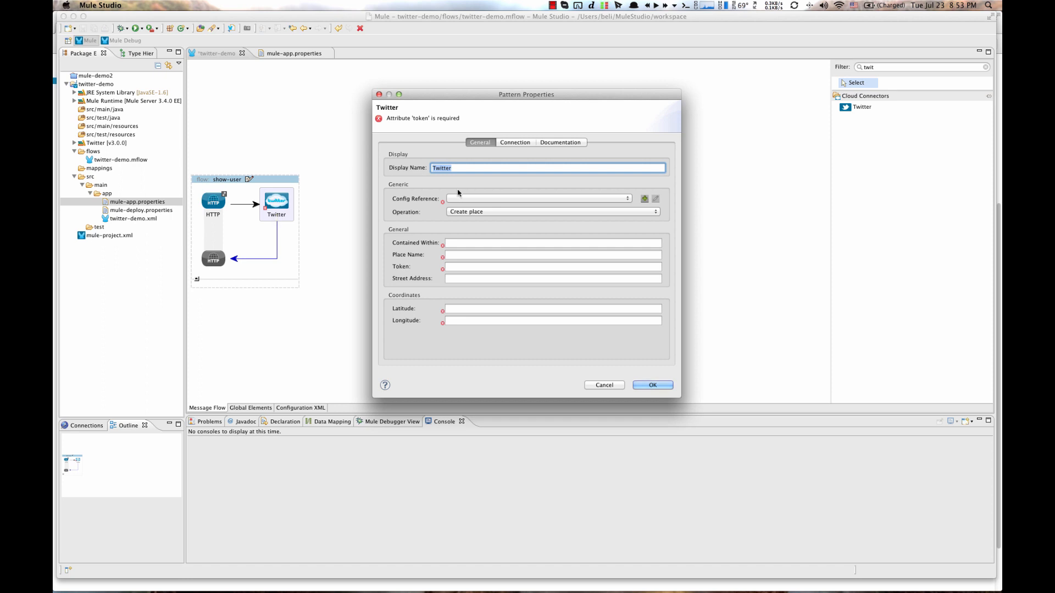
pyautogui.write('Show user')
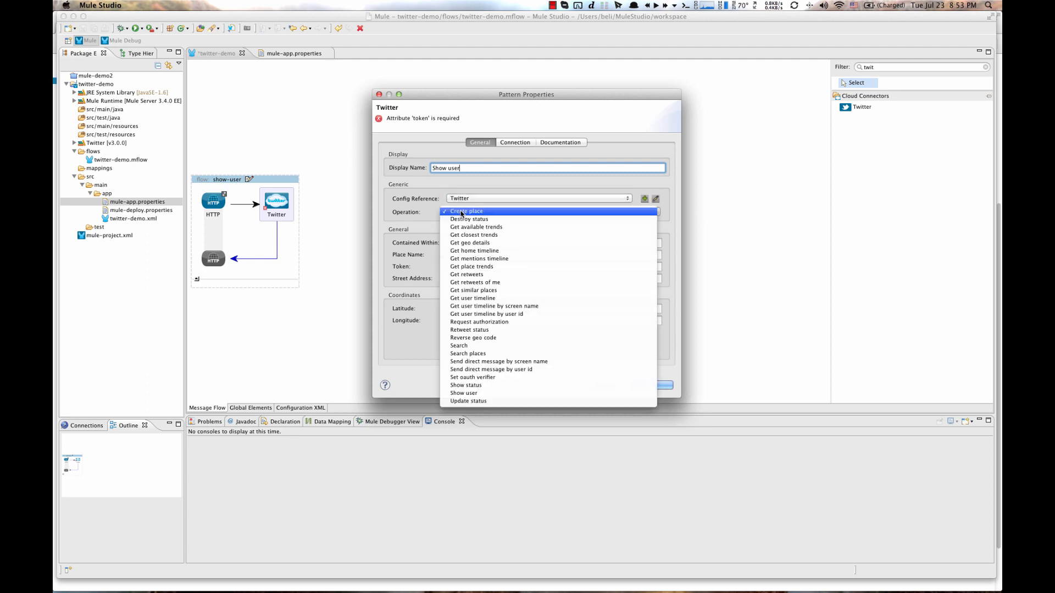
pyautogui.moveTo(465, 384)
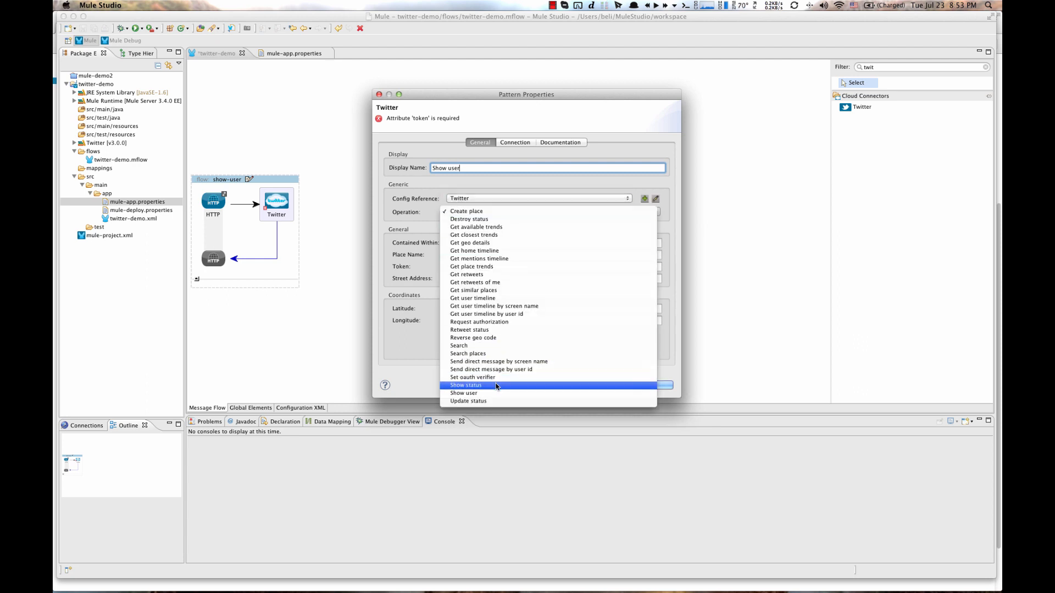
pyautogui.click(462, 394)
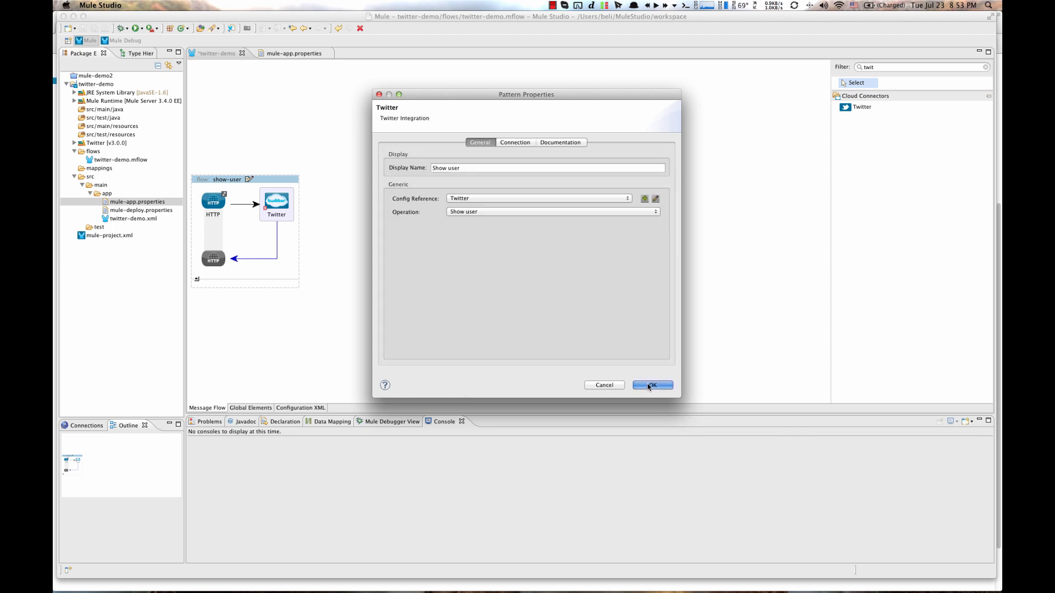
pyautogui.click(651, 385)
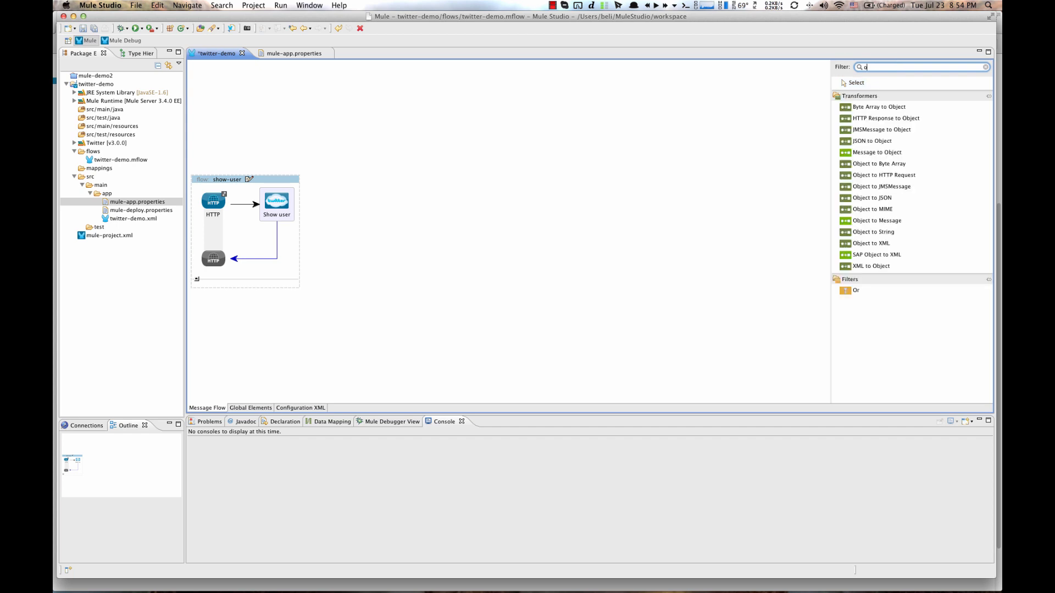
# - Append an Object to JSON transformer after Show user and check it in the Configuration XML
pyautogui.write('bject')
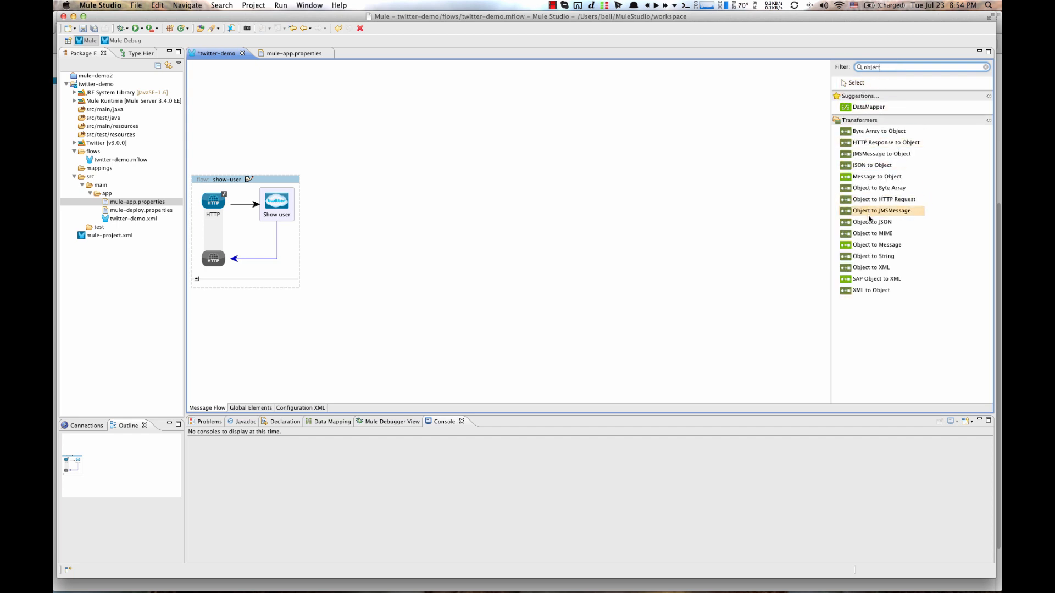
pyautogui.moveTo(871, 222); pyautogui.dragTo(346, 202)
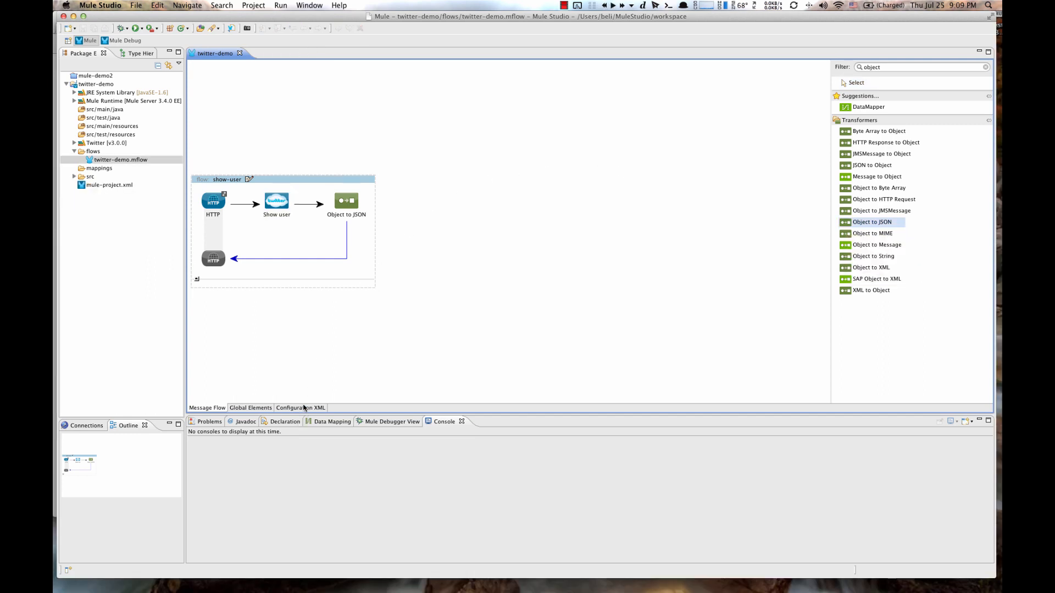
pyautogui.click(299, 407)
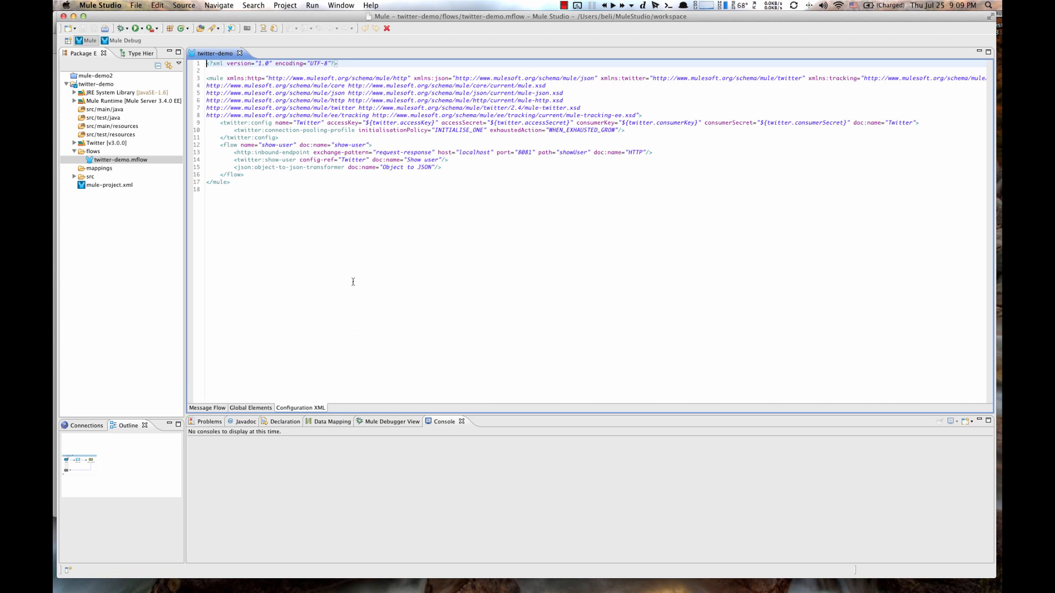
pyautogui.moveTo(113, 167)
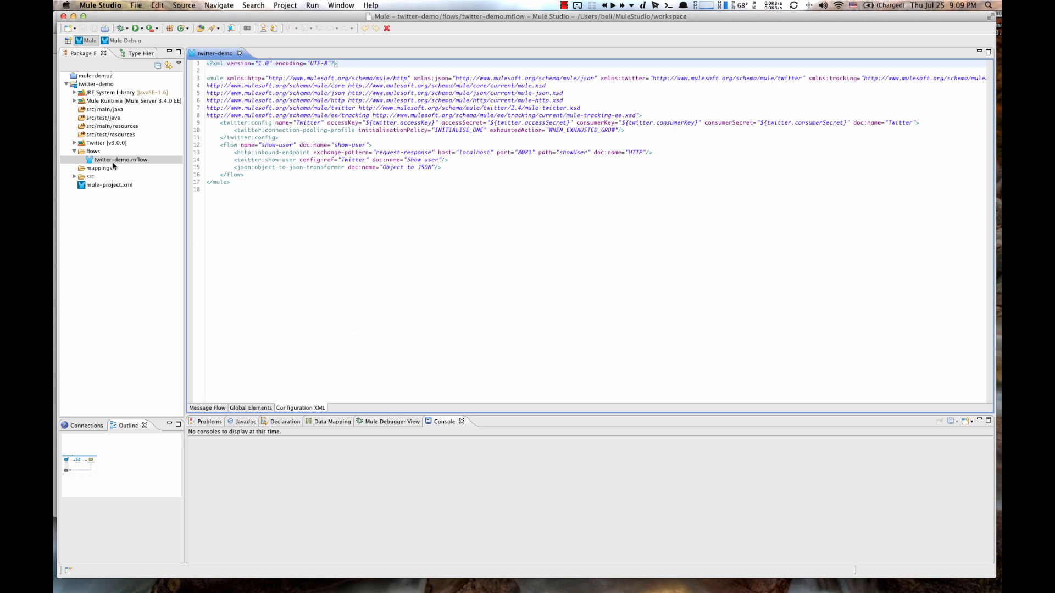
# - Run twitter-demo.mflow as a Mule Application and wait for 'Started app twitter-demo'
pyautogui.rightClick(120, 159)
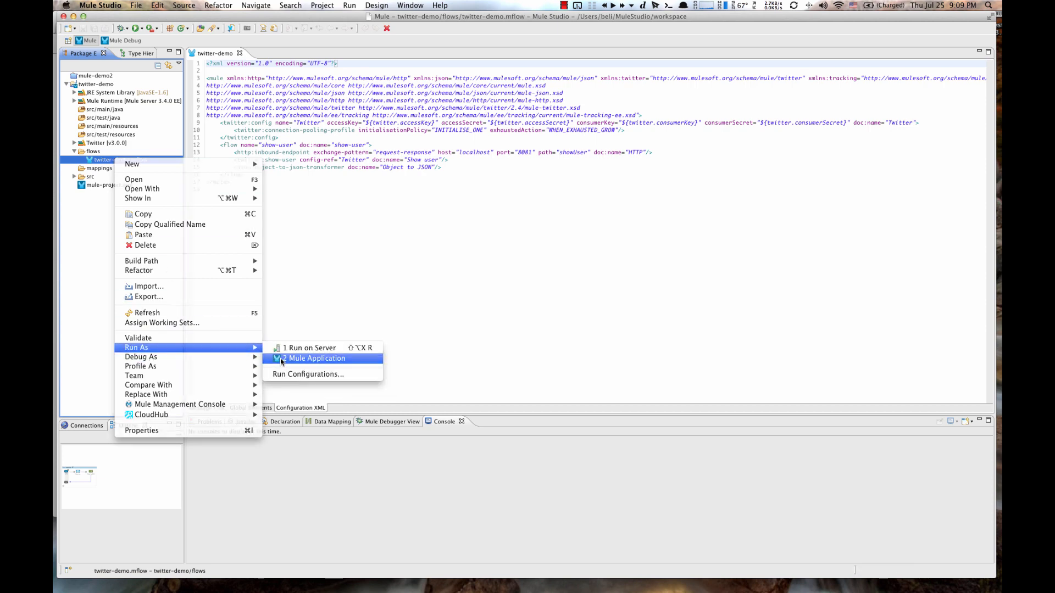
pyautogui.click(315, 358)
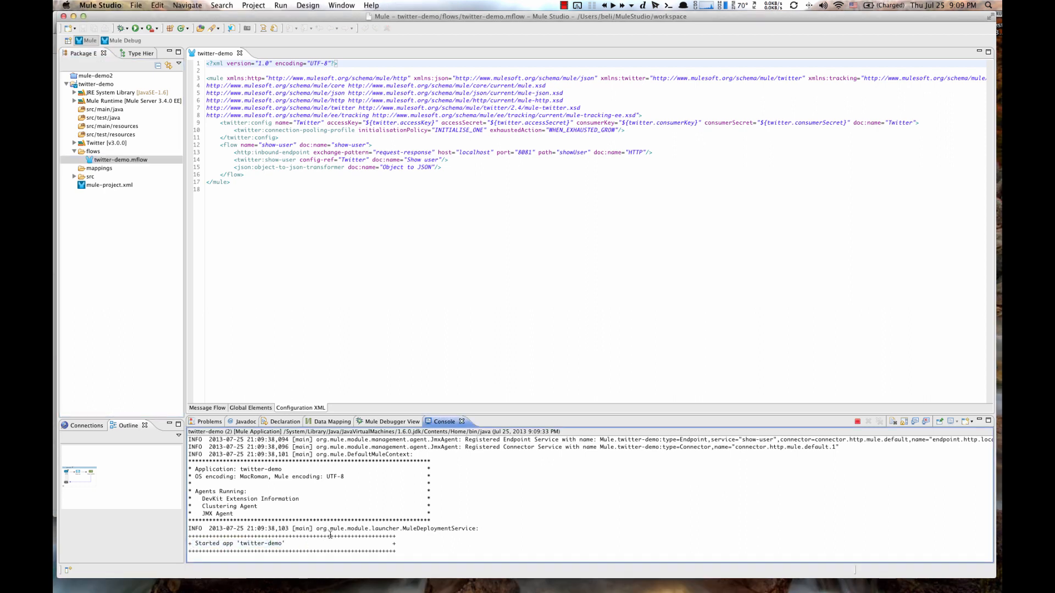
pyautogui.click(330, 567)
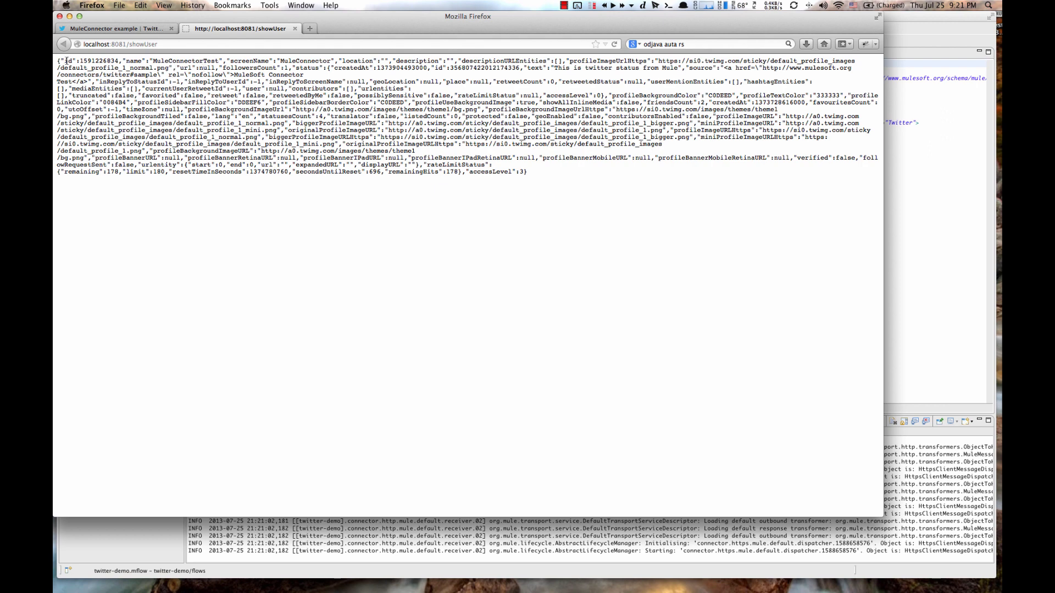
# - Highlight the screenName value MuleConnector in the showUser JSON response
pyautogui.doubleClick(95, 61)
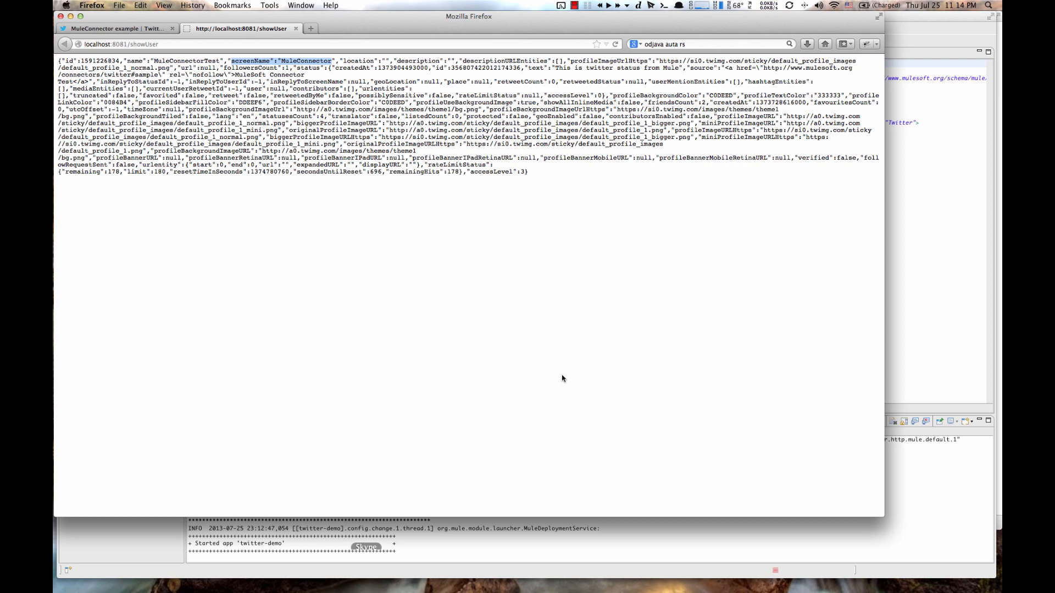
pyautogui.moveTo(750, 380)
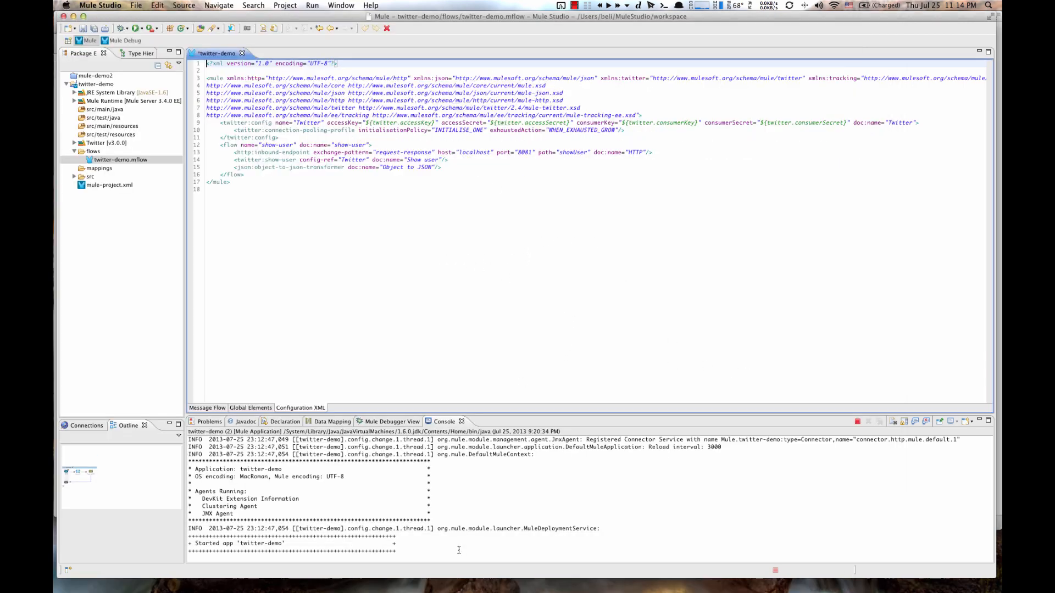
# - Name the second flow update-status in its Flow Properties dialog
pyautogui.click(208, 407)
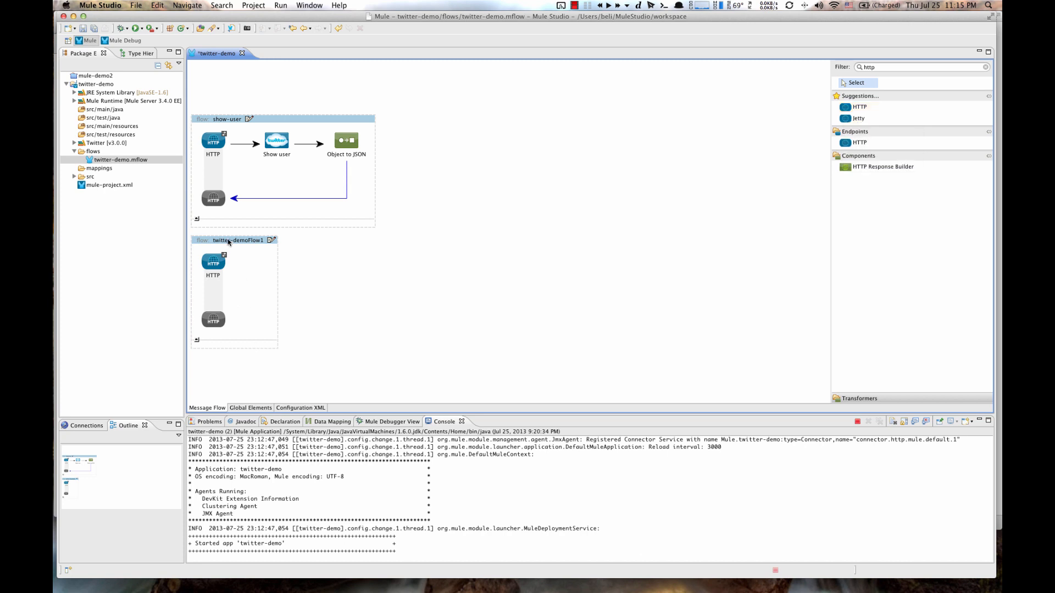
pyautogui.click(272, 240)
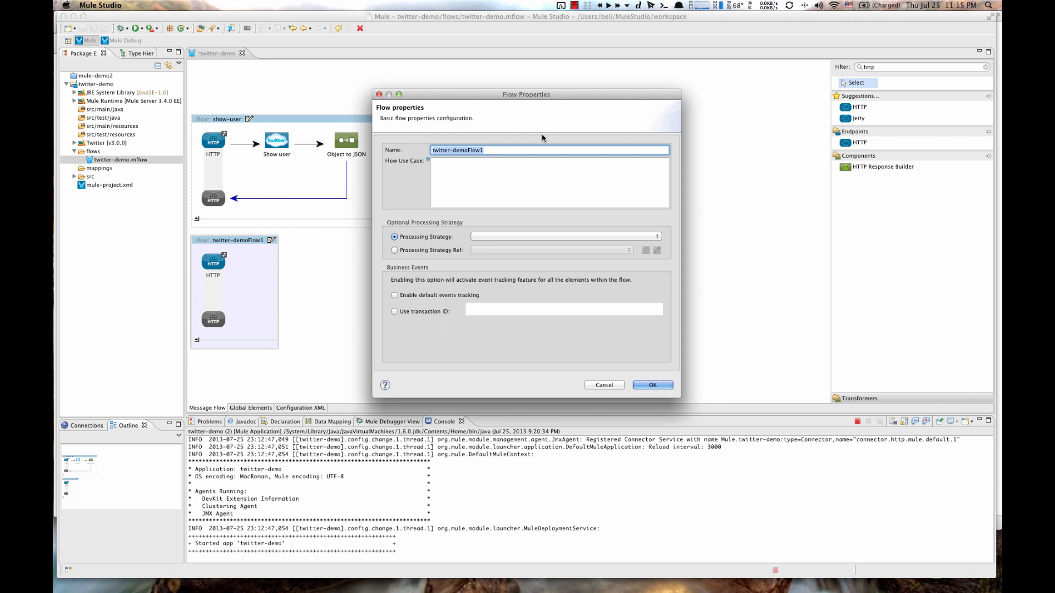
pyautogui.write('updagte')
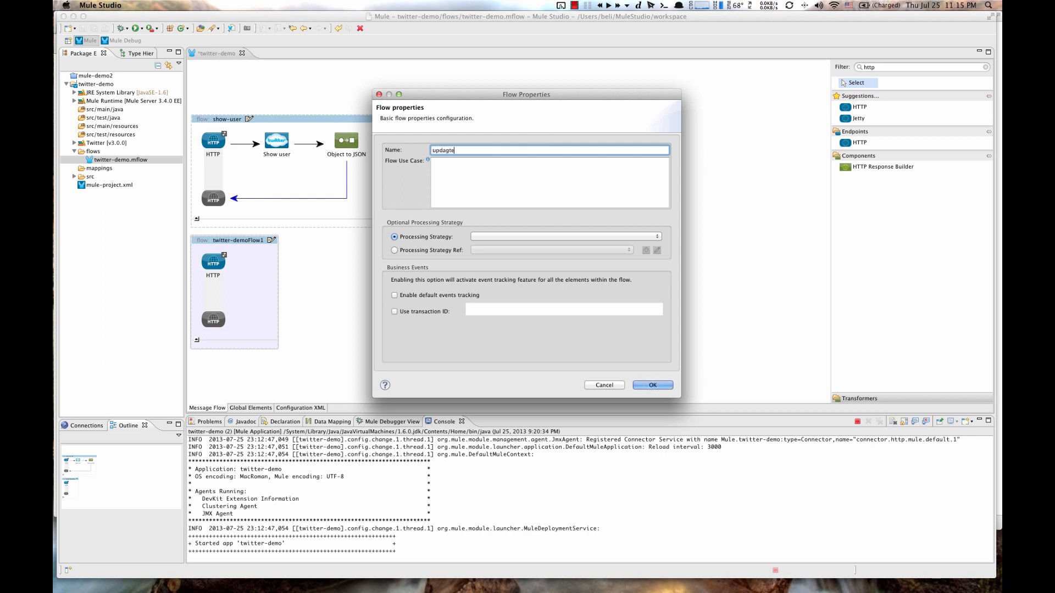
pyautogui.press('Backspace')
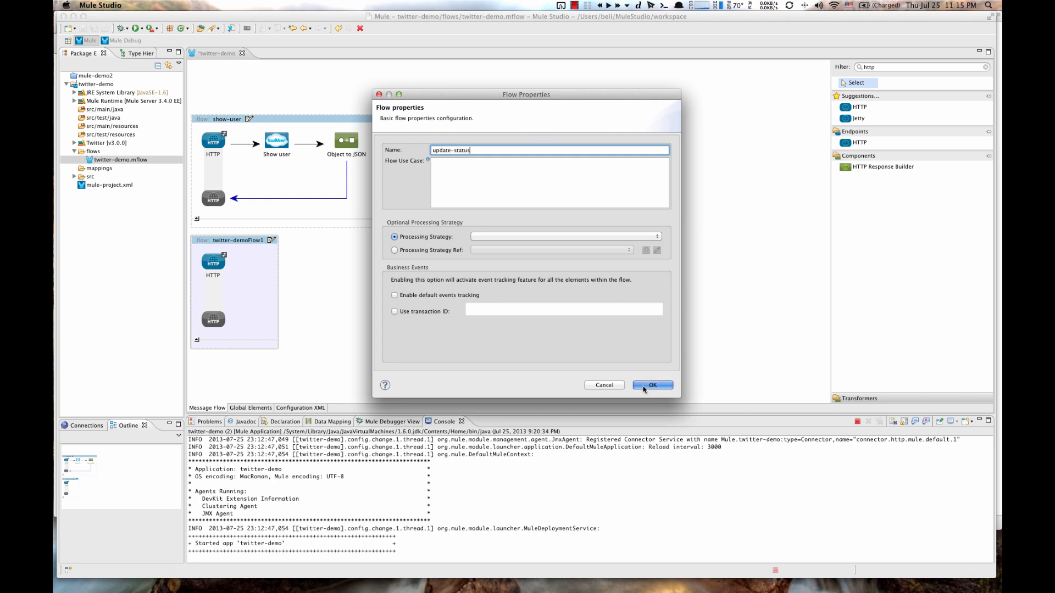
pyautogui.click(651, 384)
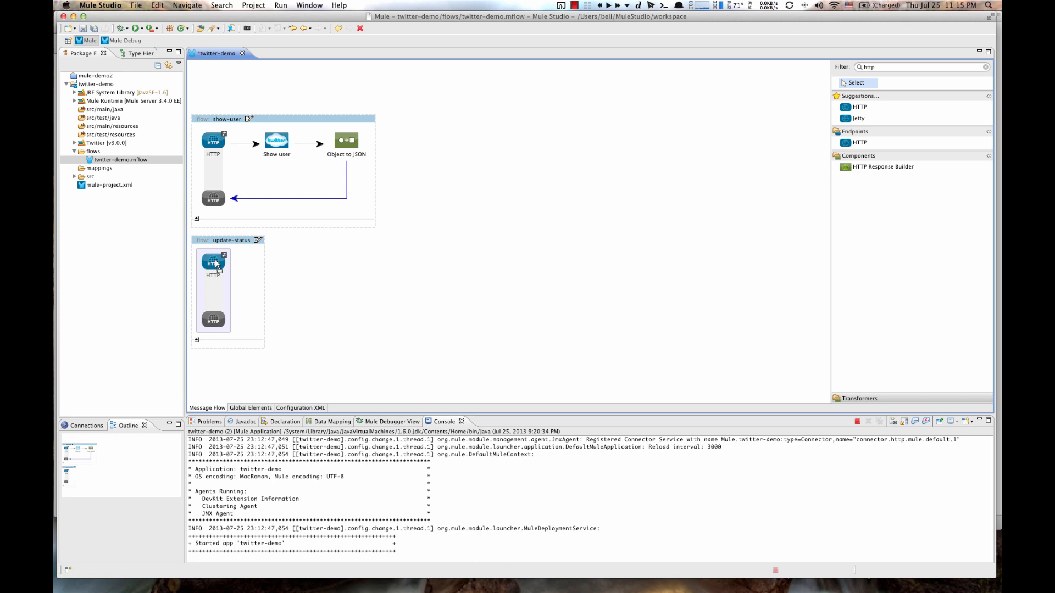
# - Set the update-status HTTP endpoint's path to updateStatus on localhost:8081
pyautogui.doubleClick(213, 262)
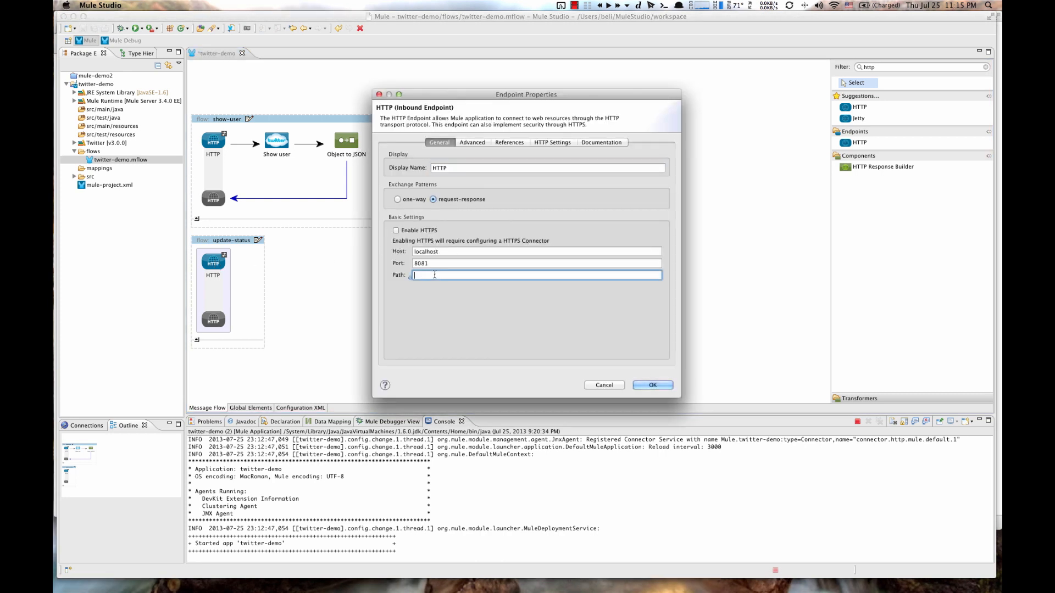
pyautogui.write('updateStatus')
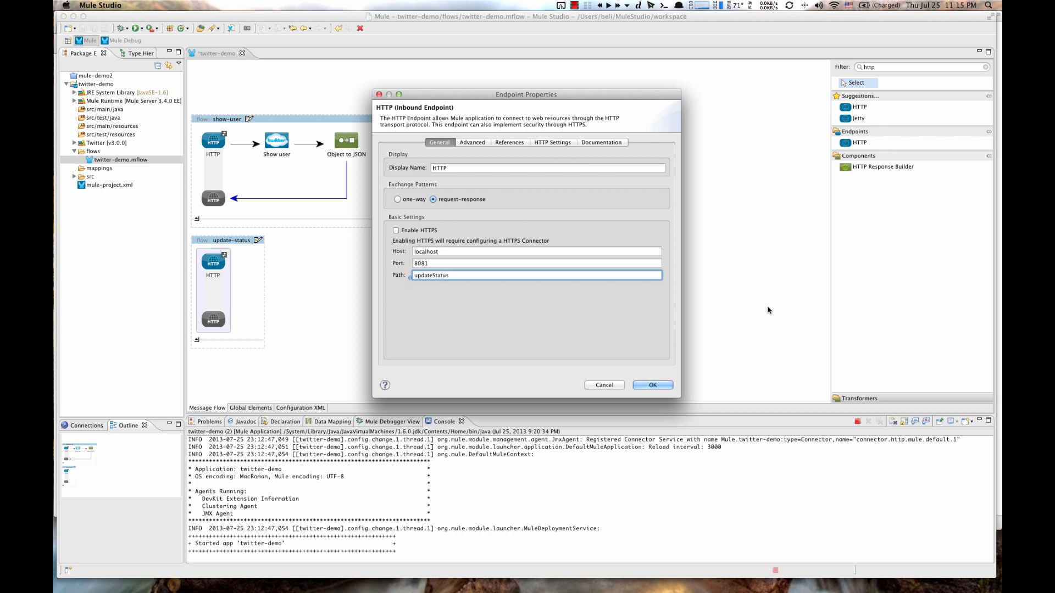
pyautogui.click(650, 384)
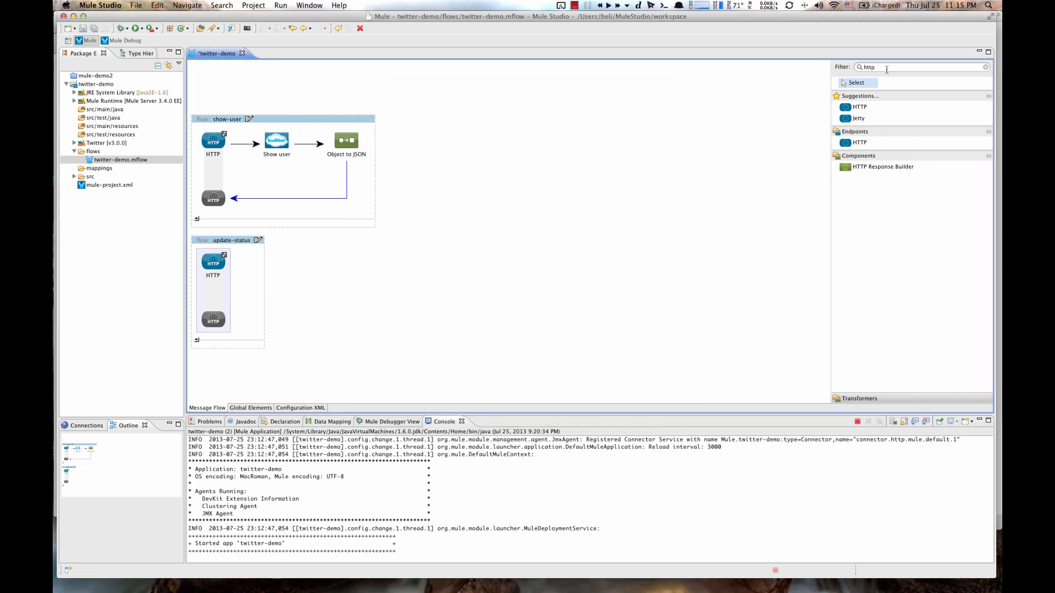
pyautogui.write('twi')
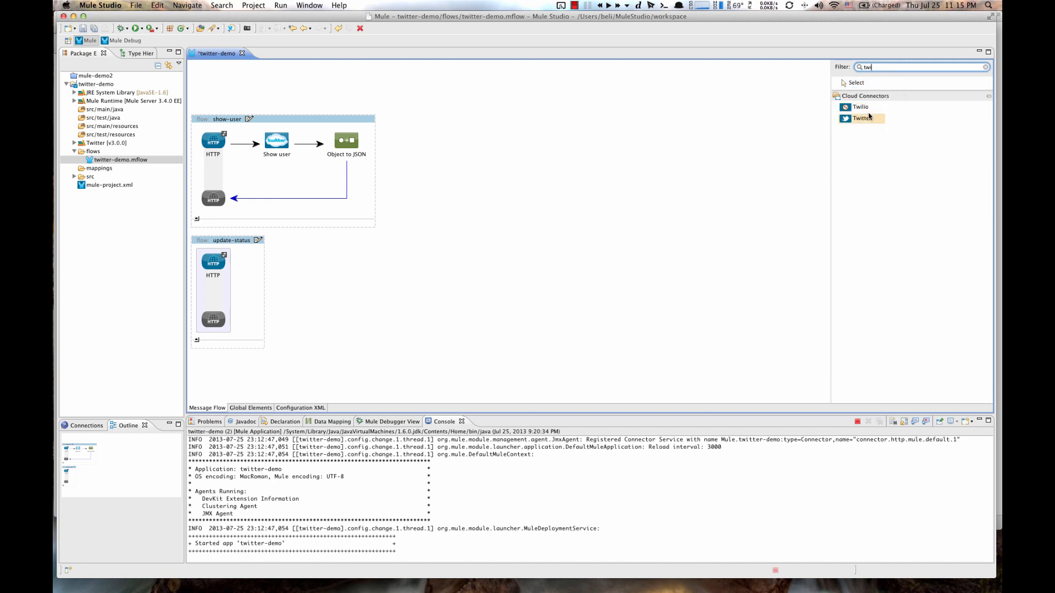
# - Add a Twitter connector named Update status using config Twitter and operation Update status
pyautogui.moveTo(862, 119); pyautogui.dragTo(276, 262)
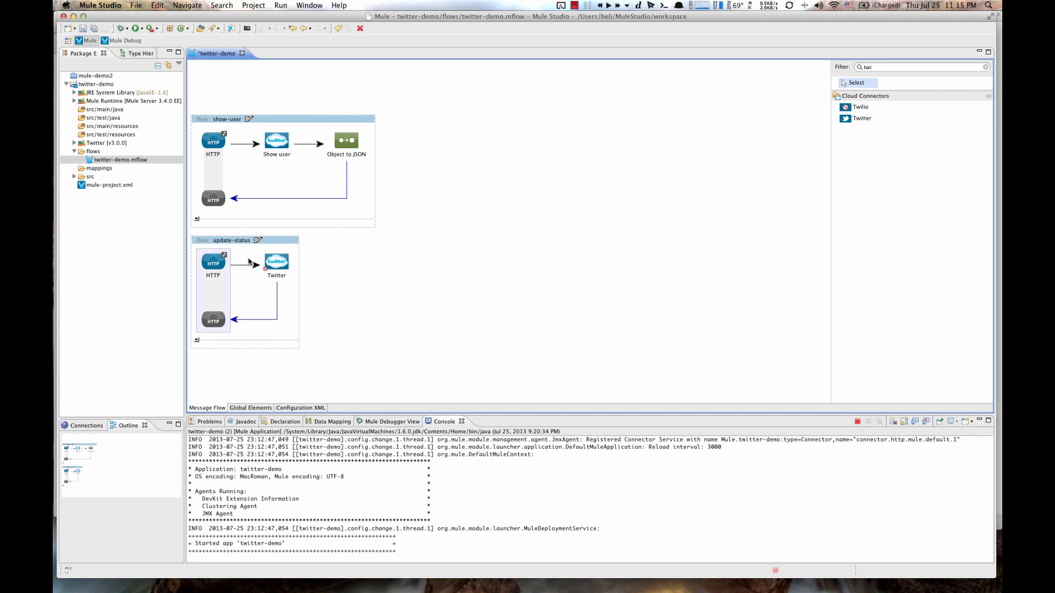
pyautogui.moveTo(293, 260)
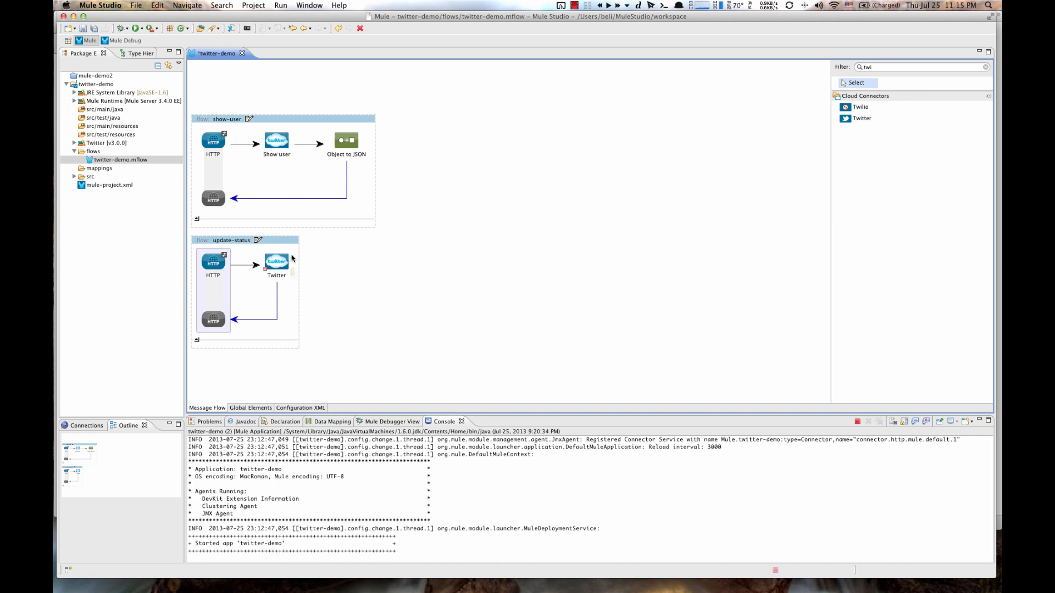
pyautogui.doubleClick(276, 262)
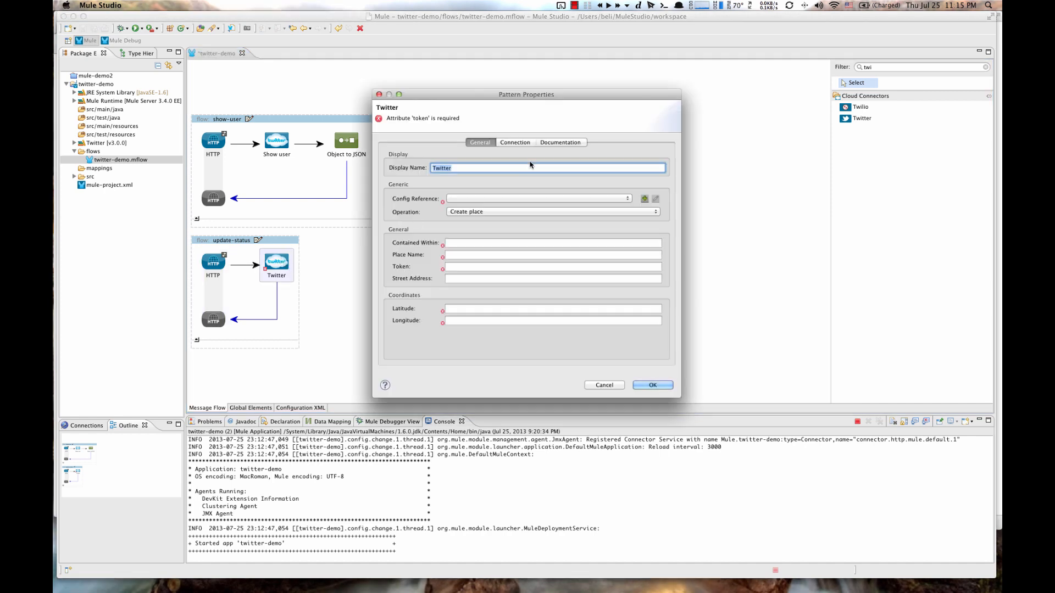
pyautogui.write('Update status')
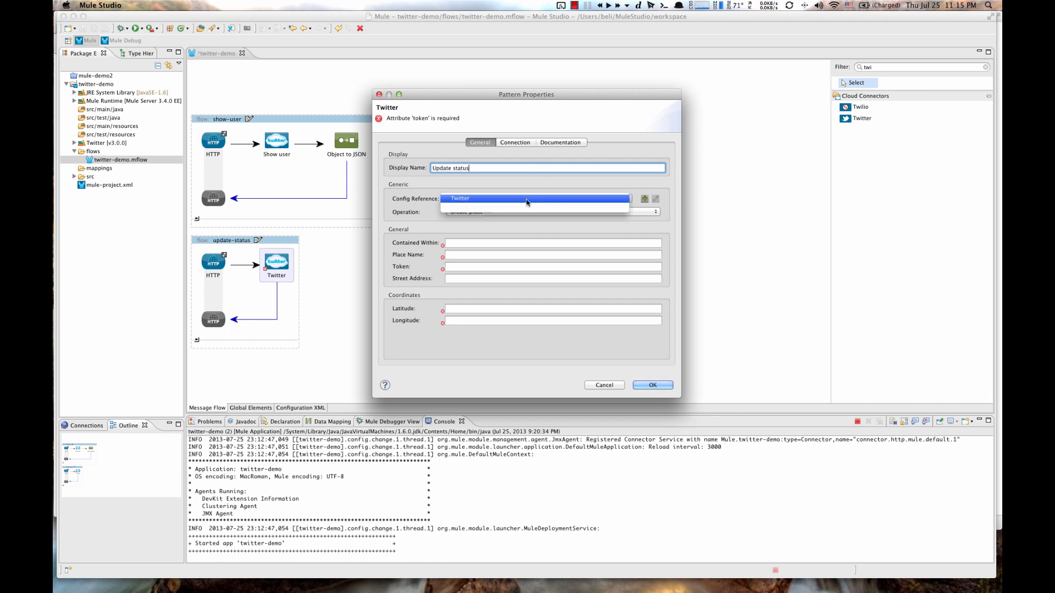
pyautogui.click(527, 199)
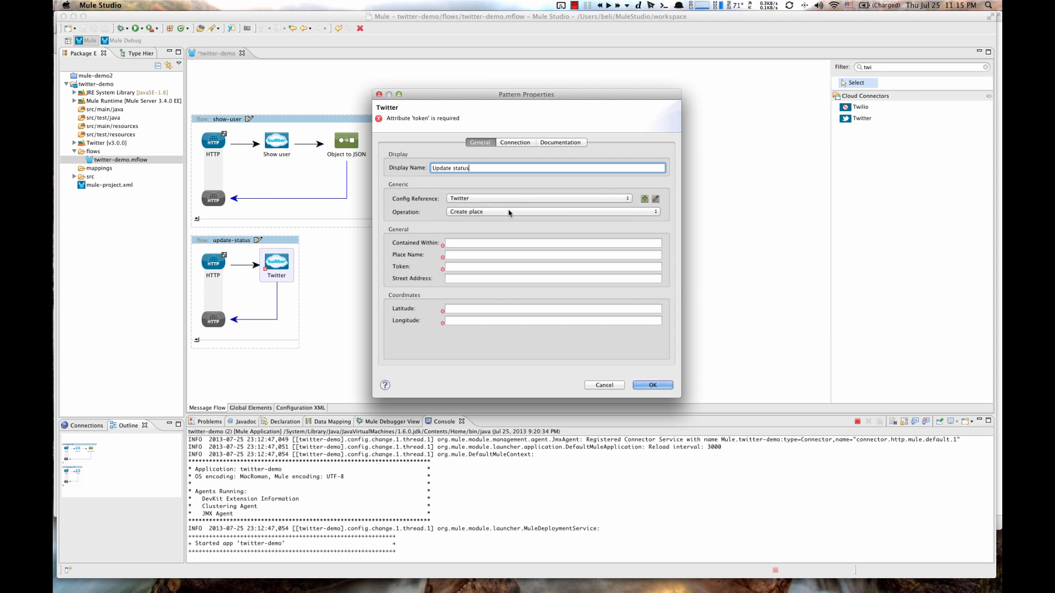
pyautogui.click(551, 211)
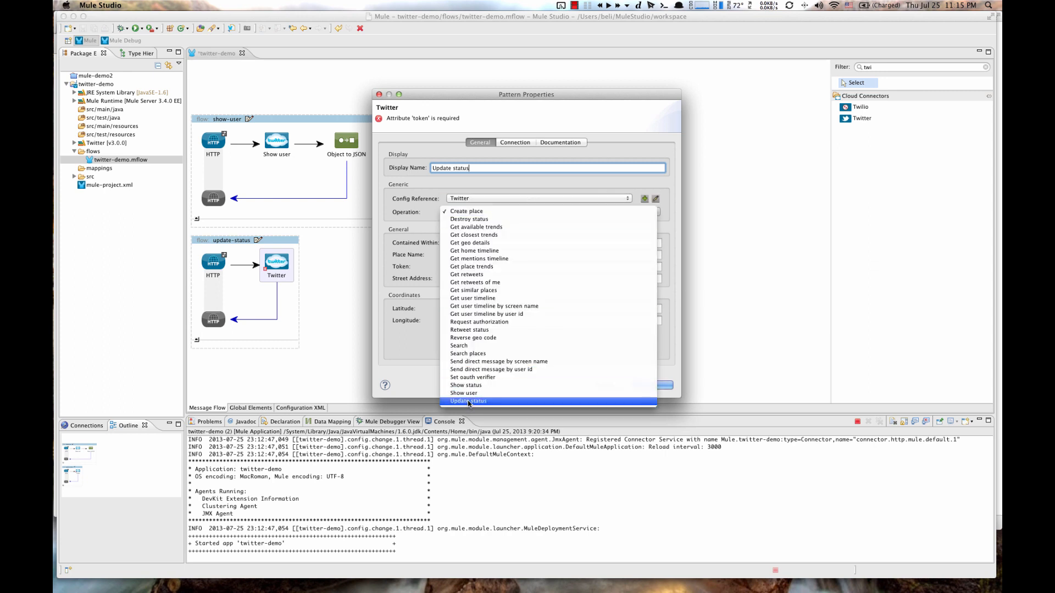
pyautogui.click(468, 401)
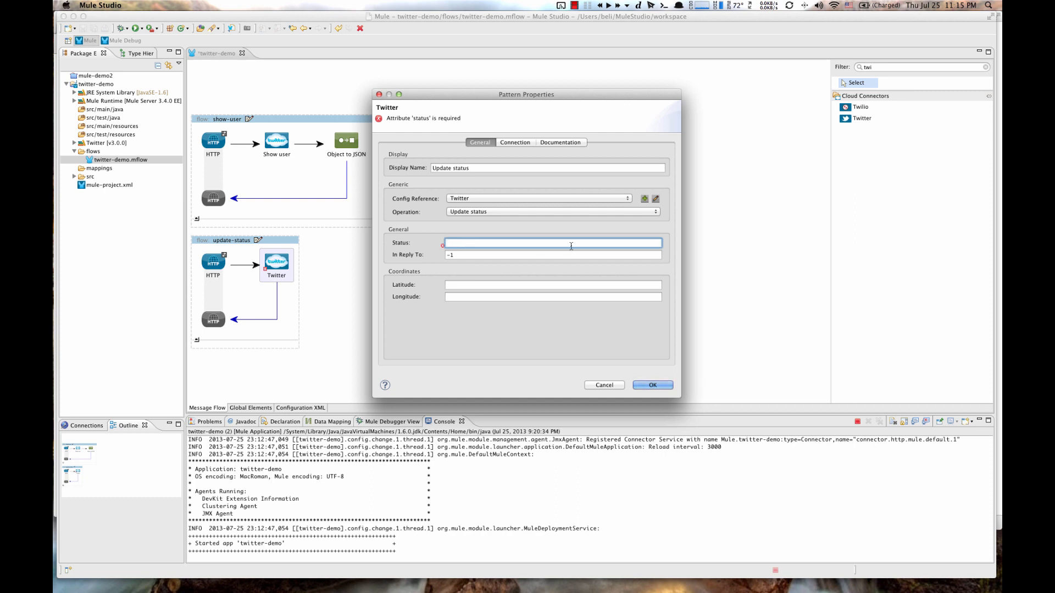
# - Set its Status to 'This is status message from Mule' and confirm the connector
pyautogui.write('T')
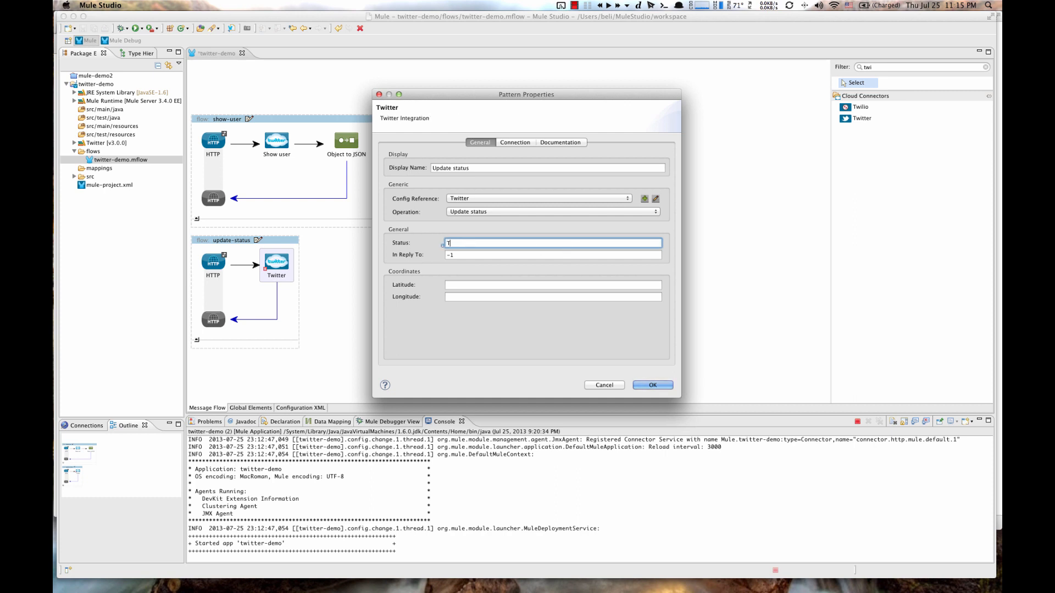
pyautogui.write('This')
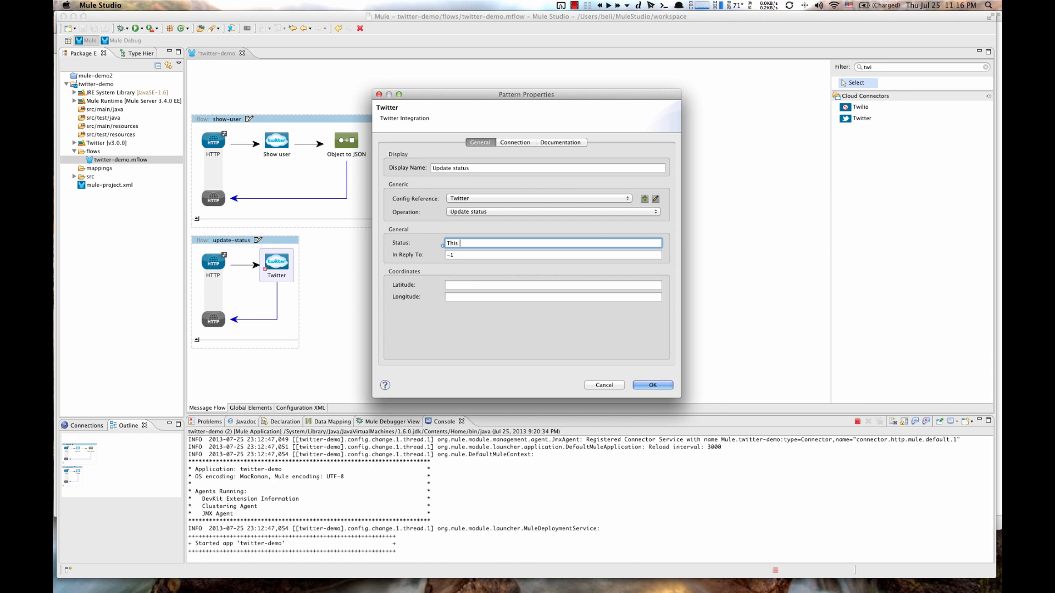
pyautogui.write('is status')
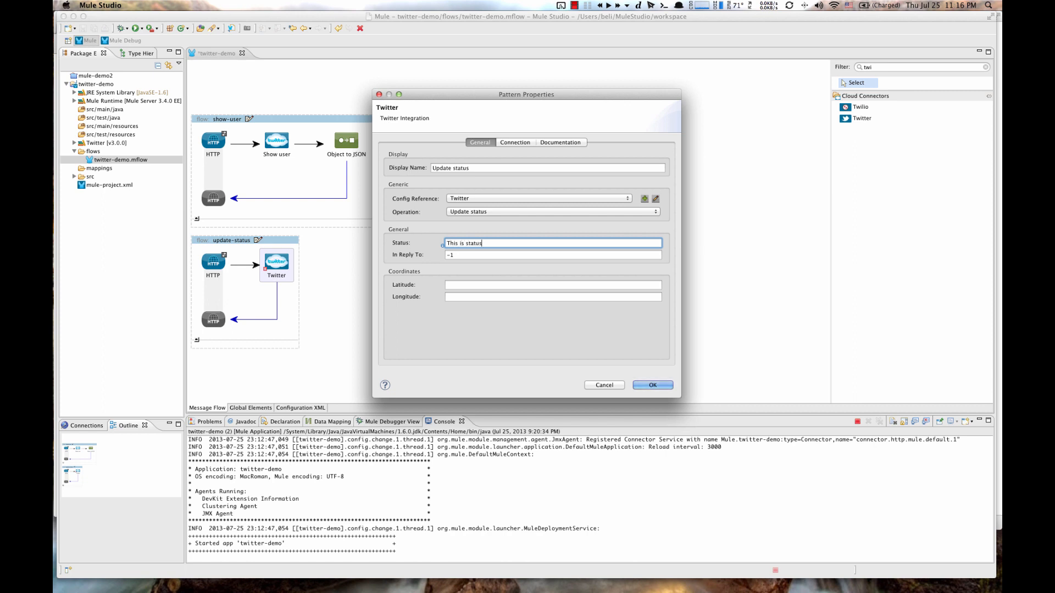
pyautogui.write('message f')
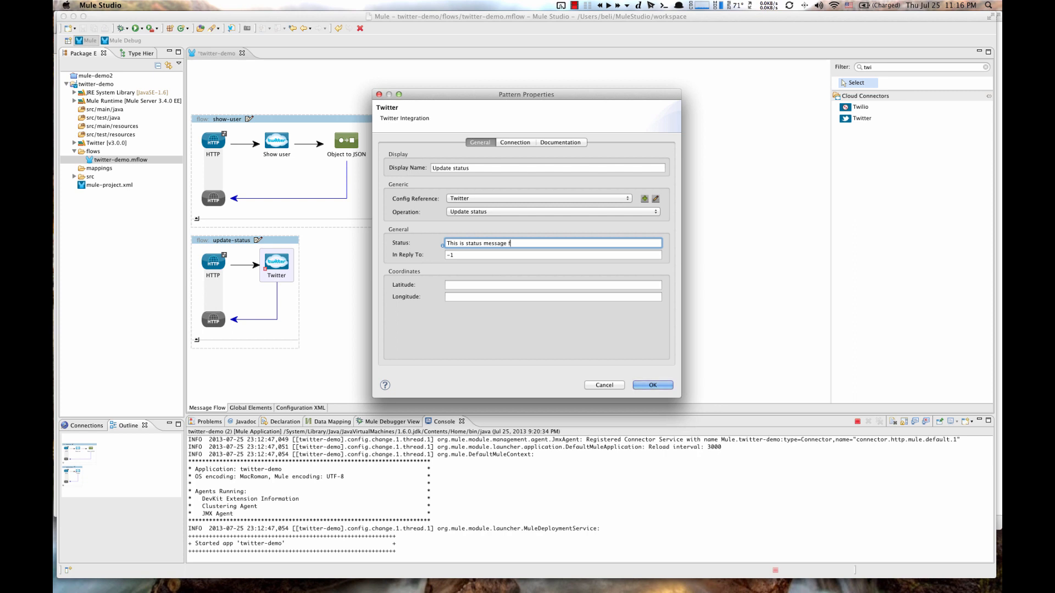
pyautogui.write('rom M')
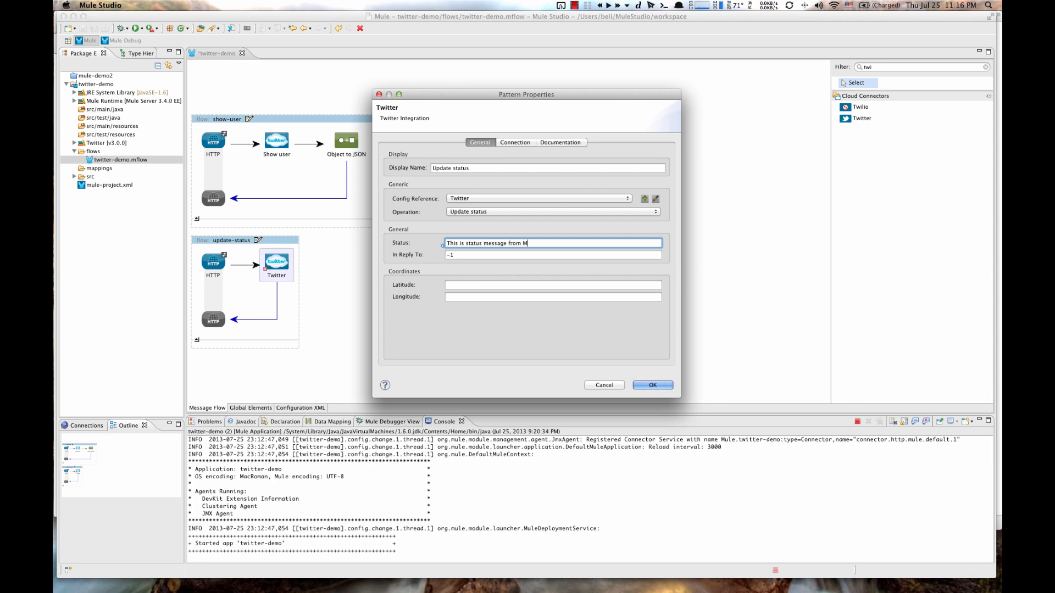
pyautogui.write('ule')
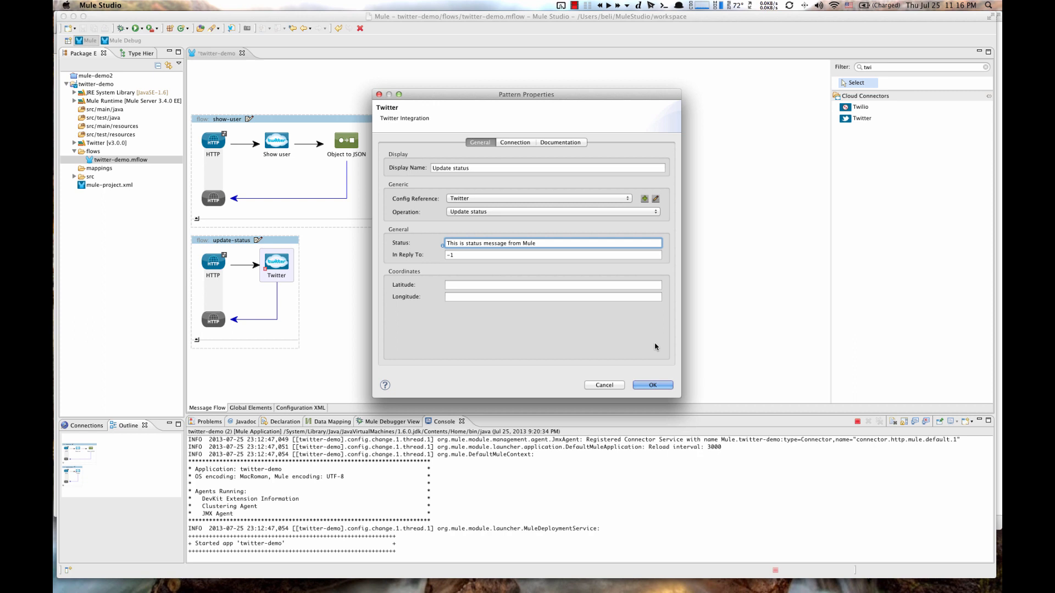
pyautogui.click(651, 384)
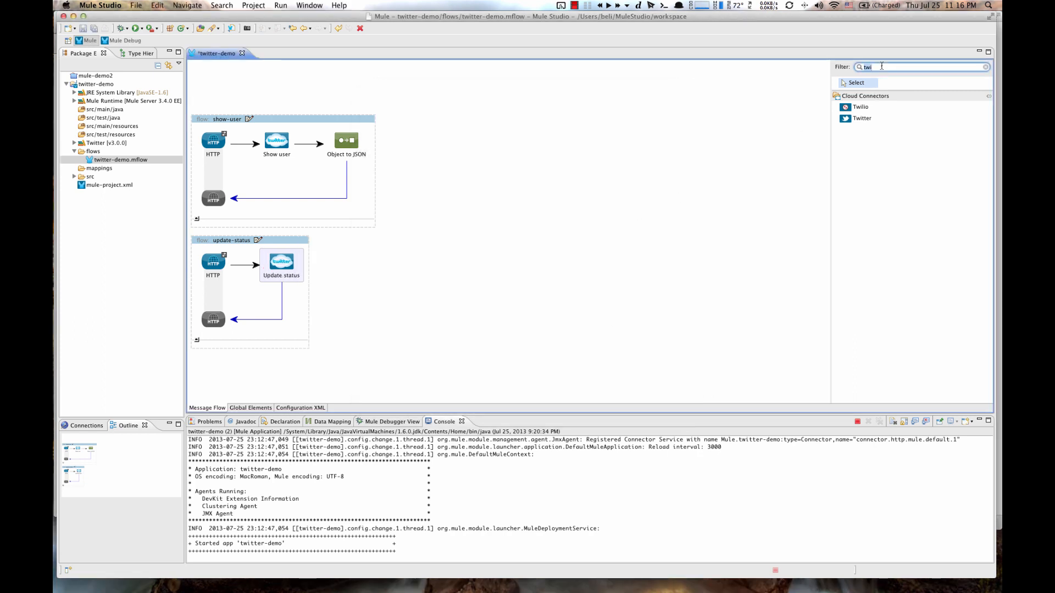
pyautogui.write('ob')
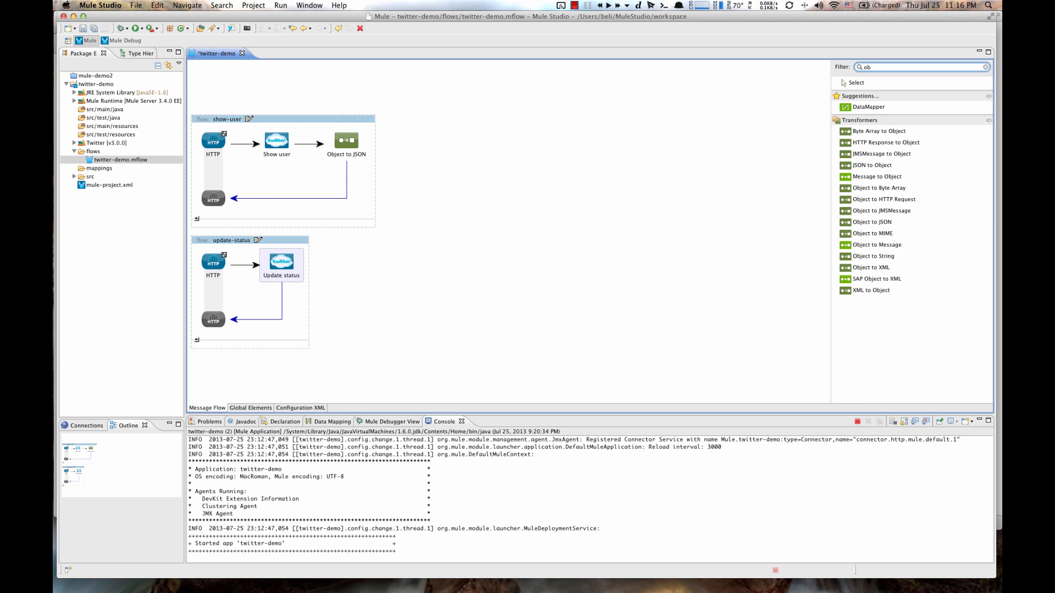
# - Append an Object to JSON transformer after Update status and confirm the app restarted
pyautogui.write('je')
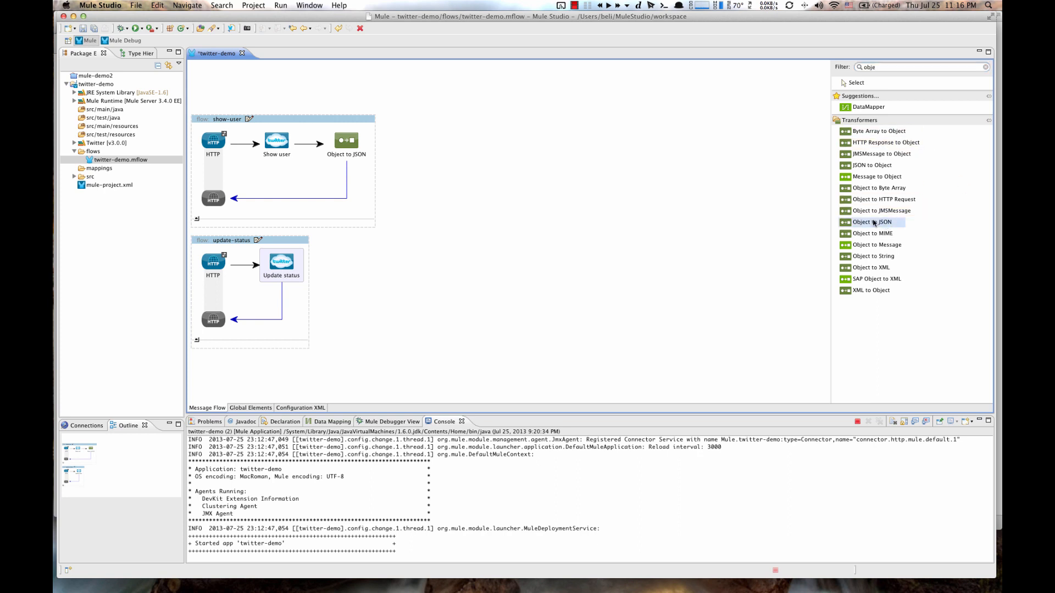
pyautogui.moveTo(871, 222); pyautogui.dragTo(356, 264)
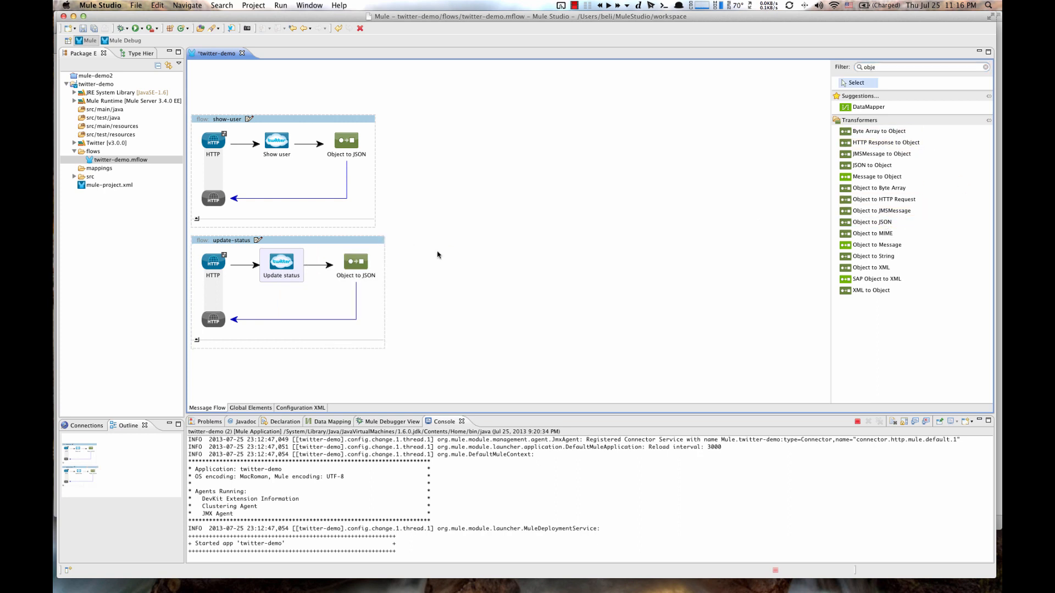
pyautogui.moveTo(545, 256)
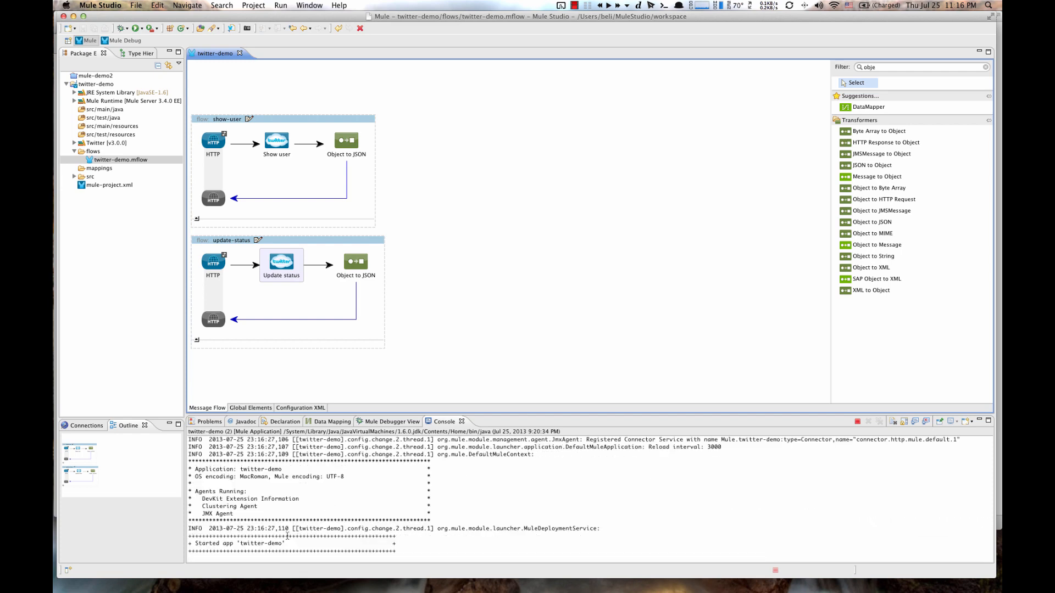
pyautogui.doubleClick(235, 543)
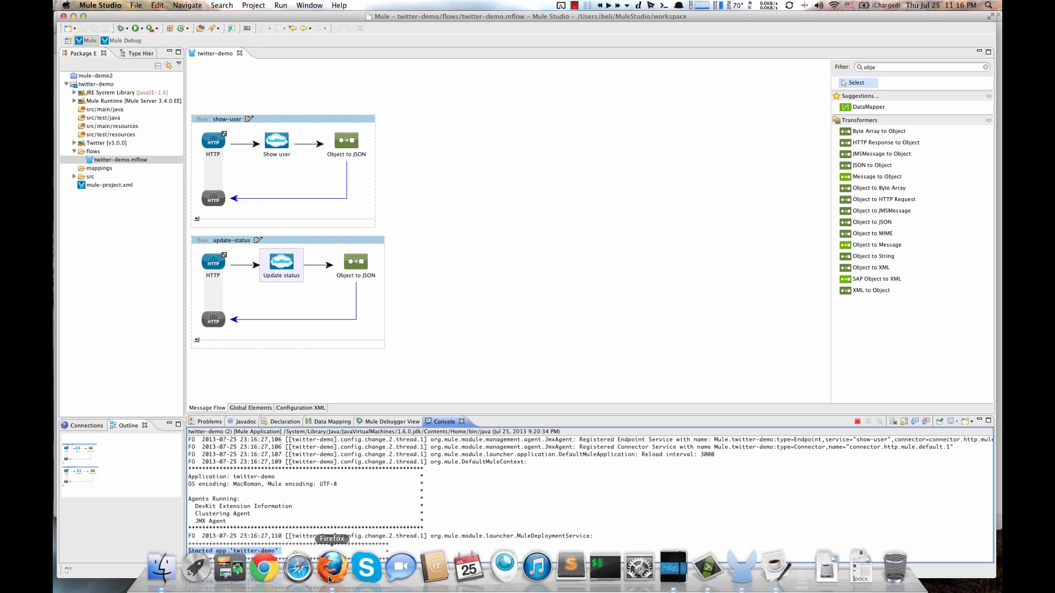
# - Load localhost:8081/updateStatus in Firefox and highlight the posted status text in the JSON
pyautogui.click(332, 568)
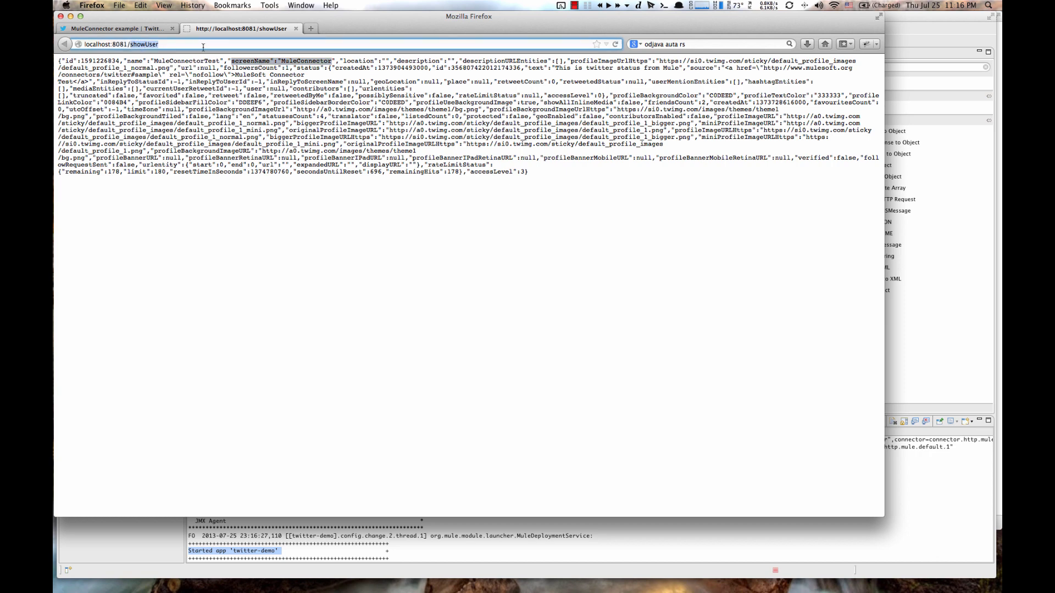
pyautogui.write('updateStatu')
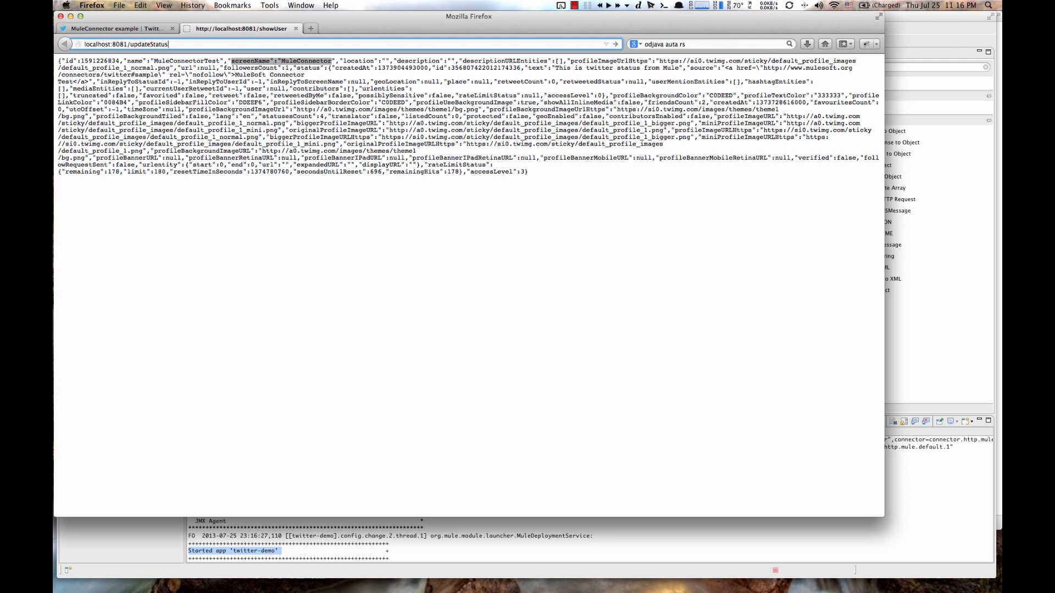
pyautogui.press('Return')
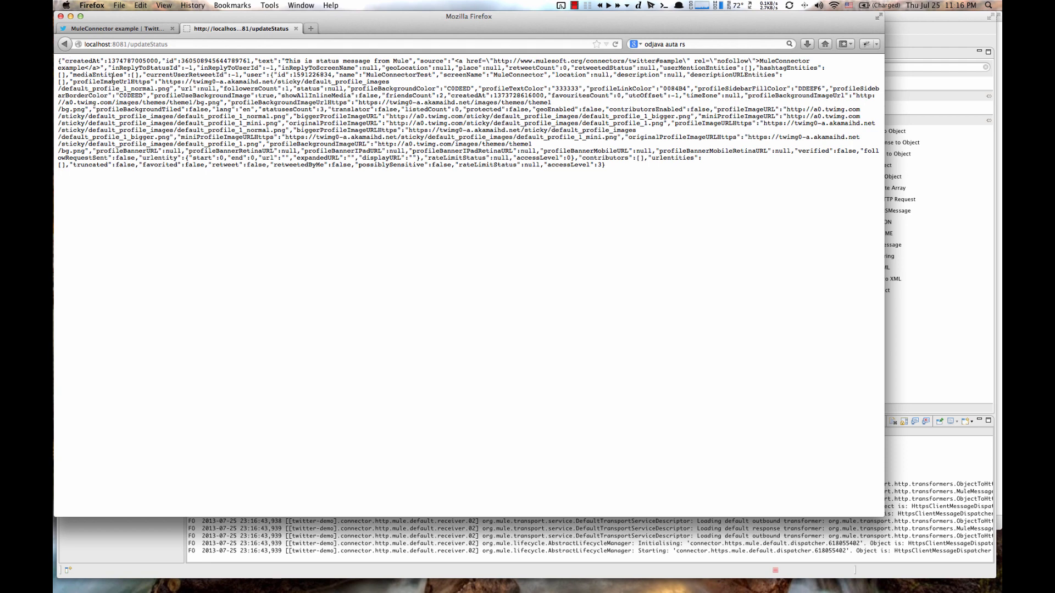
pyautogui.doubleClick(81, 61)
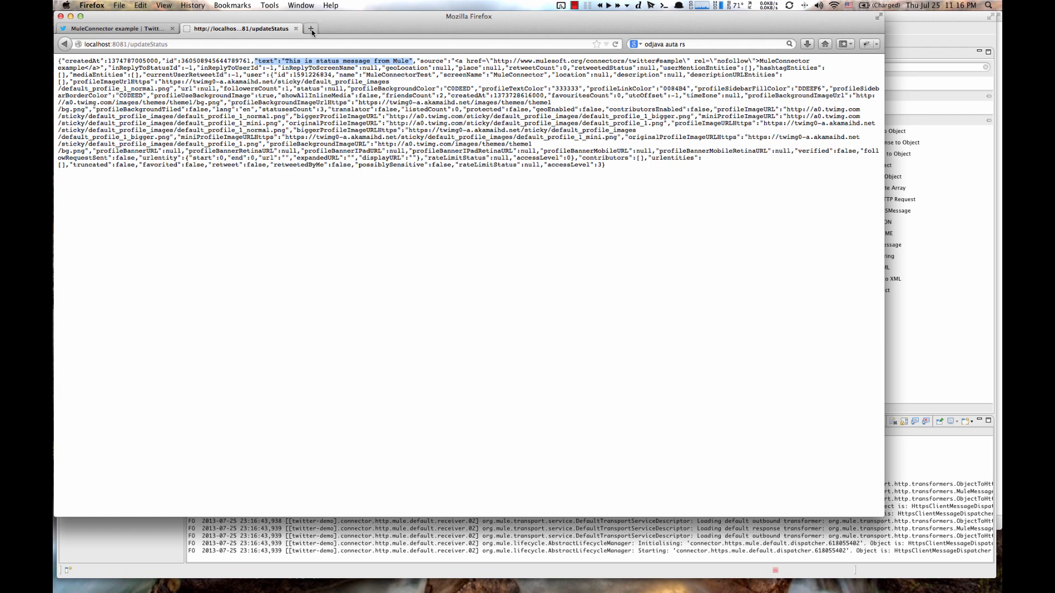
pyautogui.click(114, 29)
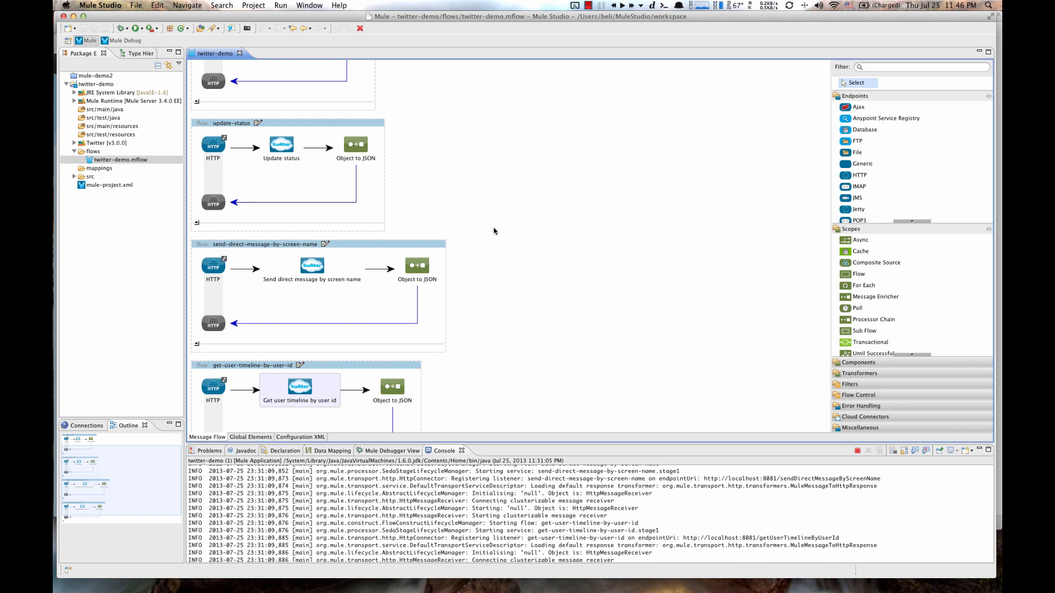
pyautogui.moveTo(532, 217)
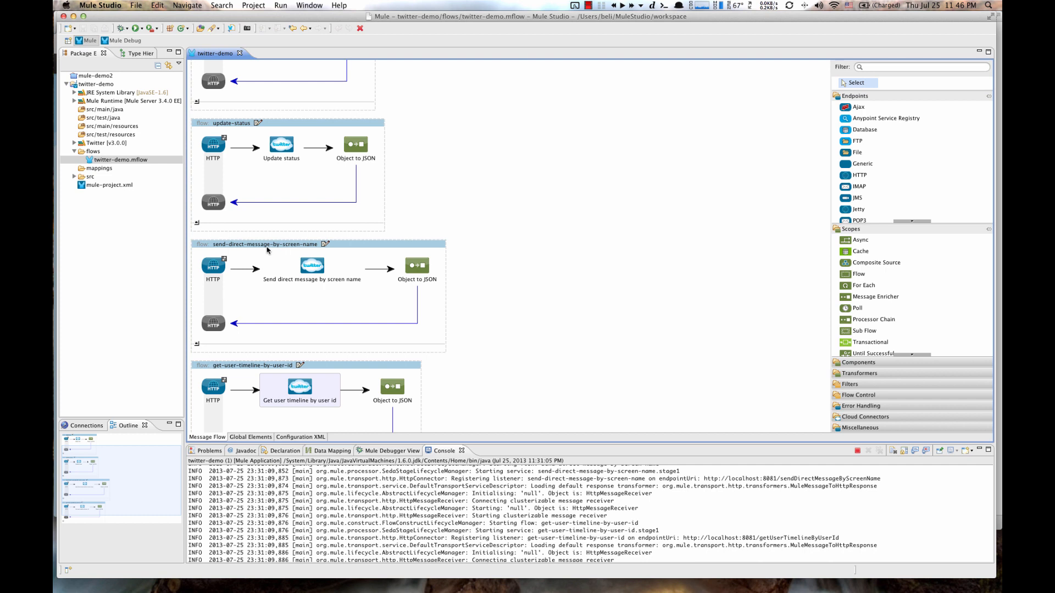
pyautogui.moveTo(238, 370)
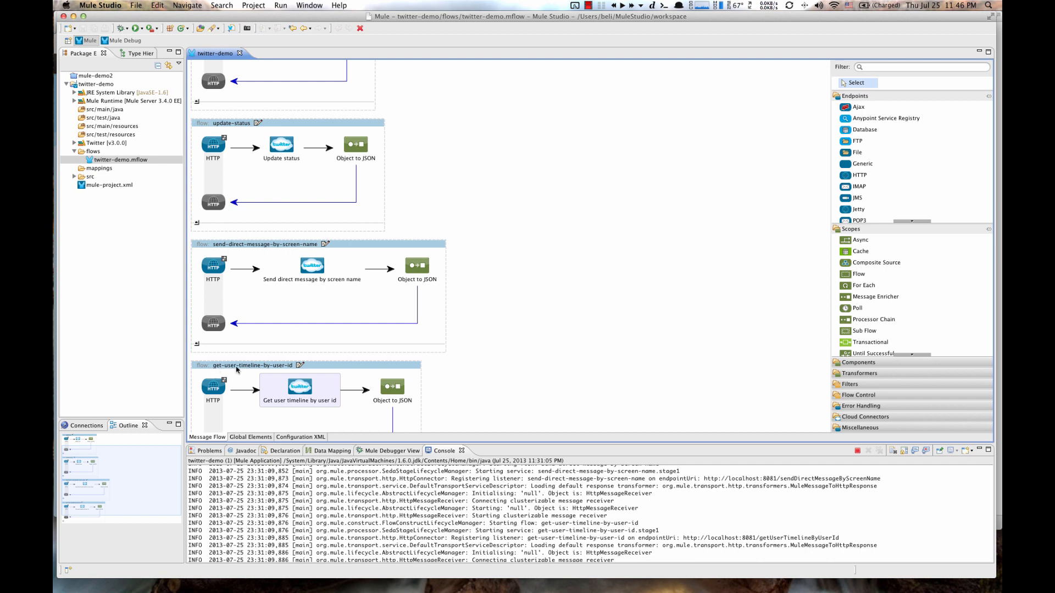
pyautogui.moveTo(282, 369)
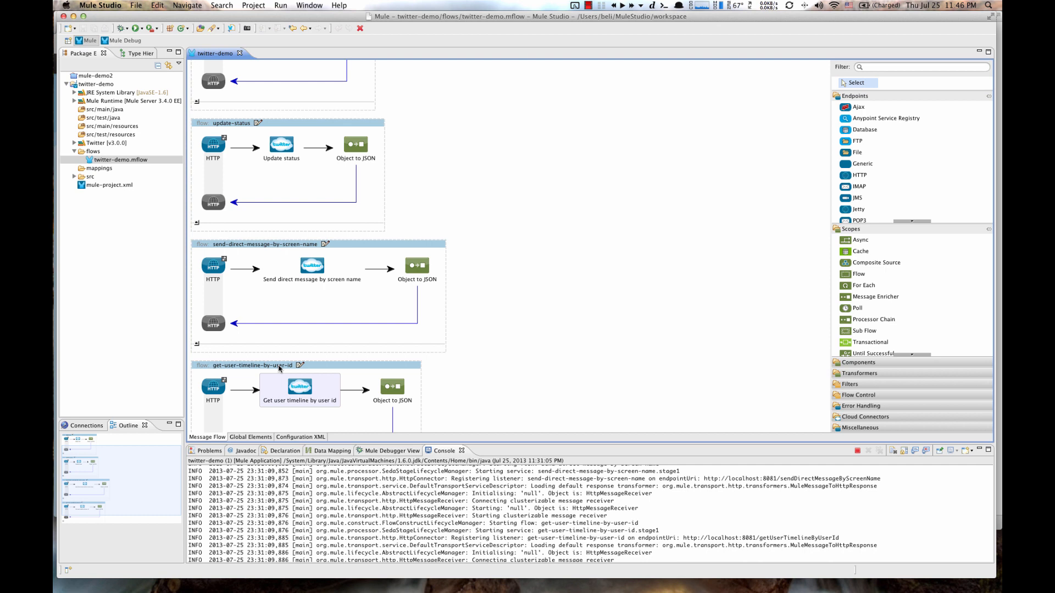
pyautogui.moveTo(497, 322)
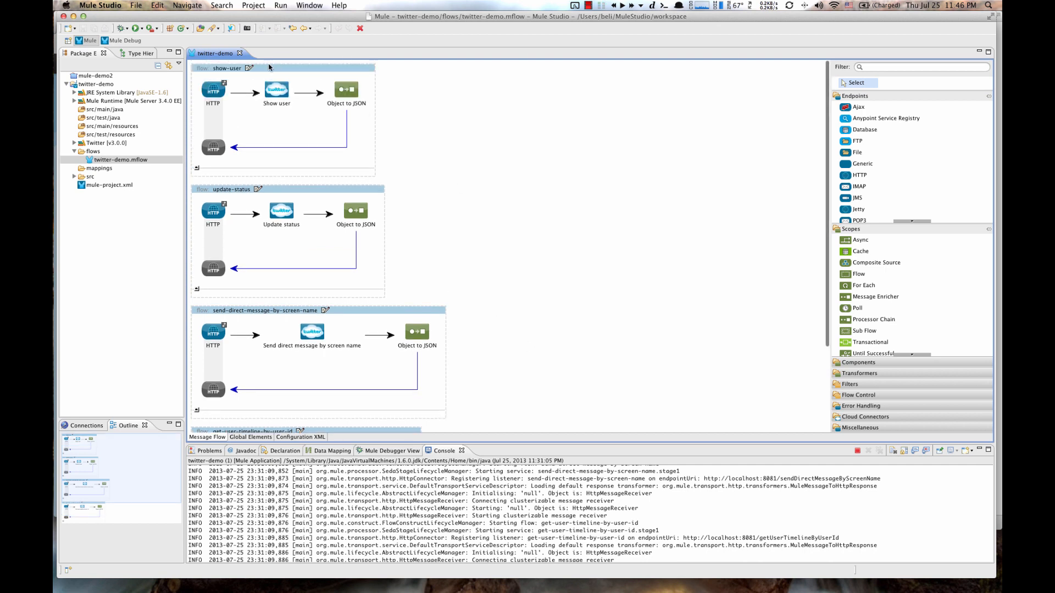
pyautogui.scroll(-3)
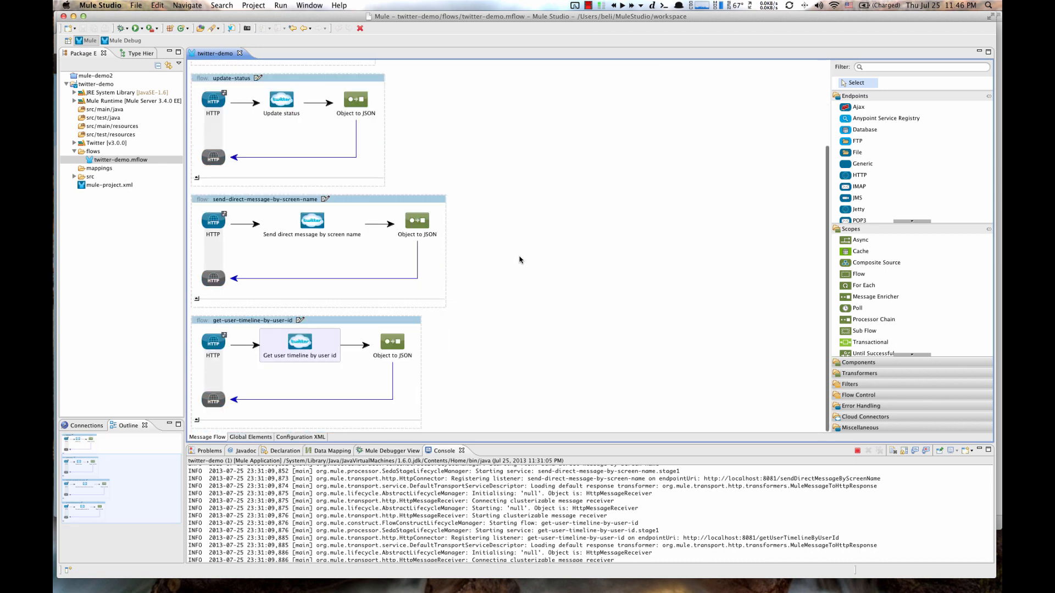
pyautogui.moveTo(213, 219)
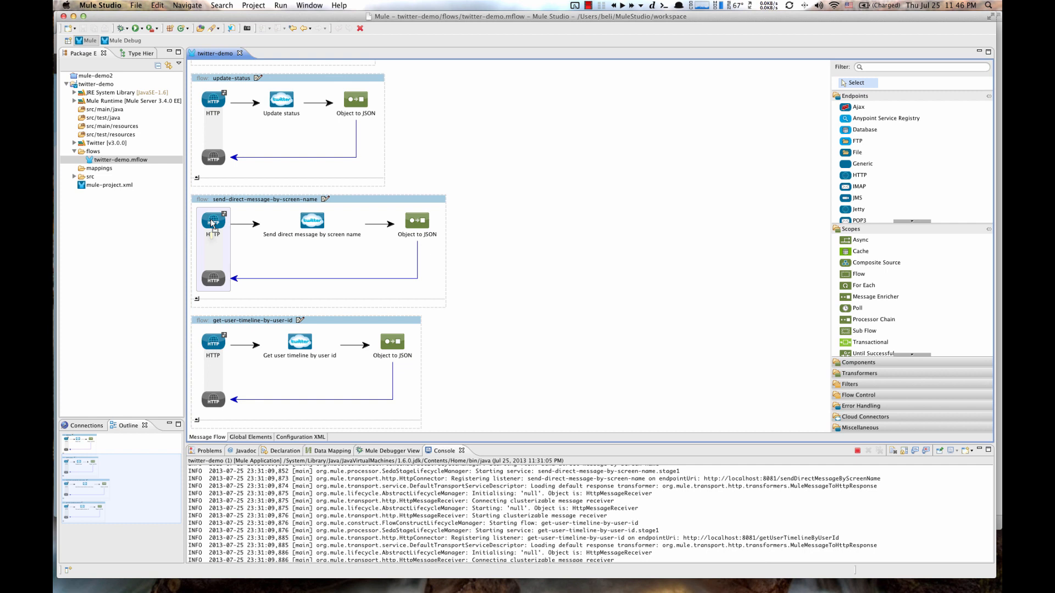
pyautogui.doubleClick(213, 222)
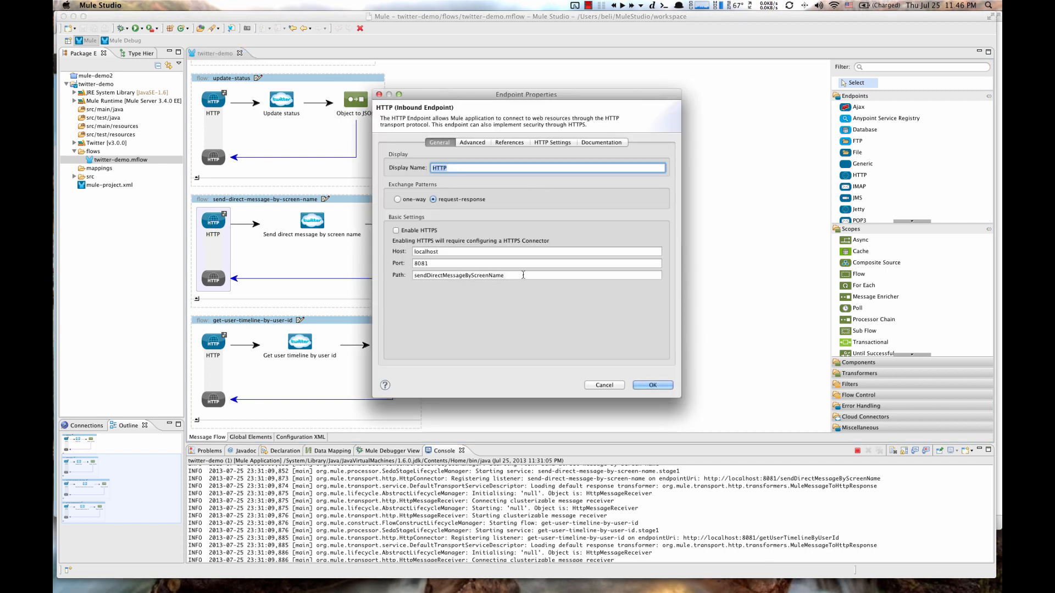
pyautogui.click(530, 274)
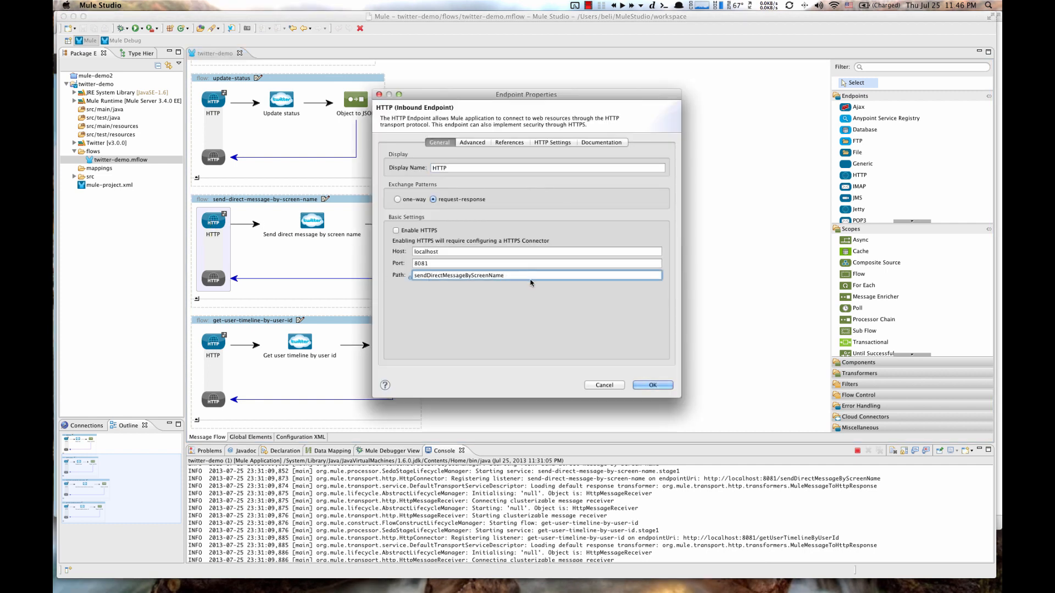
pyautogui.click(651, 385)
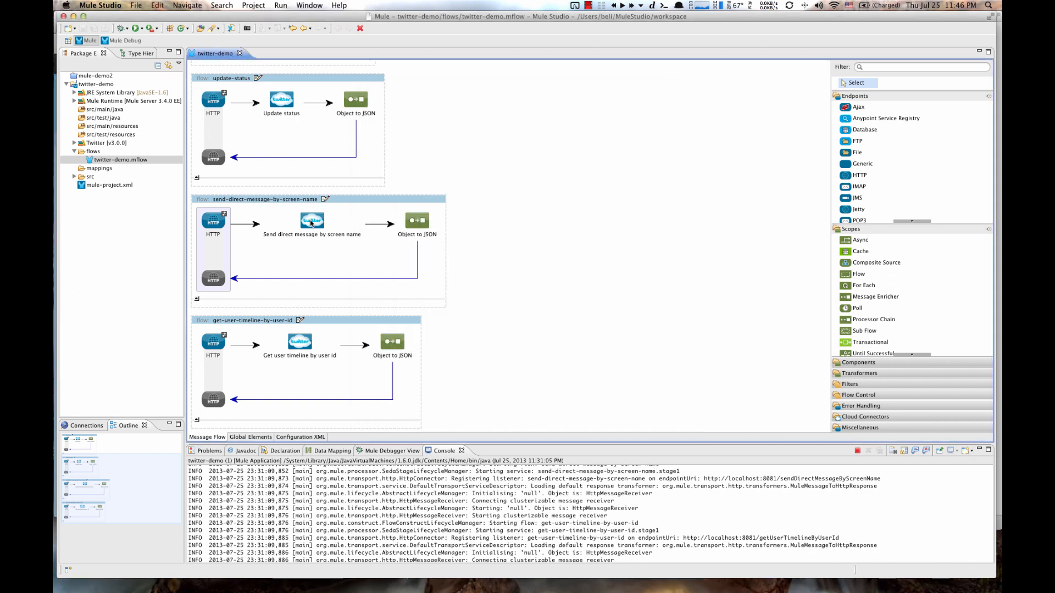
pyautogui.doubleClick(311, 221)
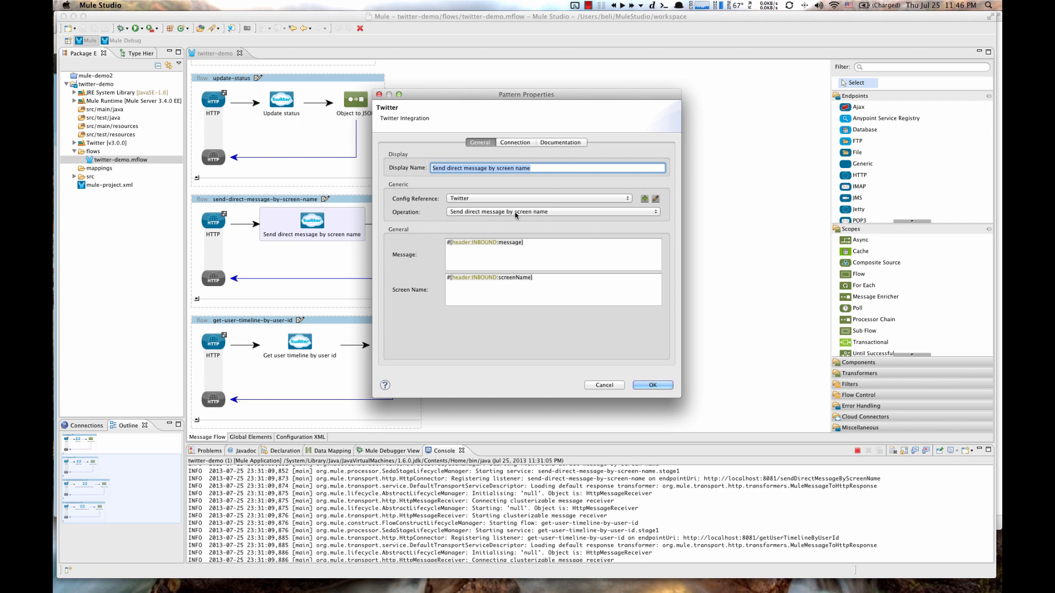
pyautogui.moveTo(552, 212)
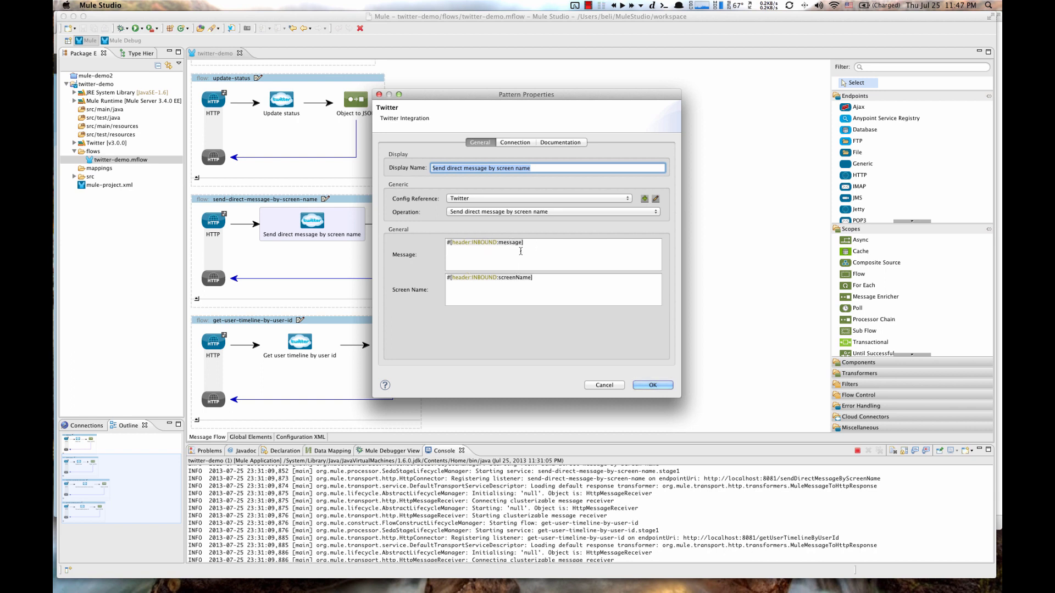
pyautogui.moveTo(507, 242)
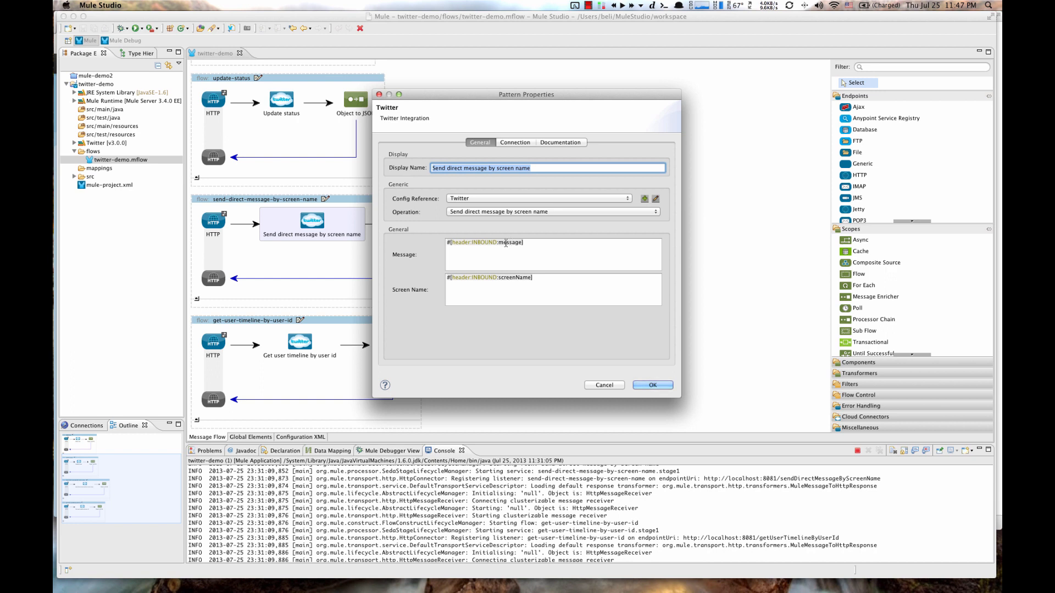
pyautogui.click(651, 385)
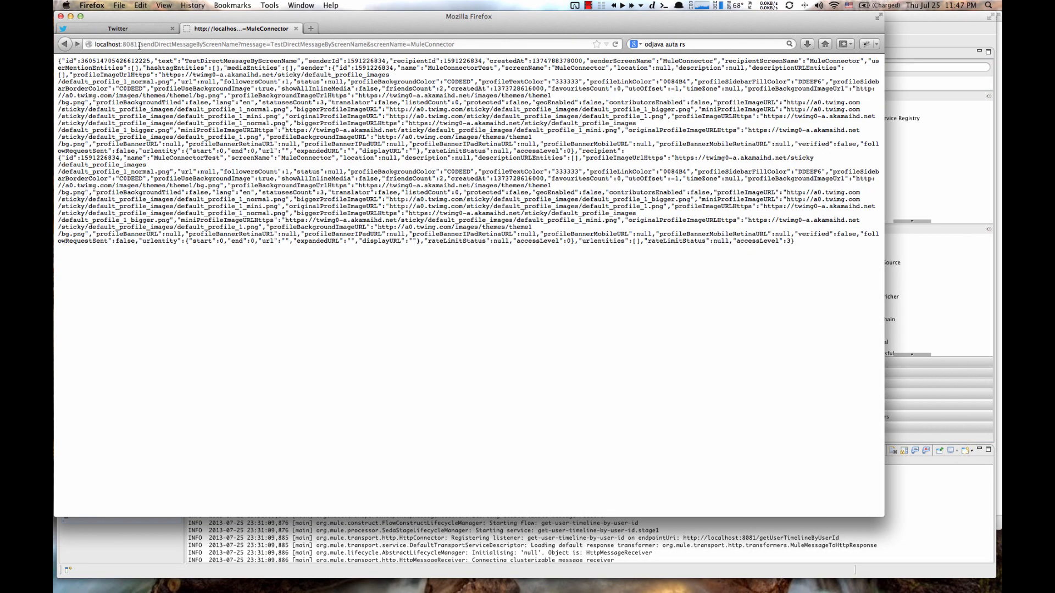
# - Highlight the message and screenName query parameters of the sendDirectMessageByScreenName URL
pyautogui.click(269, 44)
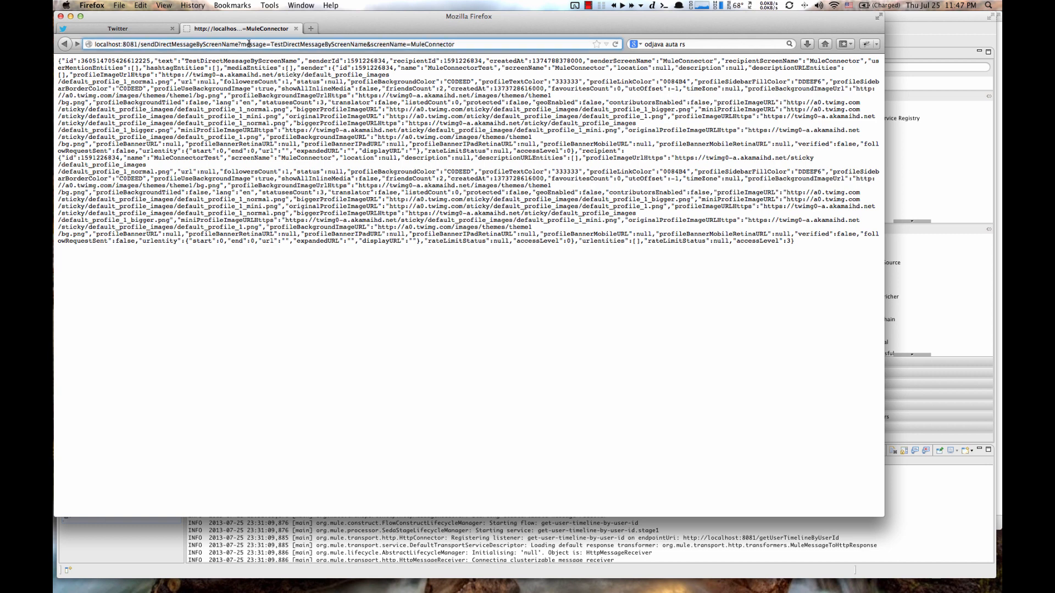
pyautogui.doubleClick(249, 44)
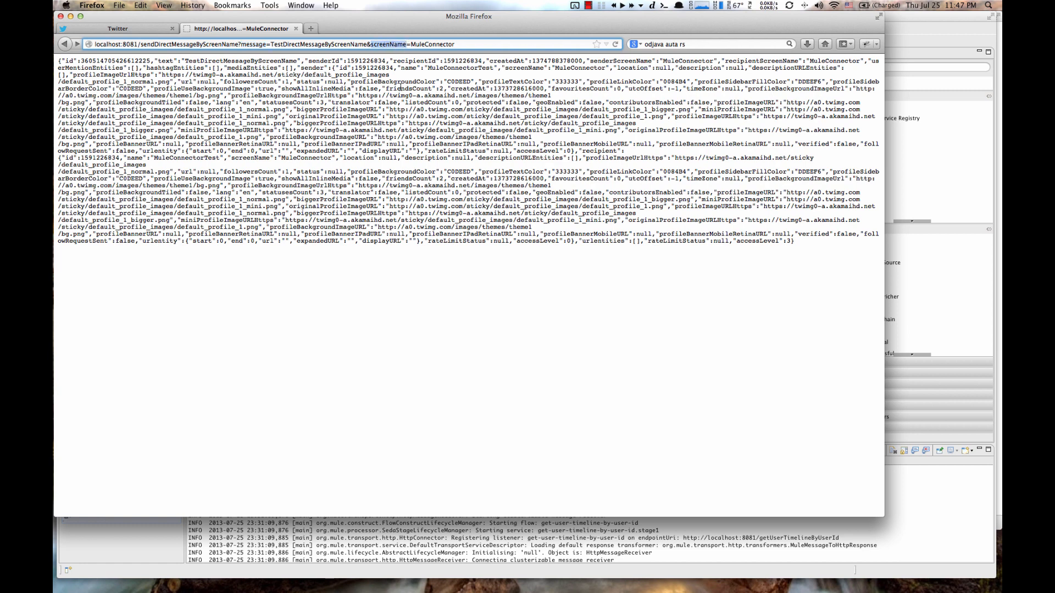
pyautogui.doubleClick(385, 44)
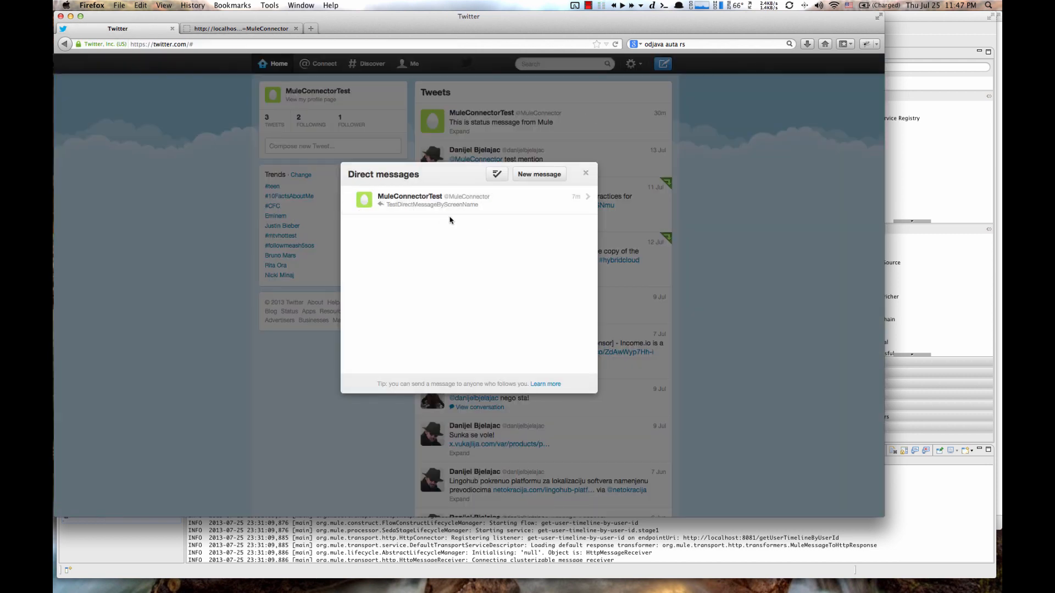
pyautogui.moveTo(479, 210)
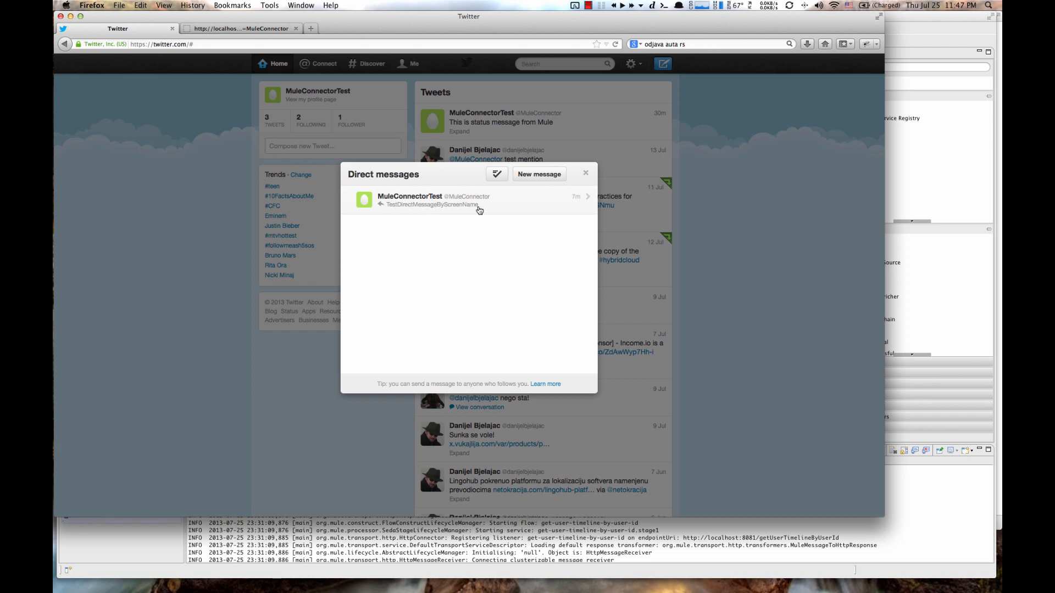
# - Close Twitter's direct messages after confirming delivery and return to Mule Studio
pyautogui.click(584, 173)
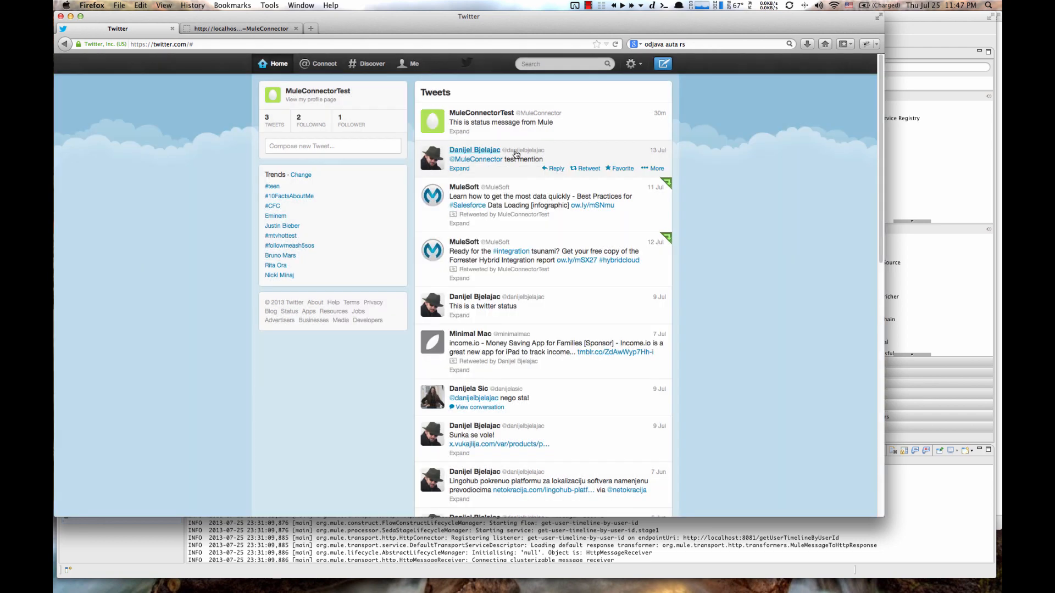
pyautogui.click(672, 568)
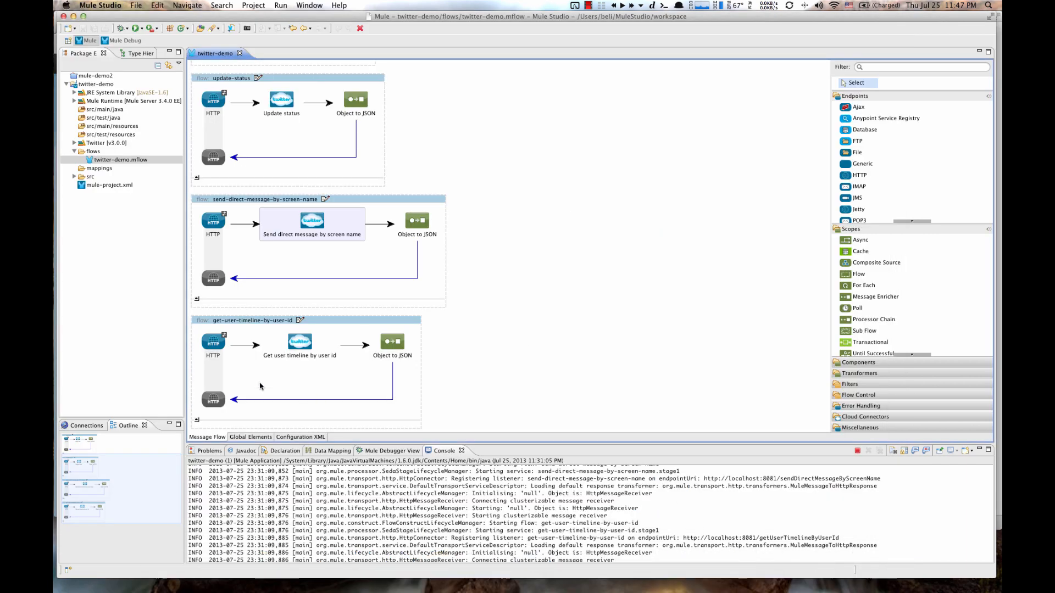
pyautogui.scroll(-3)
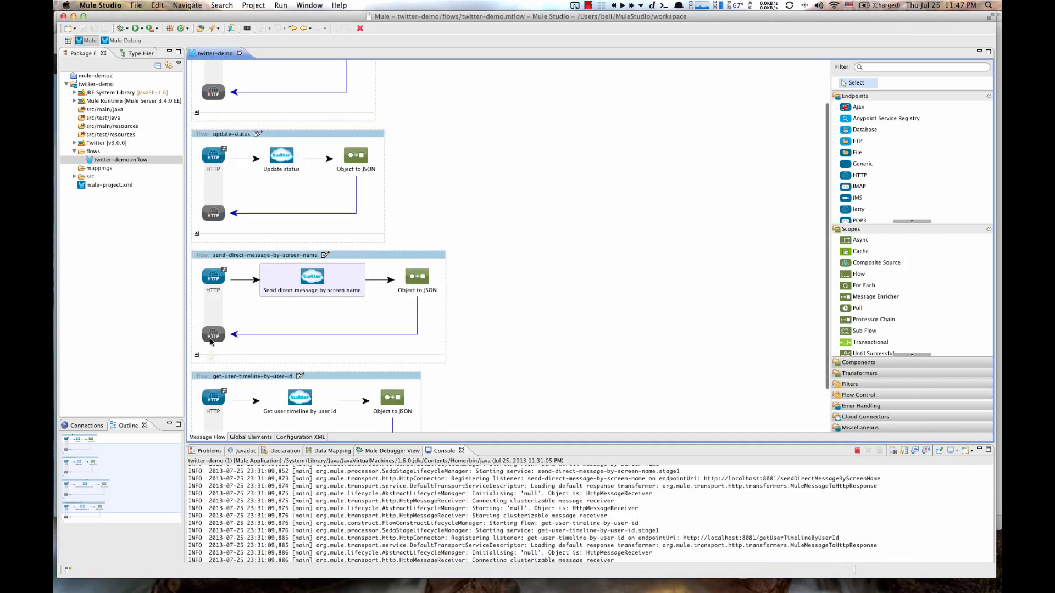
pyautogui.scroll(-3)
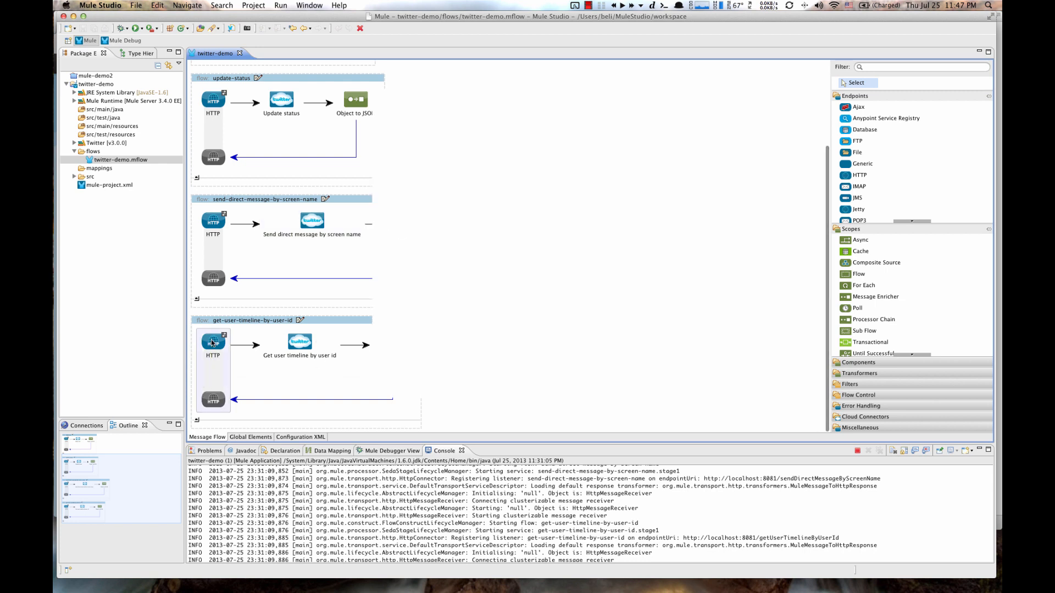
pyautogui.doubleClick(212, 343)
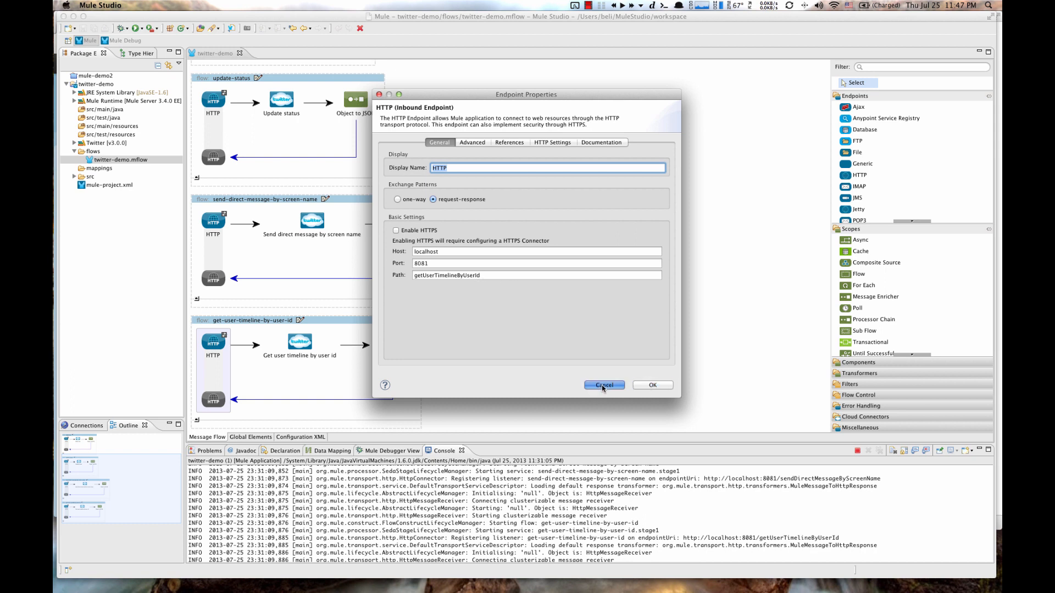
pyautogui.click(604, 385)
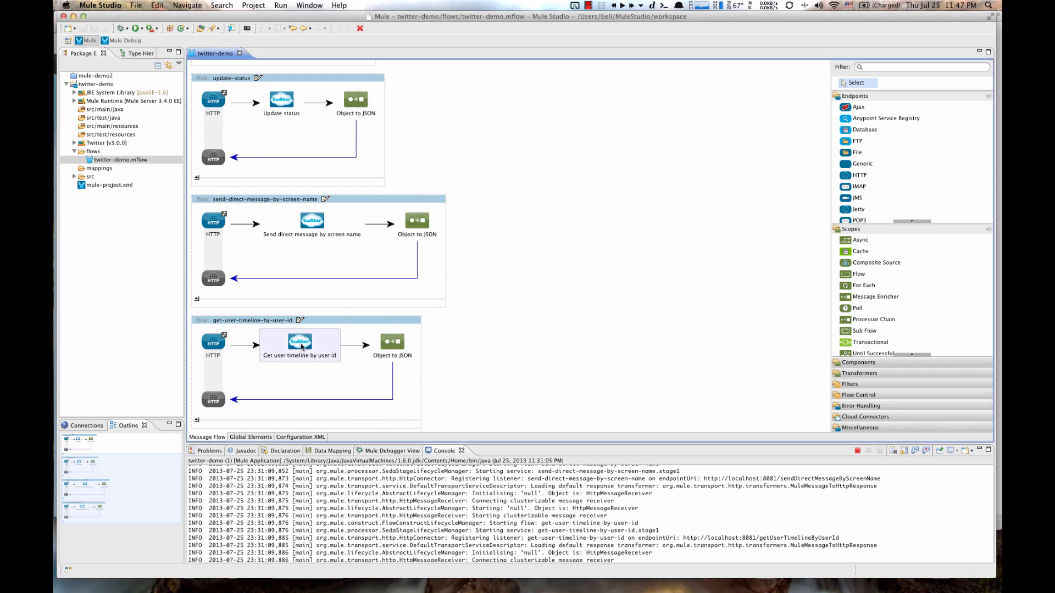
pyautogui.doubleClick(299, 345)
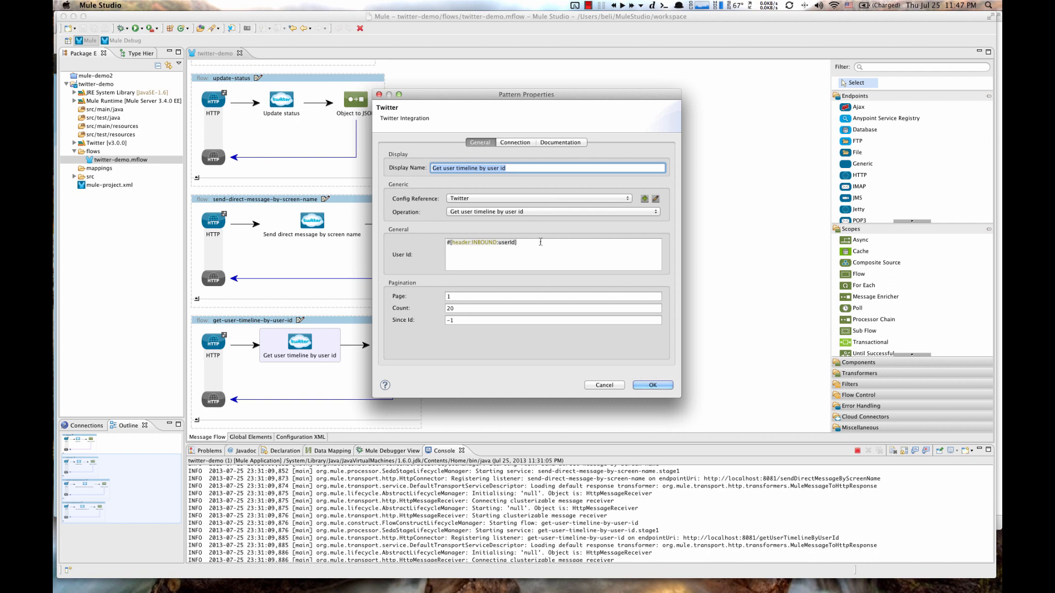
pyautogui.moveTo(528, 244)
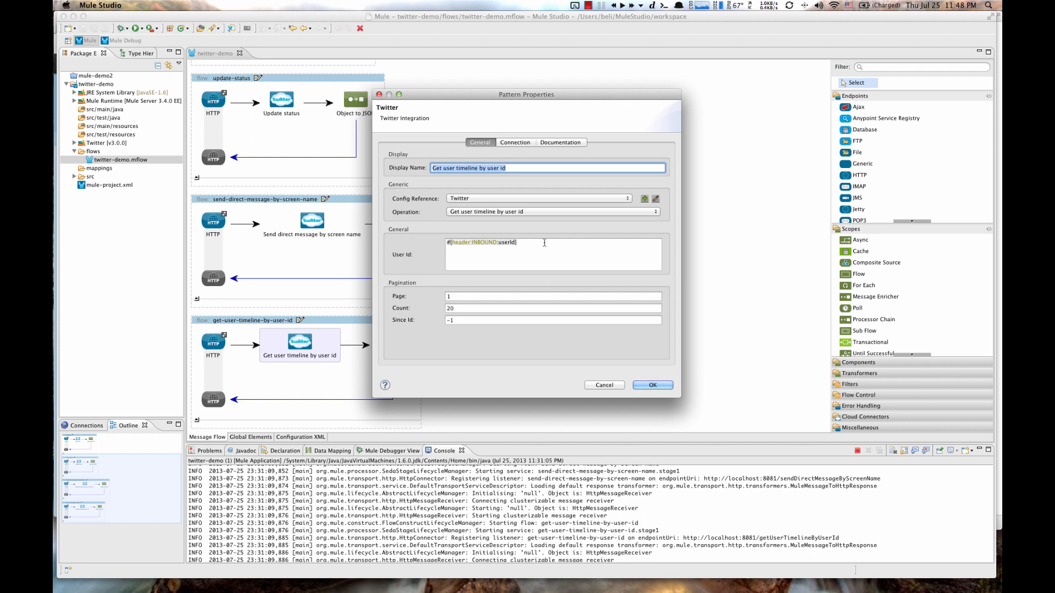
pyautogui.moveTo(534, 244)
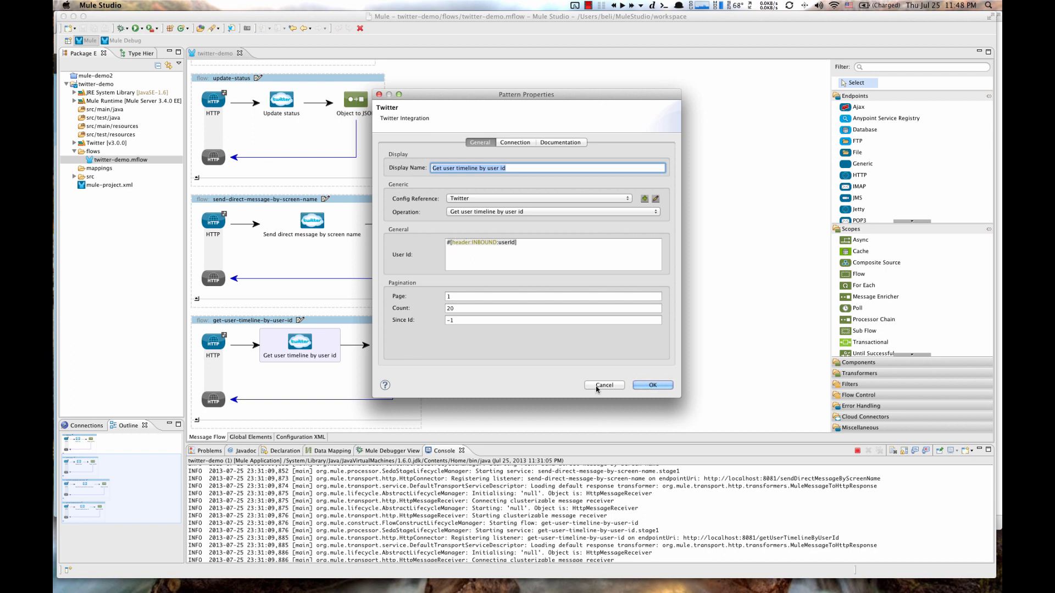
pyautogui.click(652, 384)
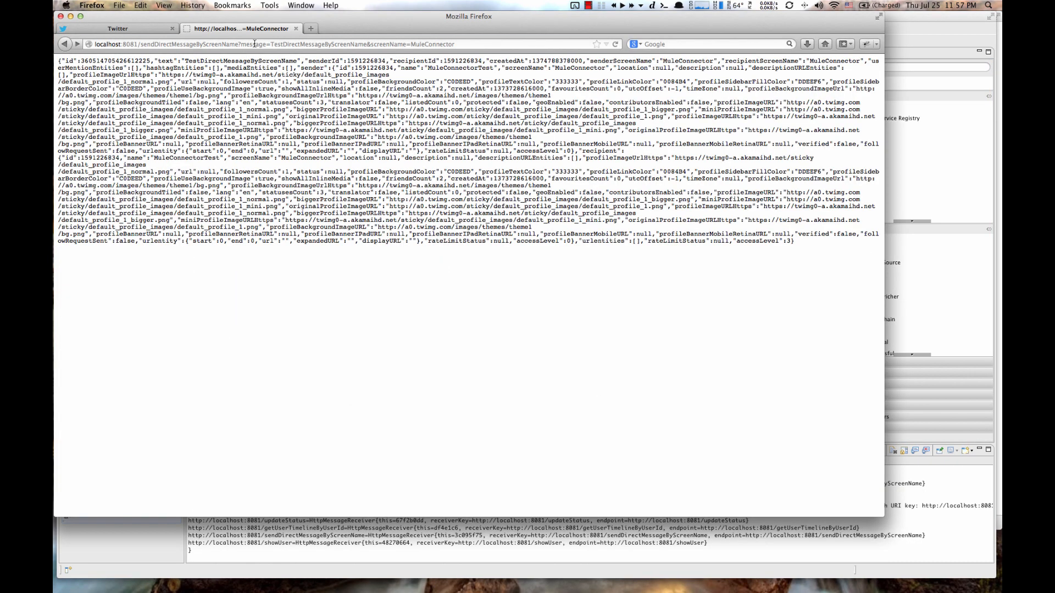
pyautogui.write('http://localhost:8081/getUserTimelineByUserId?userId=1591226834')
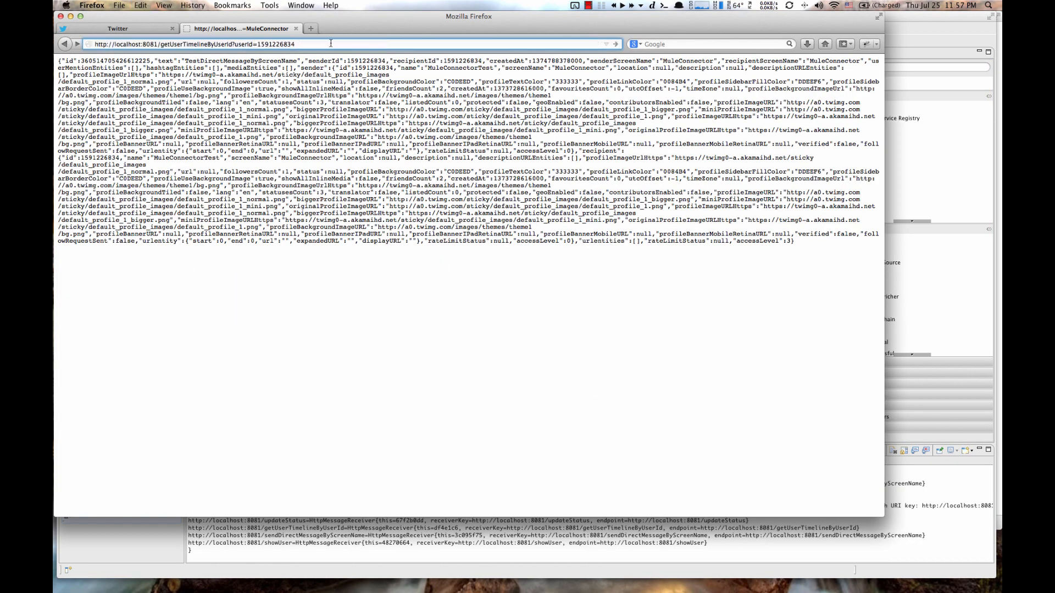
pyautogui.click(330, 44)
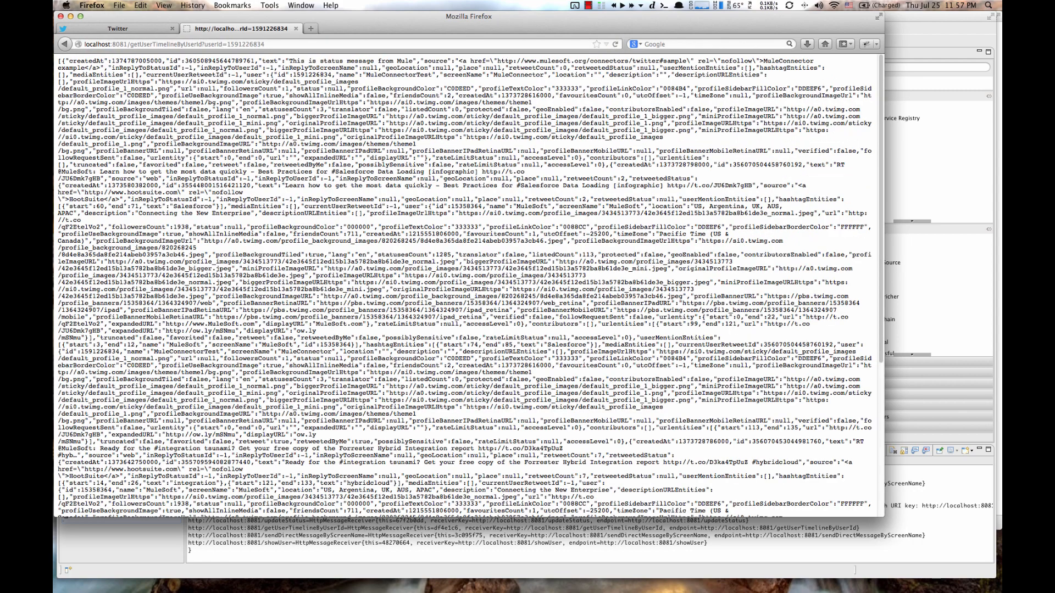
pyautogui.scroll(-3)
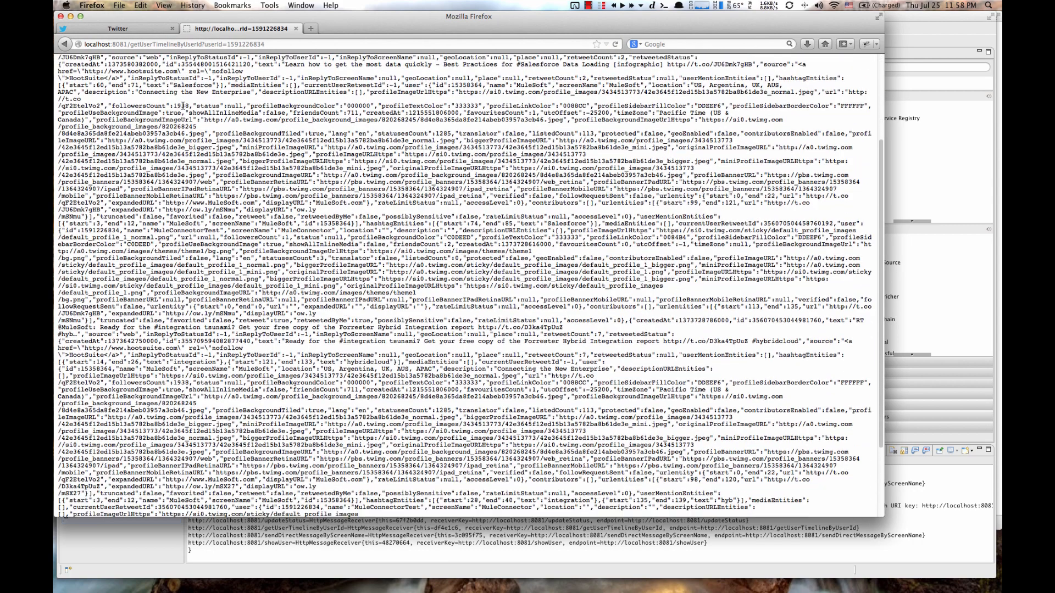